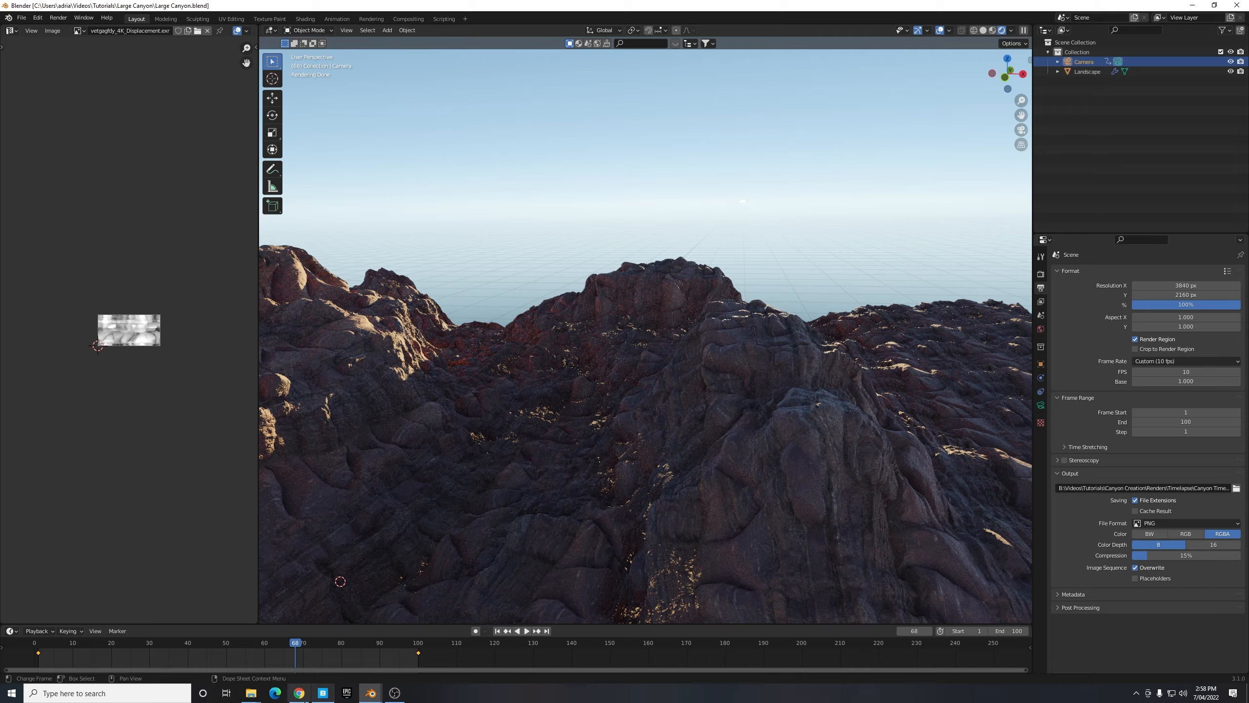
- Switch to Chrome, then launch a fresh Blender instance with the default startup scene
left_click(297, 692)
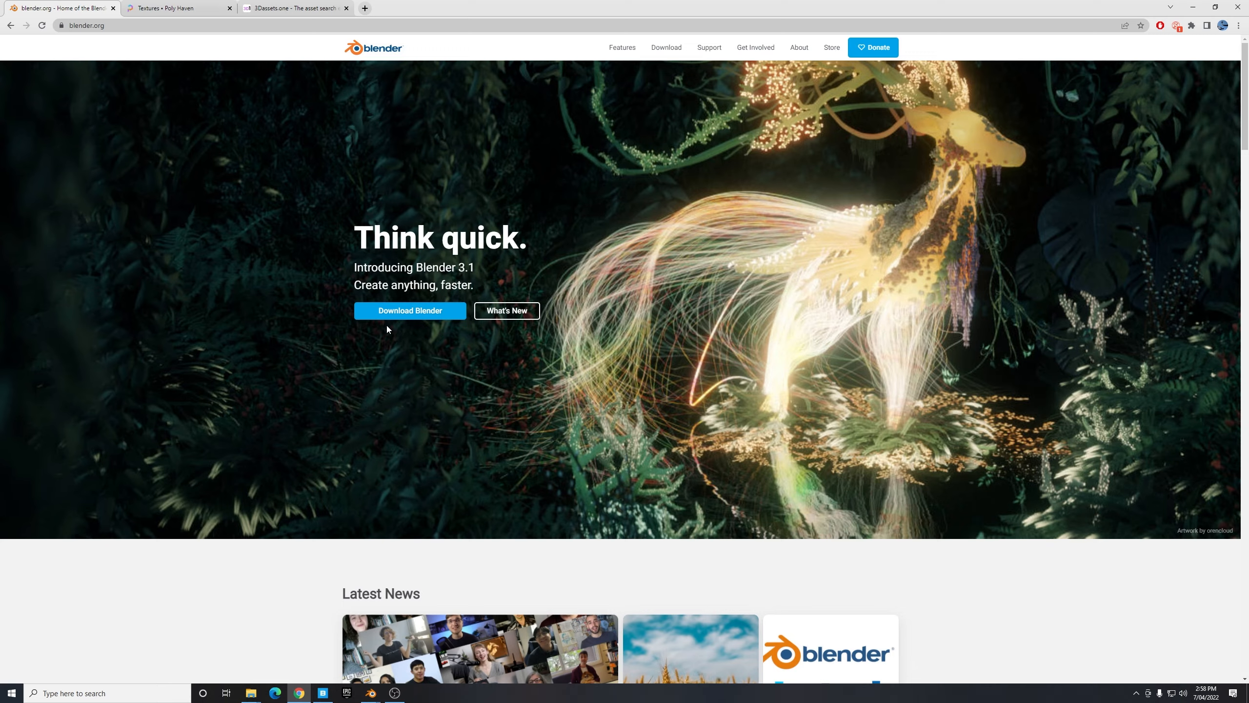
left_click(369, 692)
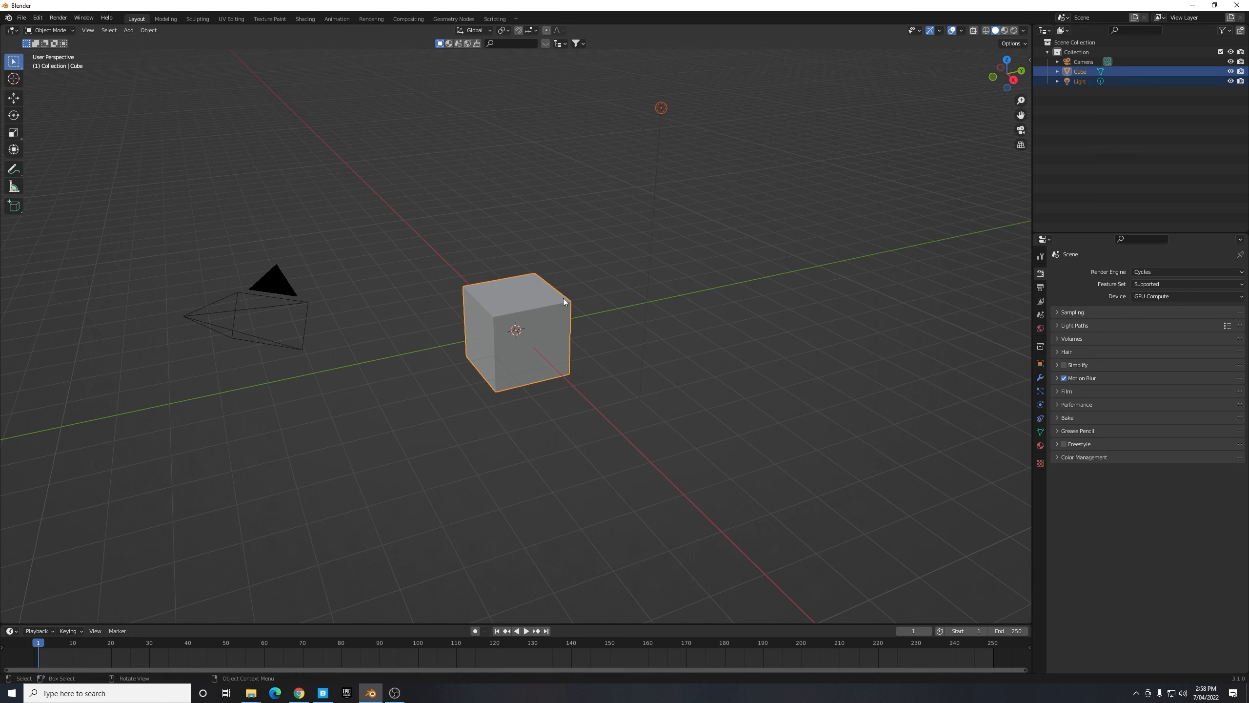
mouse_move(553, 291)
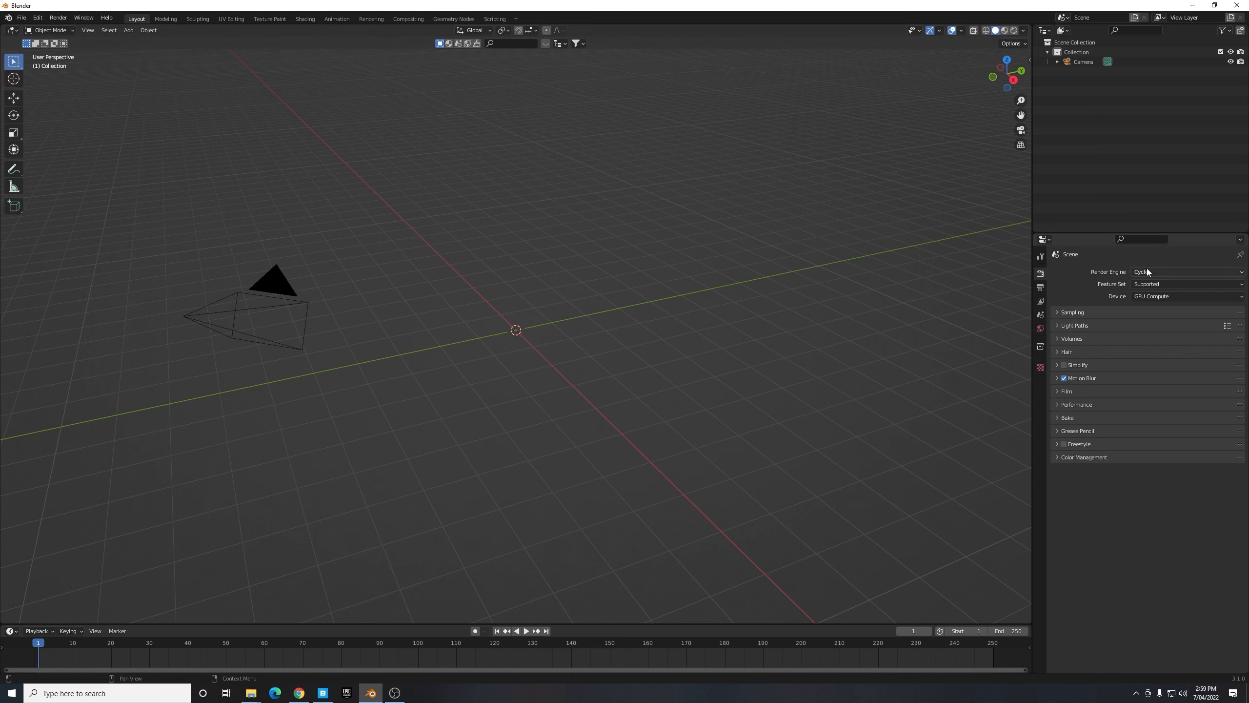
mouse_move(1148, 271)
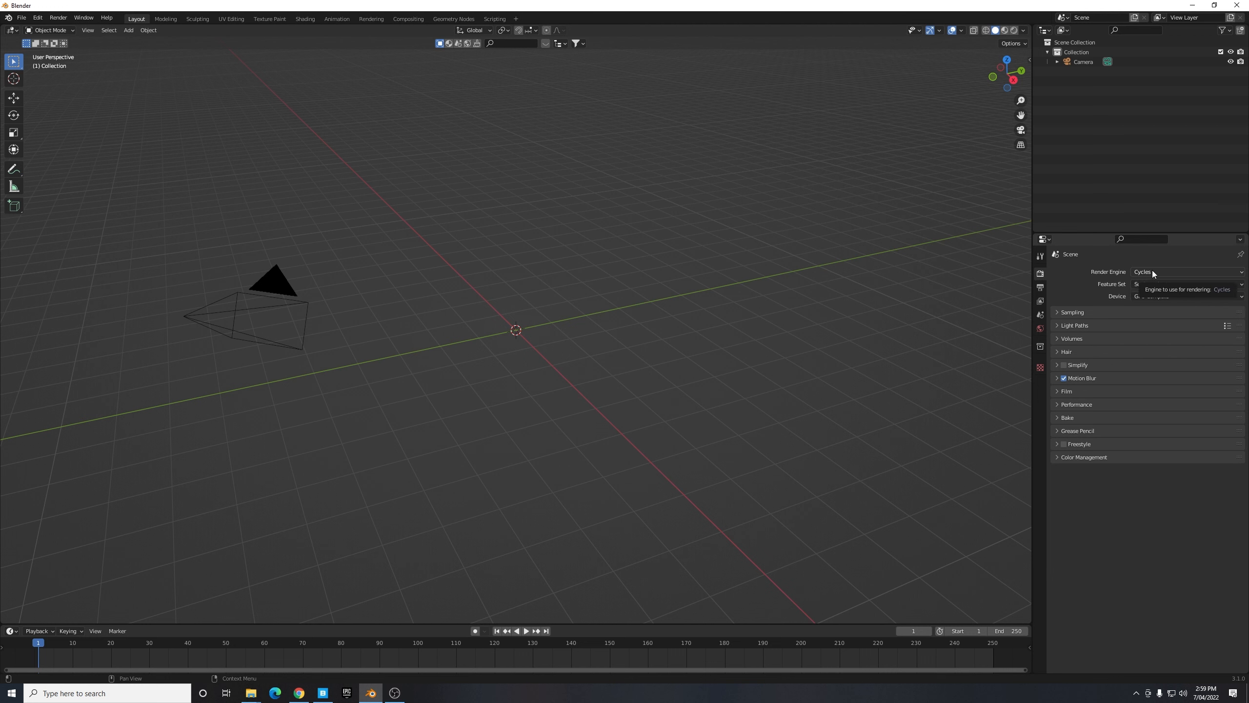
mouse_move(1150, 296)
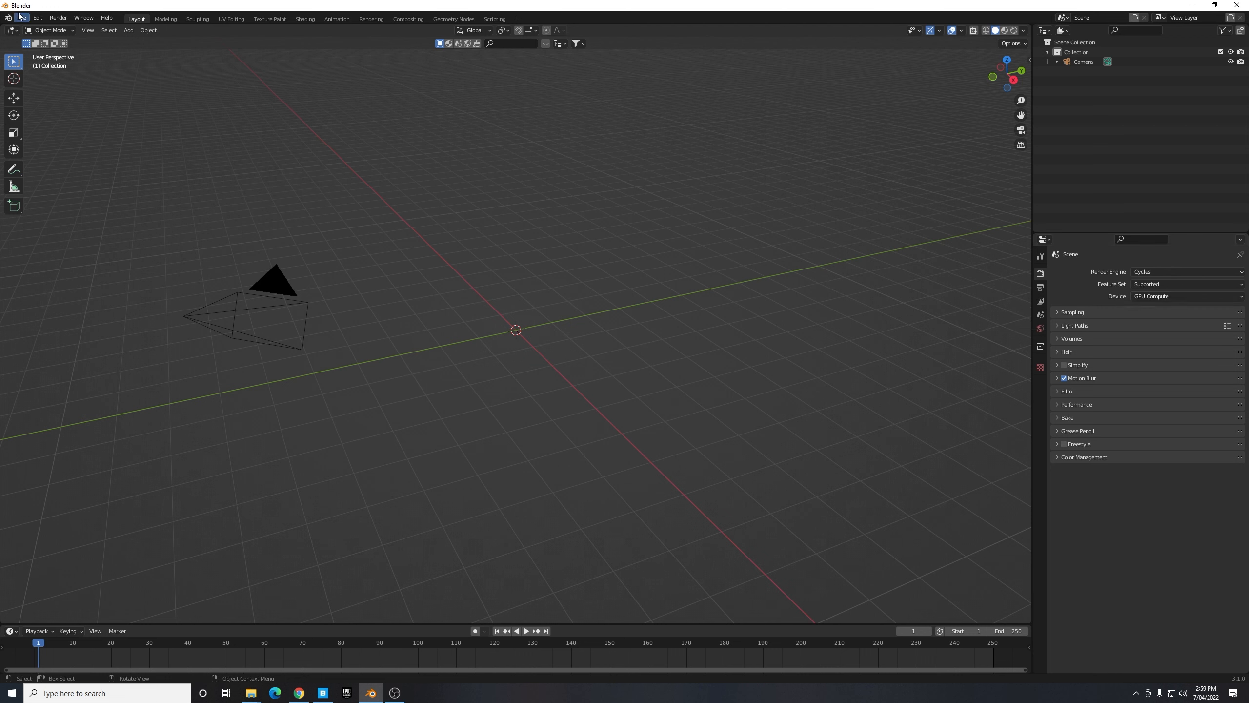
- View the System preferences showing OptiX with the RTX 2080 Ti enabled for Cycles
left_click(37, 18)
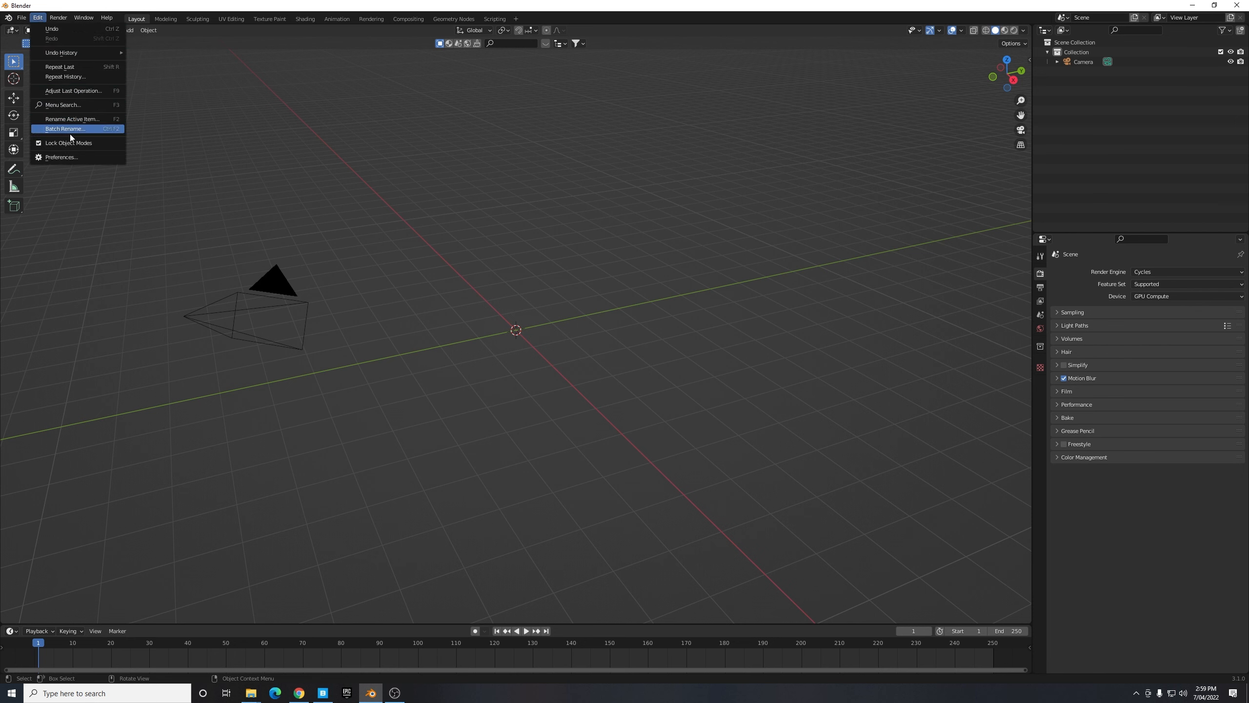
left_click(61, 157)
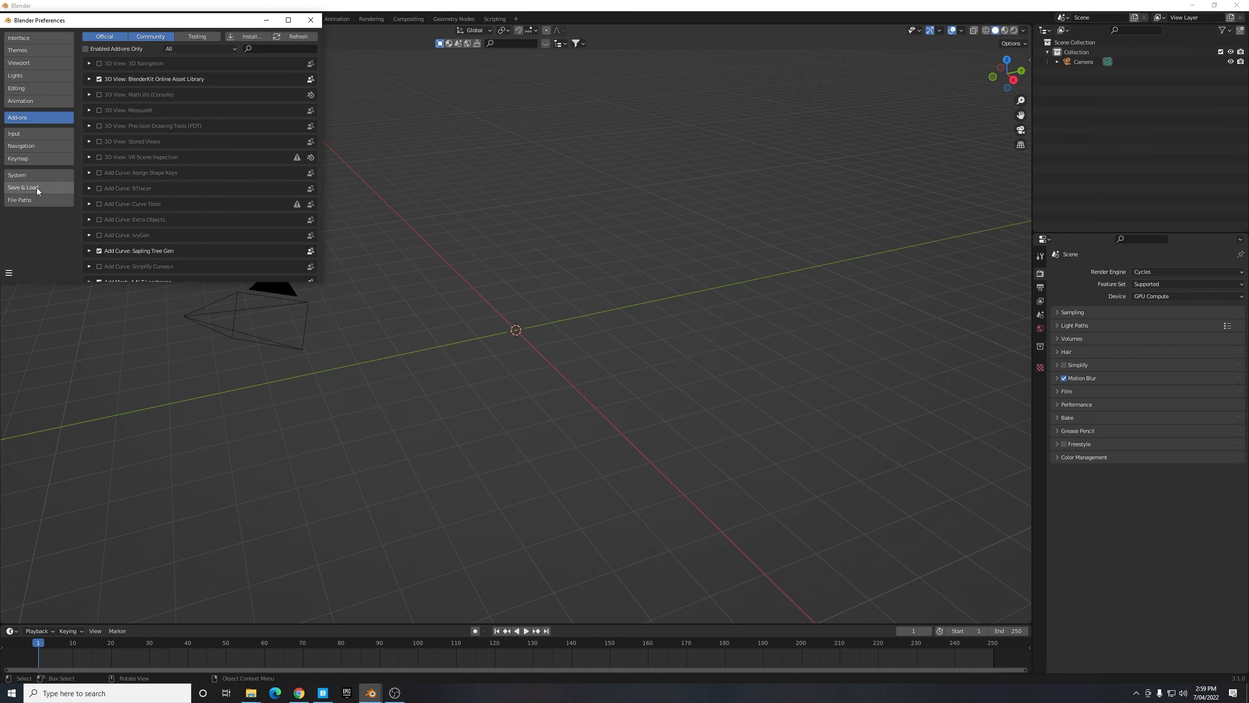
mouse_move(16, 175)
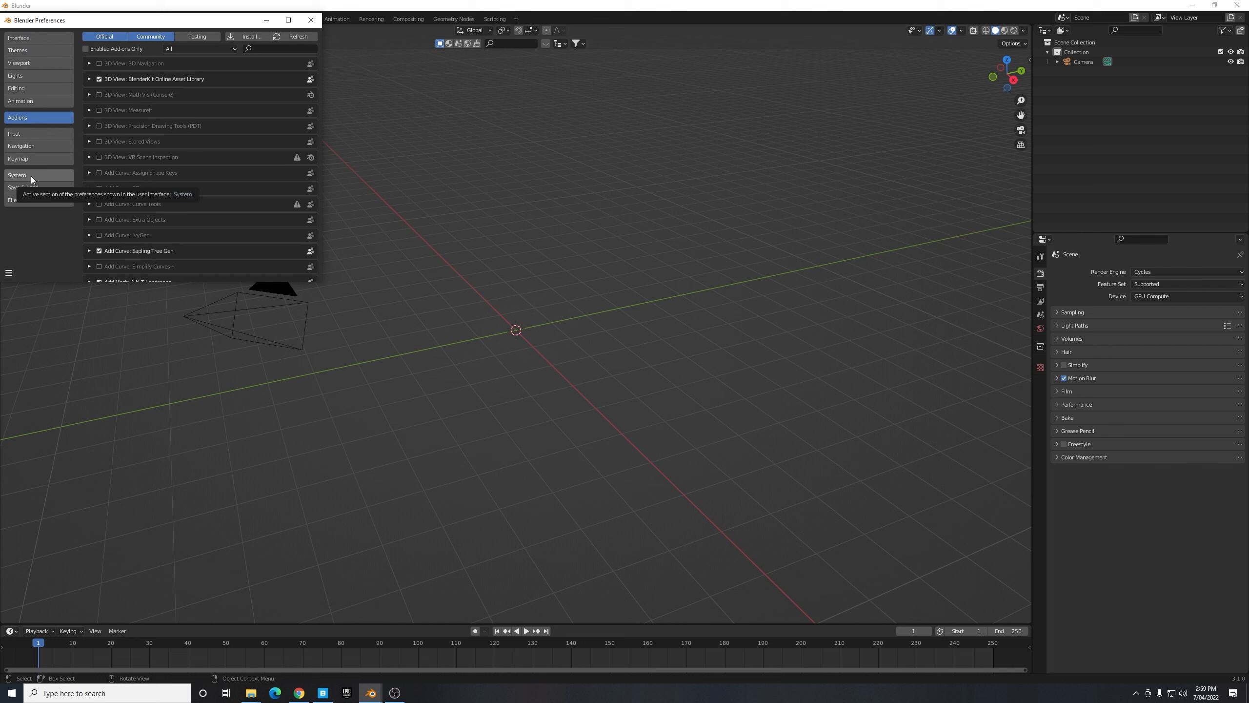
left_click(17, 174)
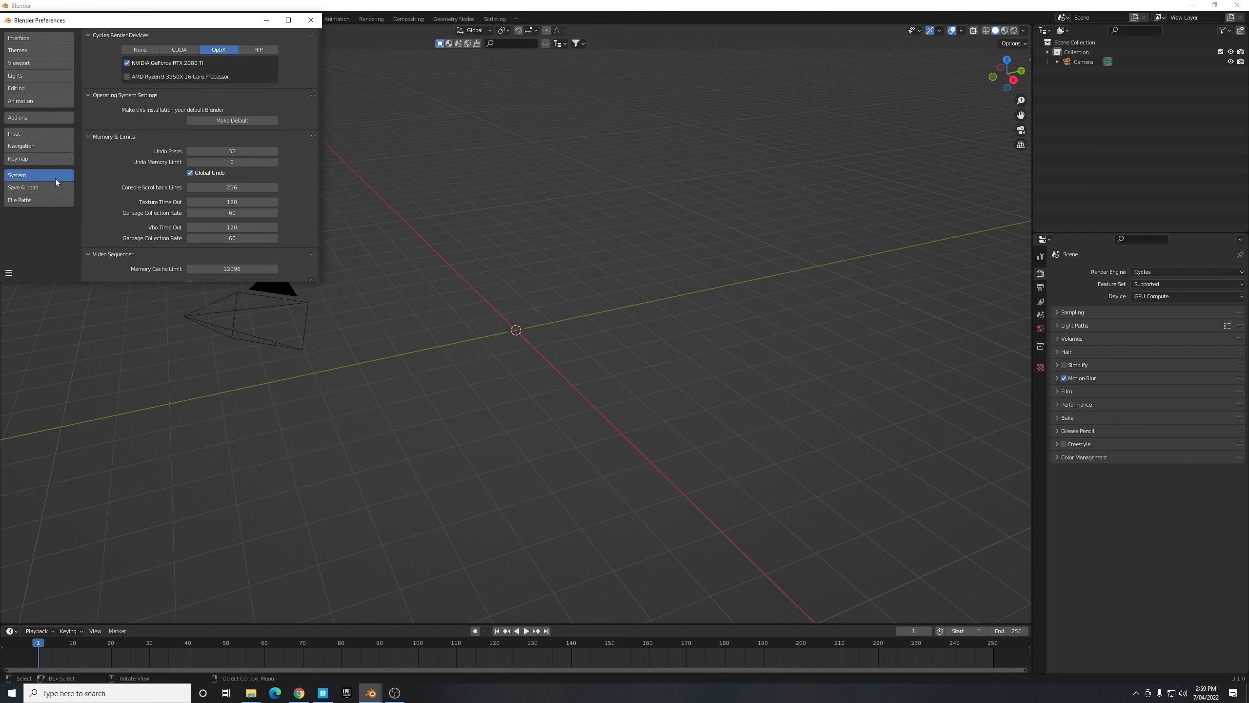
mouse_move(179, 50)
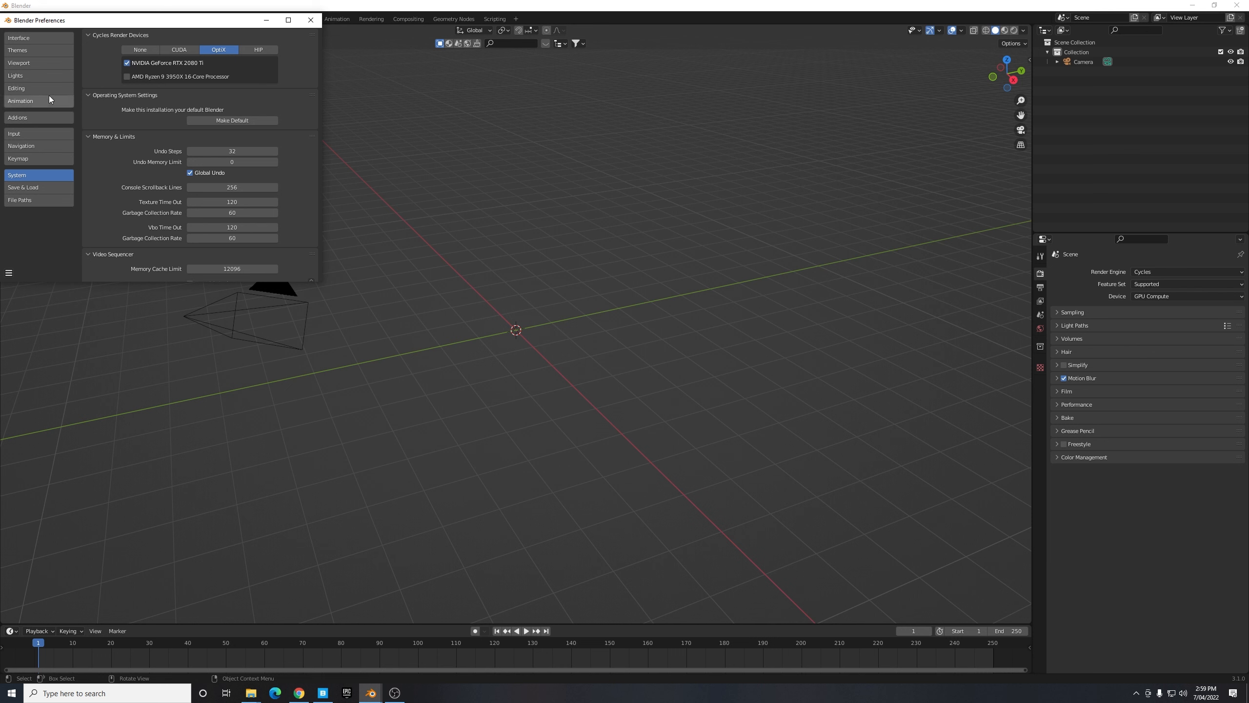
- Search the Add-ons list for Node Wrangler and A.N.T. Landscape and confirm they are enabled
left_click(17, 117)
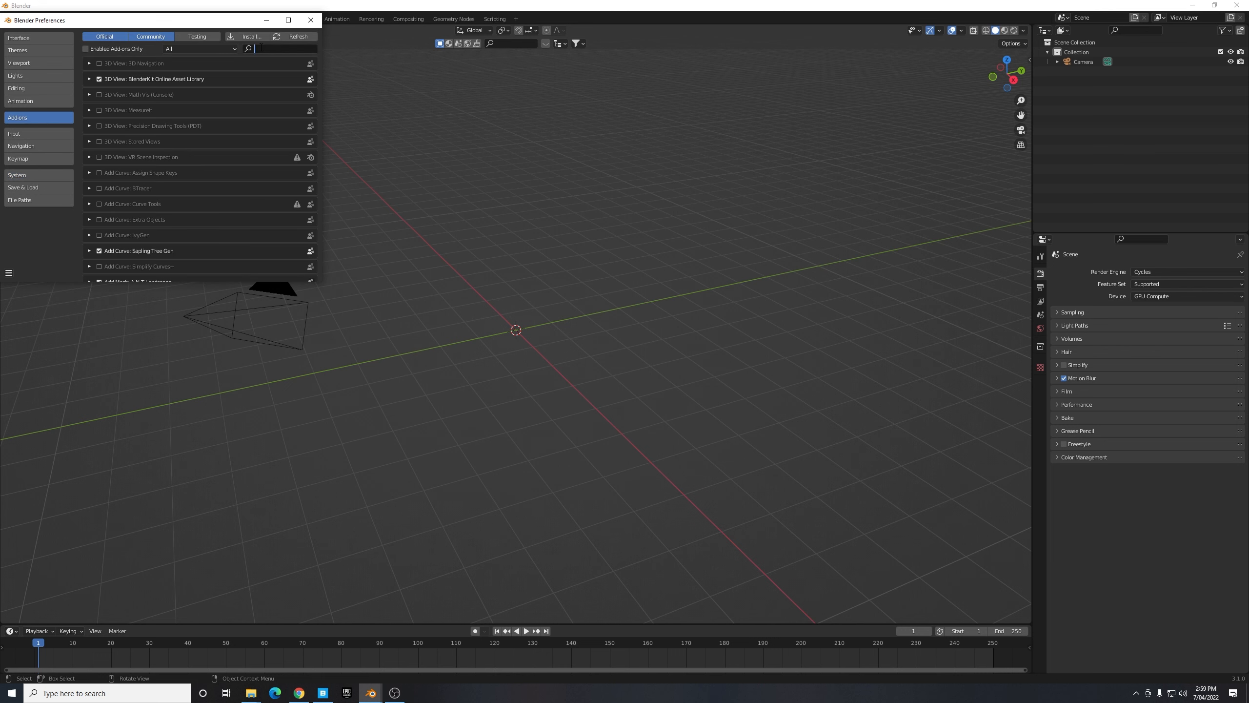
type("node")
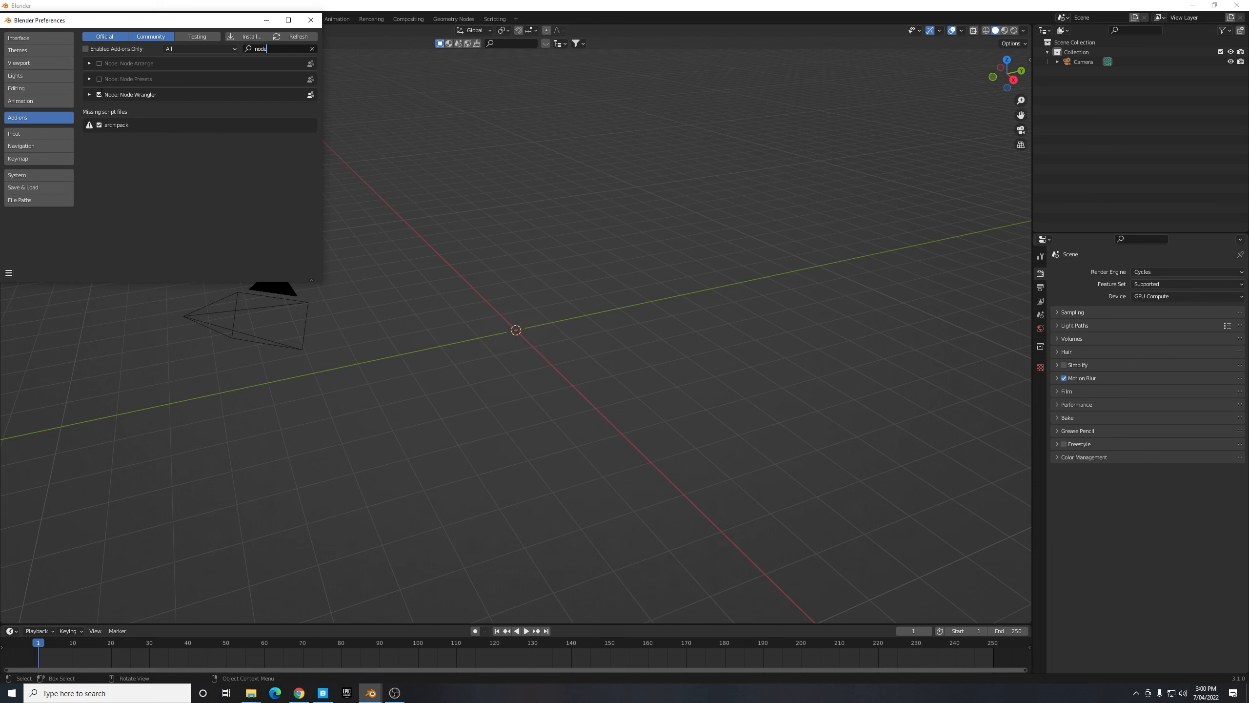
left_click(312, 49)
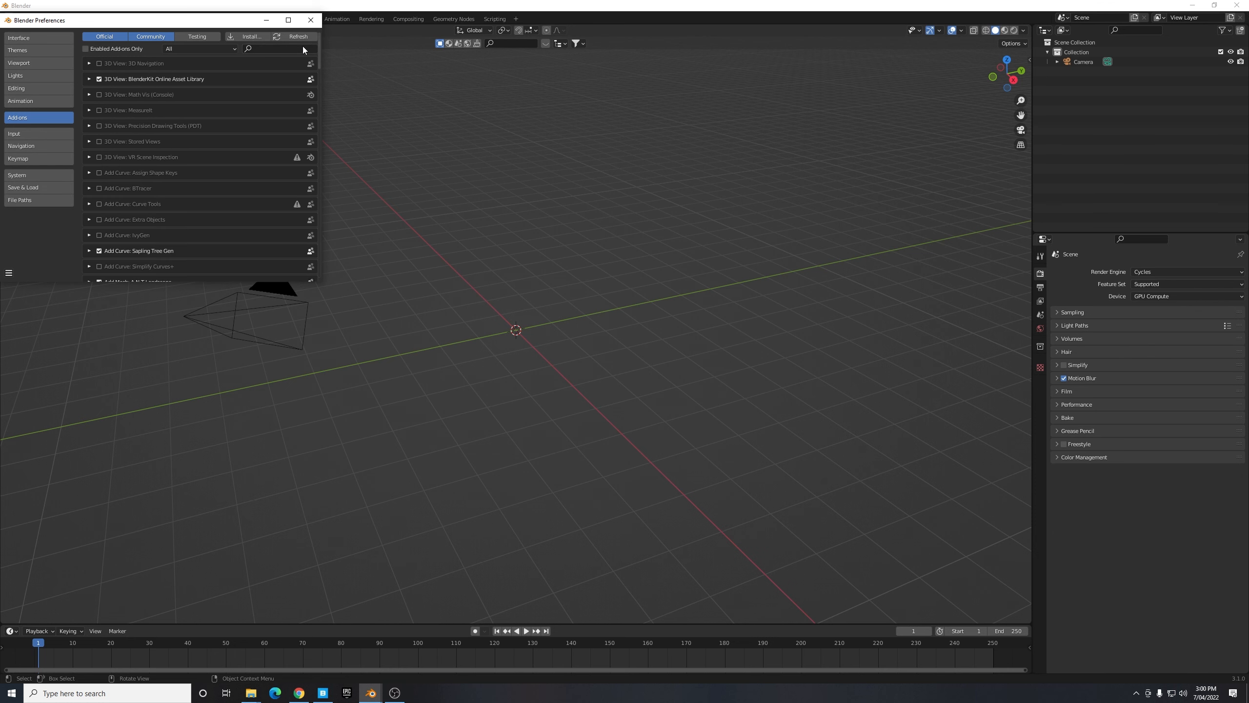
left_click(271, 49)
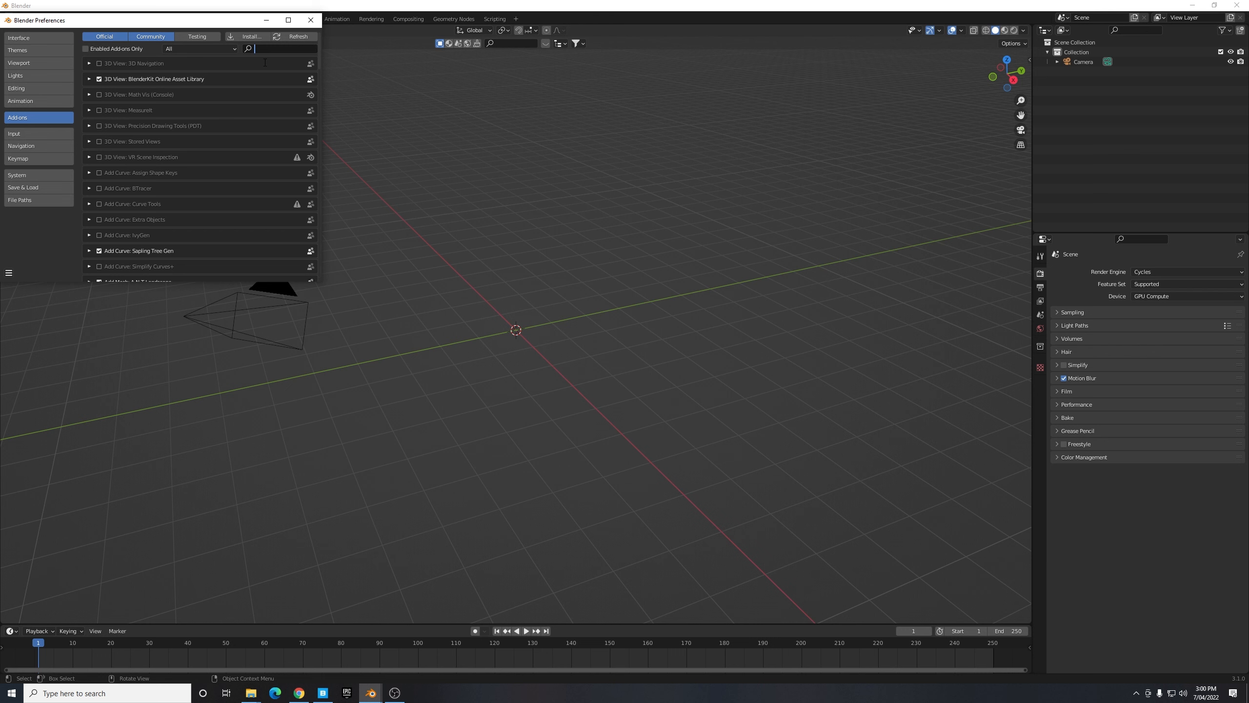
type("lar")
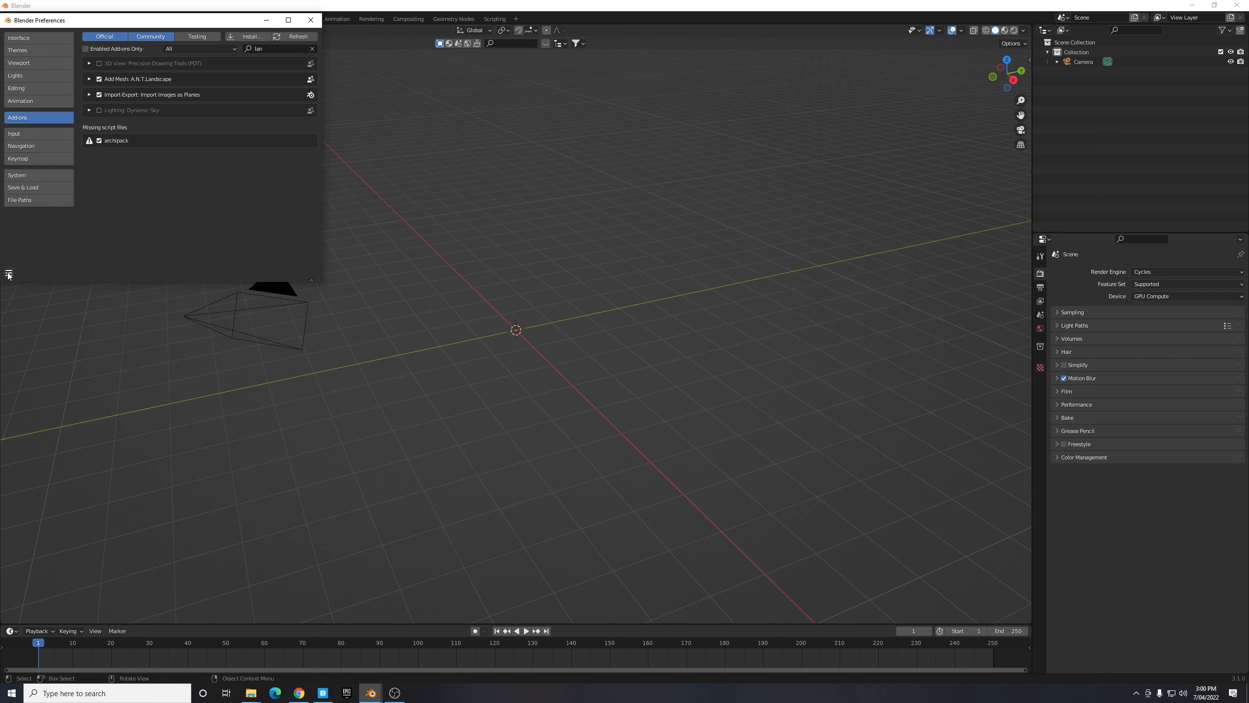
- Save the current preferences from the preferences menu
left_click(8, 275)
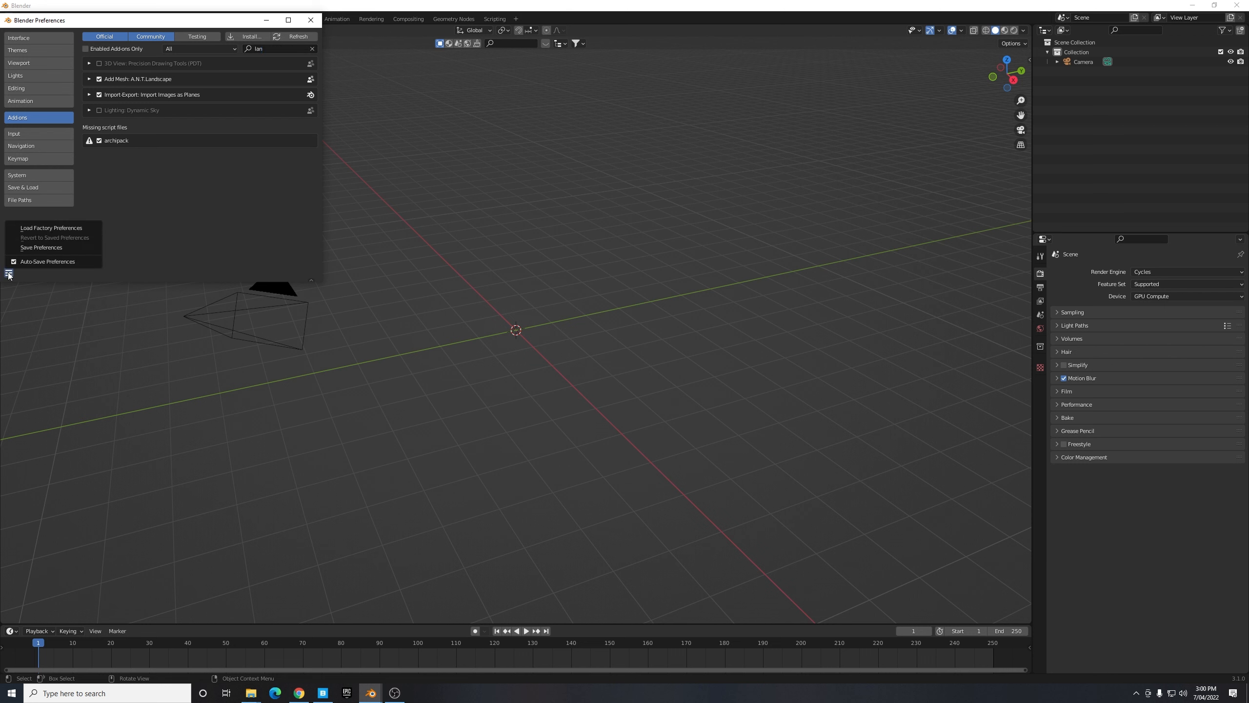
left_click(8, 273)
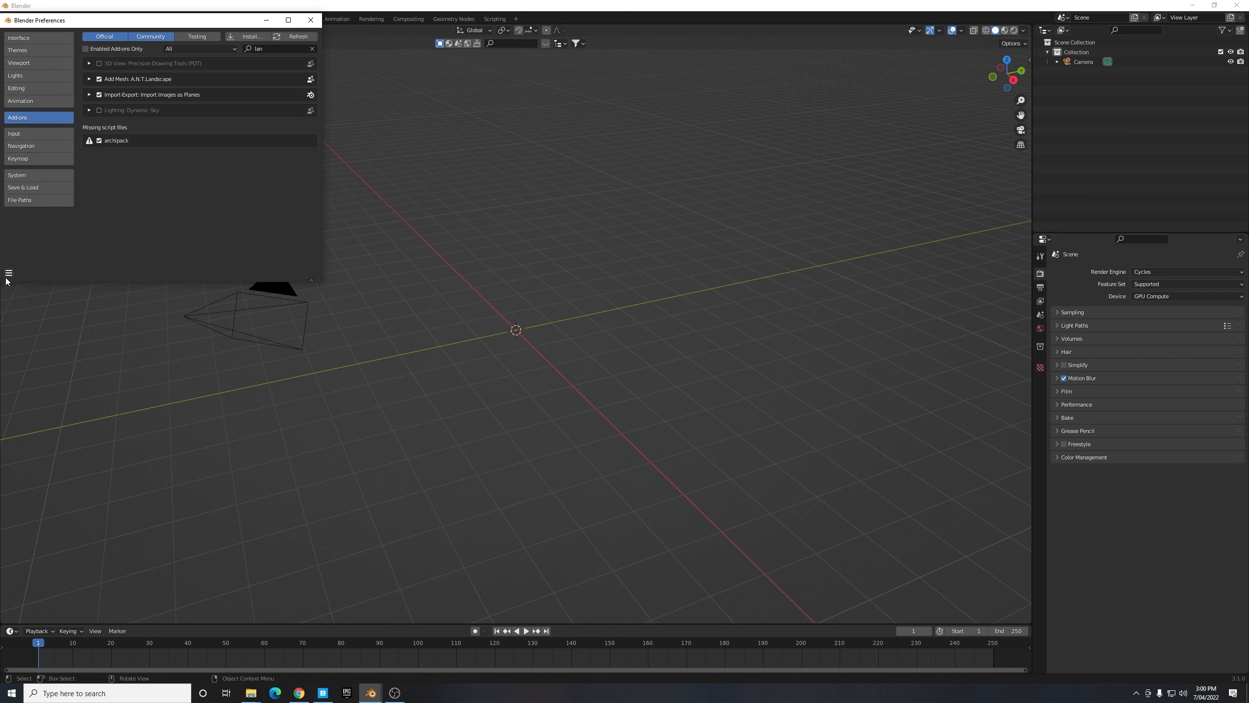
left_click(8, 273)
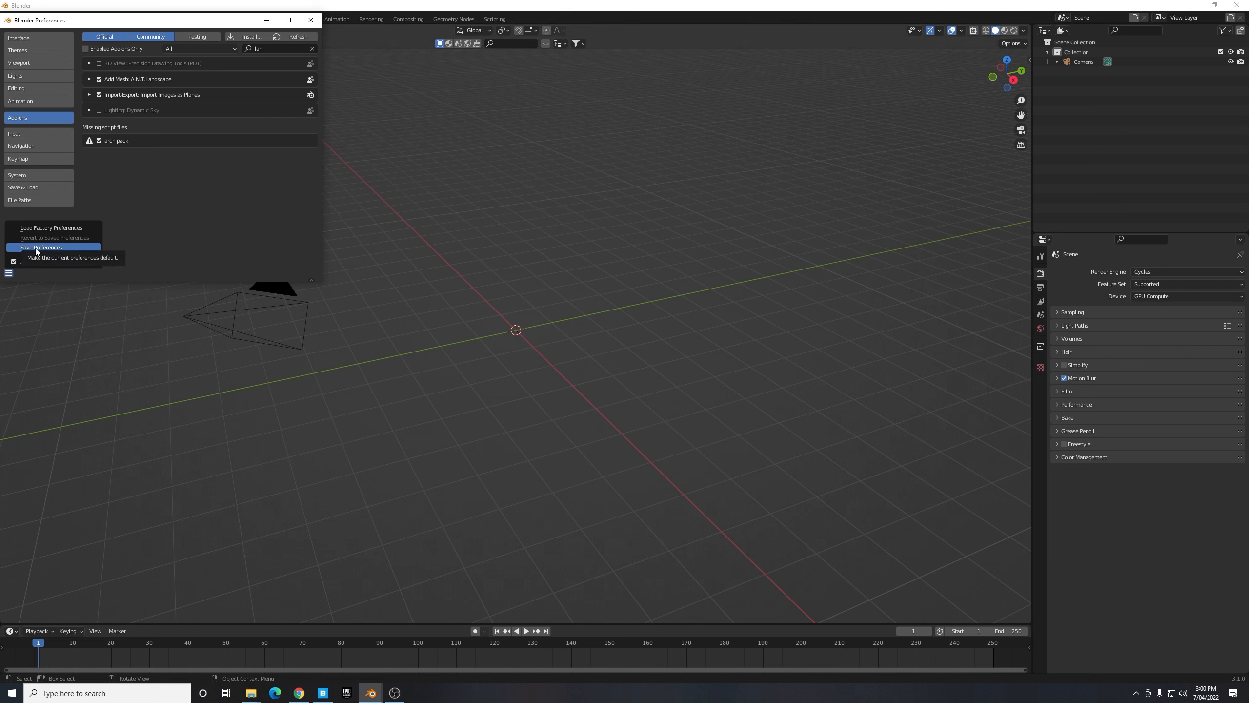
left_click(40, 247)
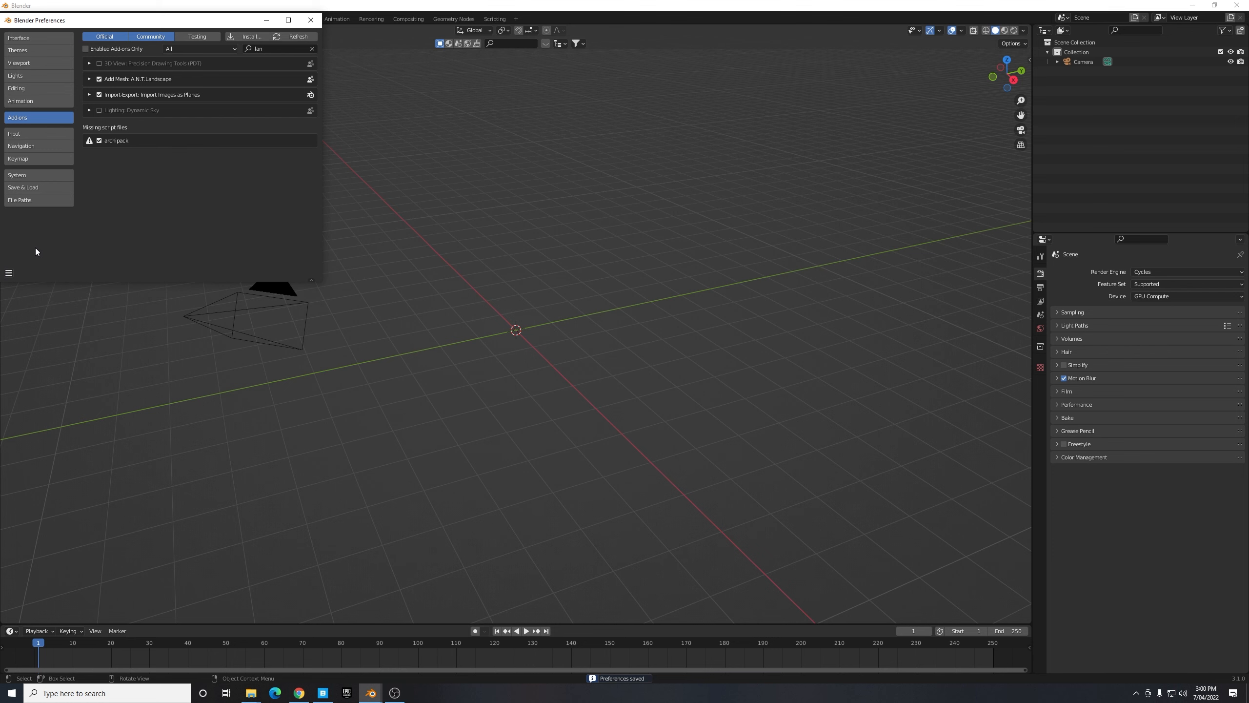
mouse_move(102, 186)
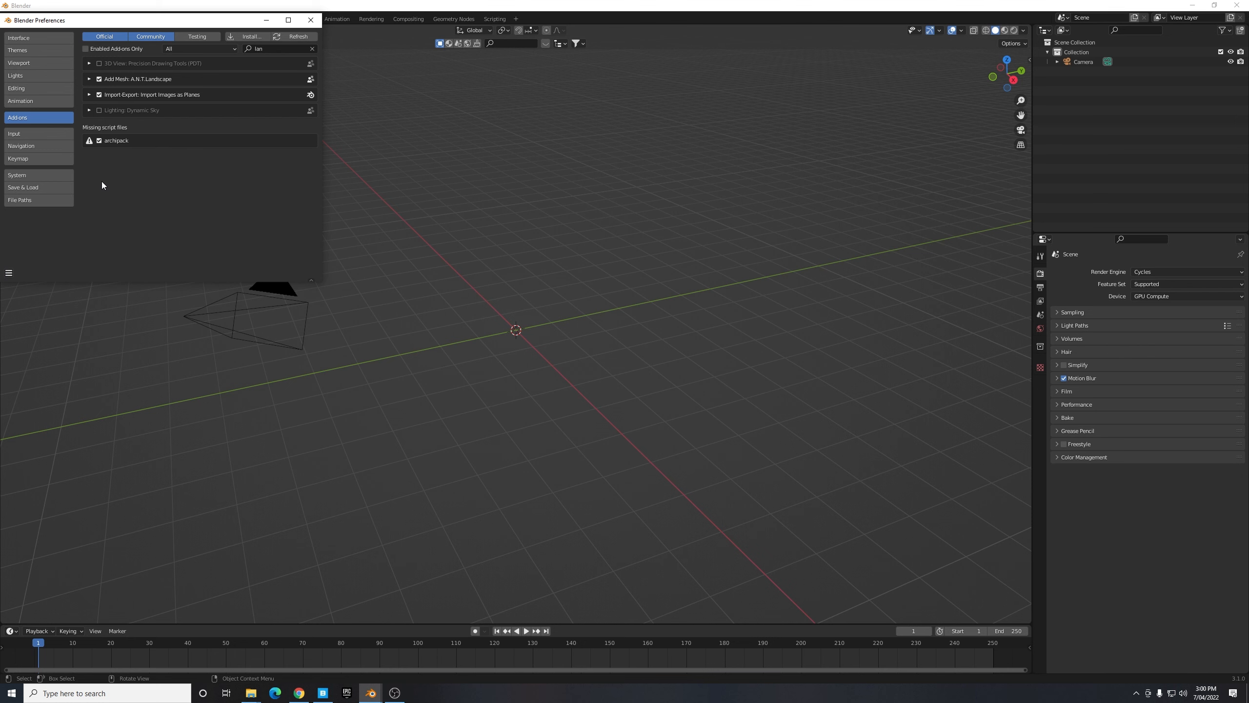
- Set the world surface colour to a Nishita Sky Texture in World Properties
left_click(311, 20)
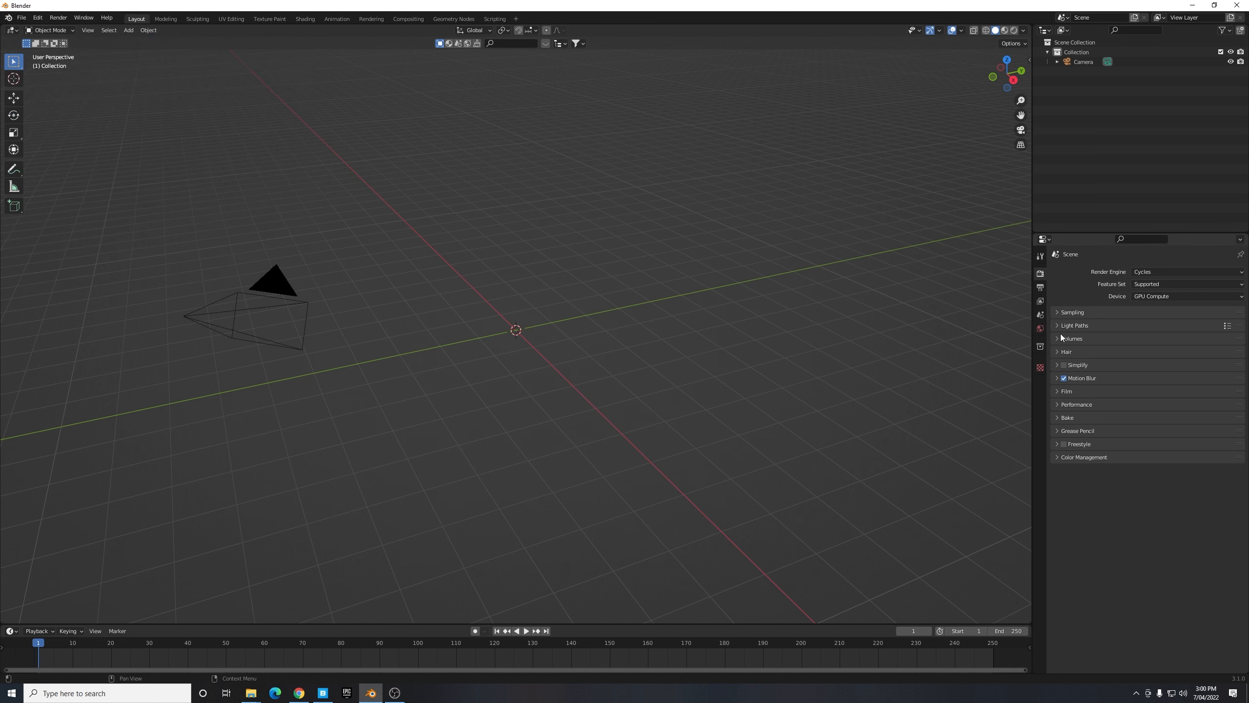
mouse_move(1041, 327)
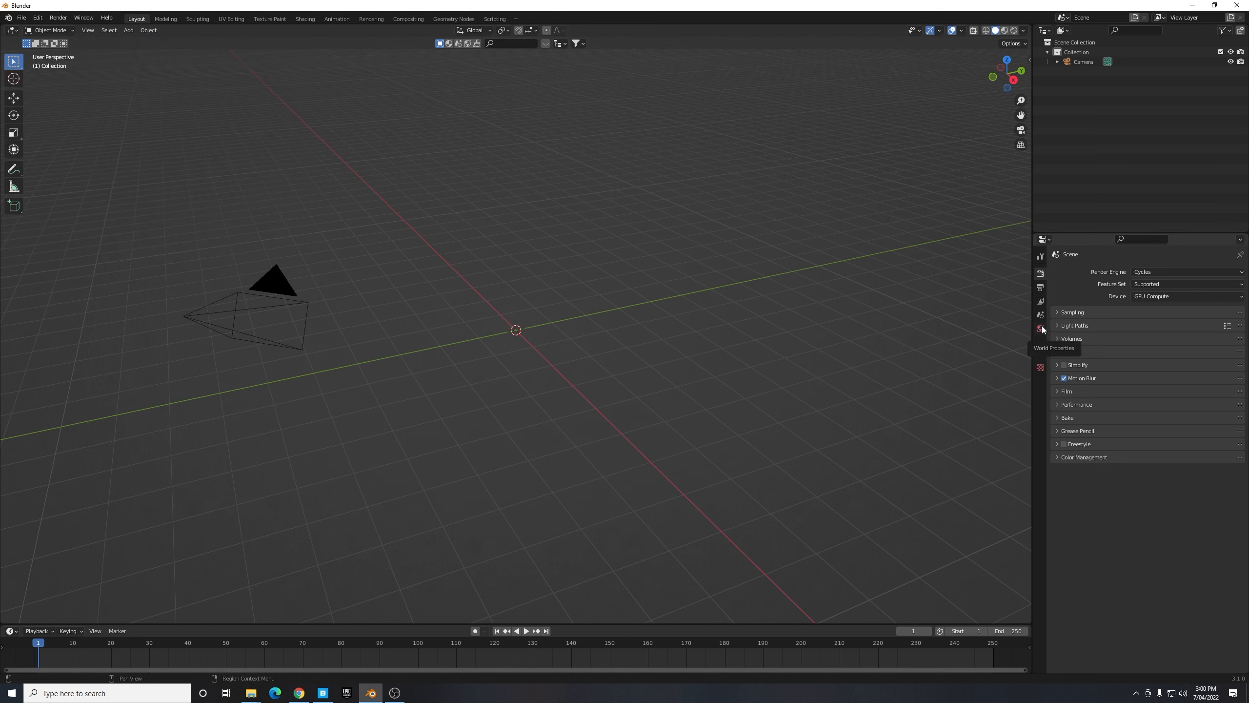
left_click(1039, 328)
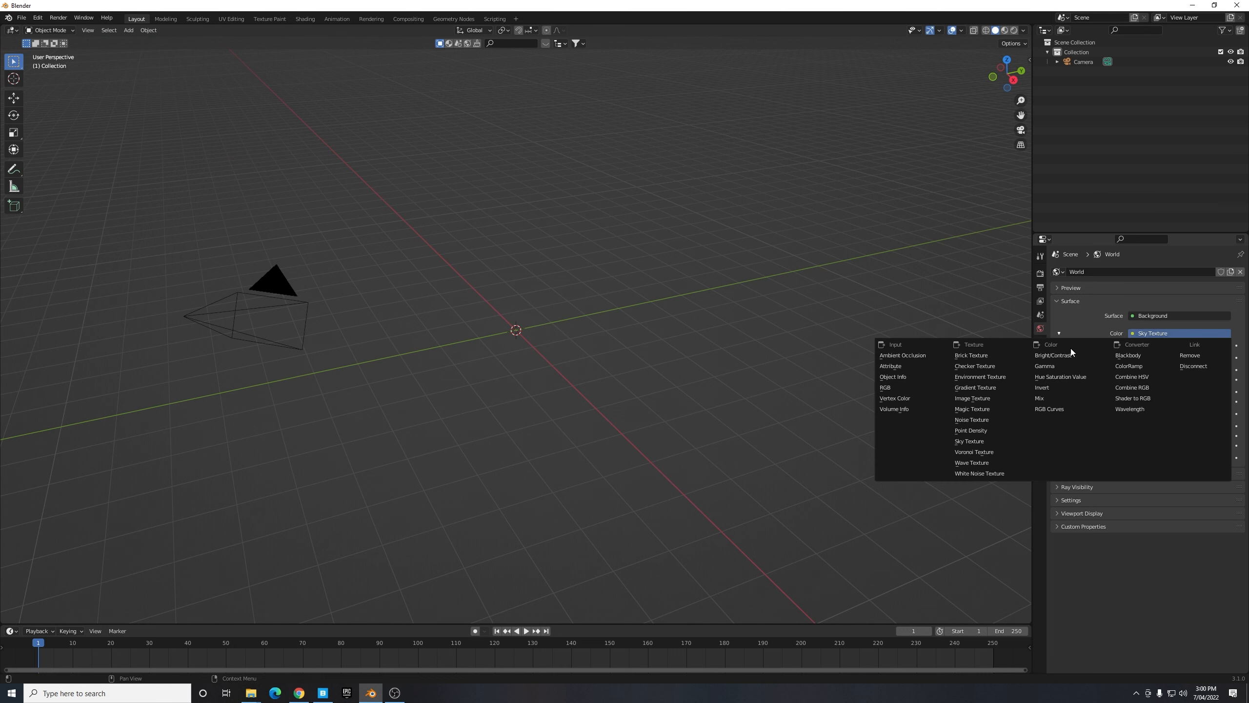
left_click(969, 440)
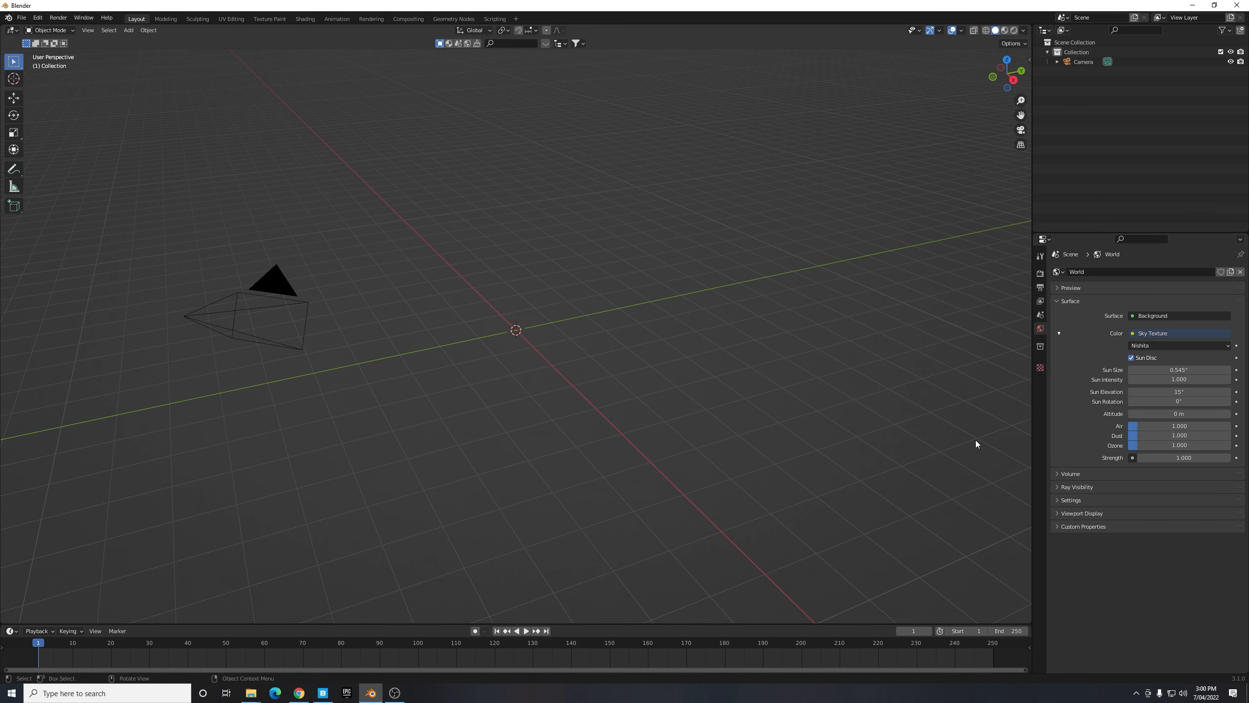
mouse_move(1105, 363)
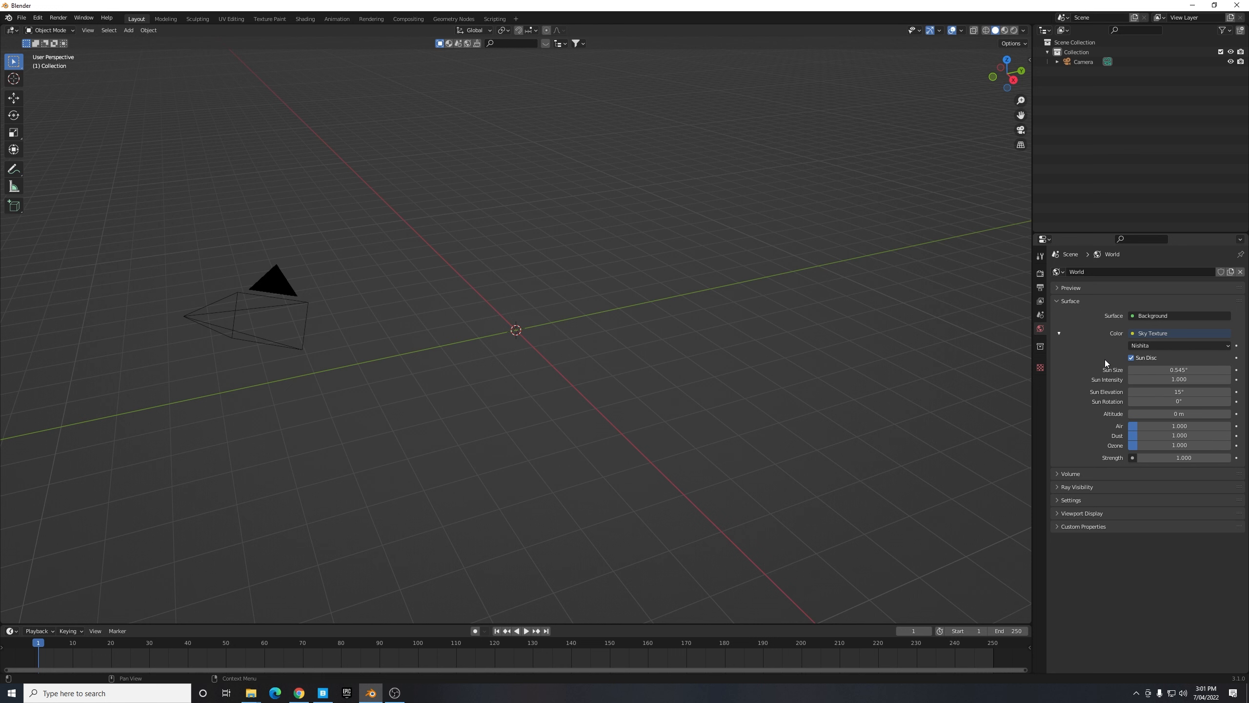
mouse_move(536, 270)
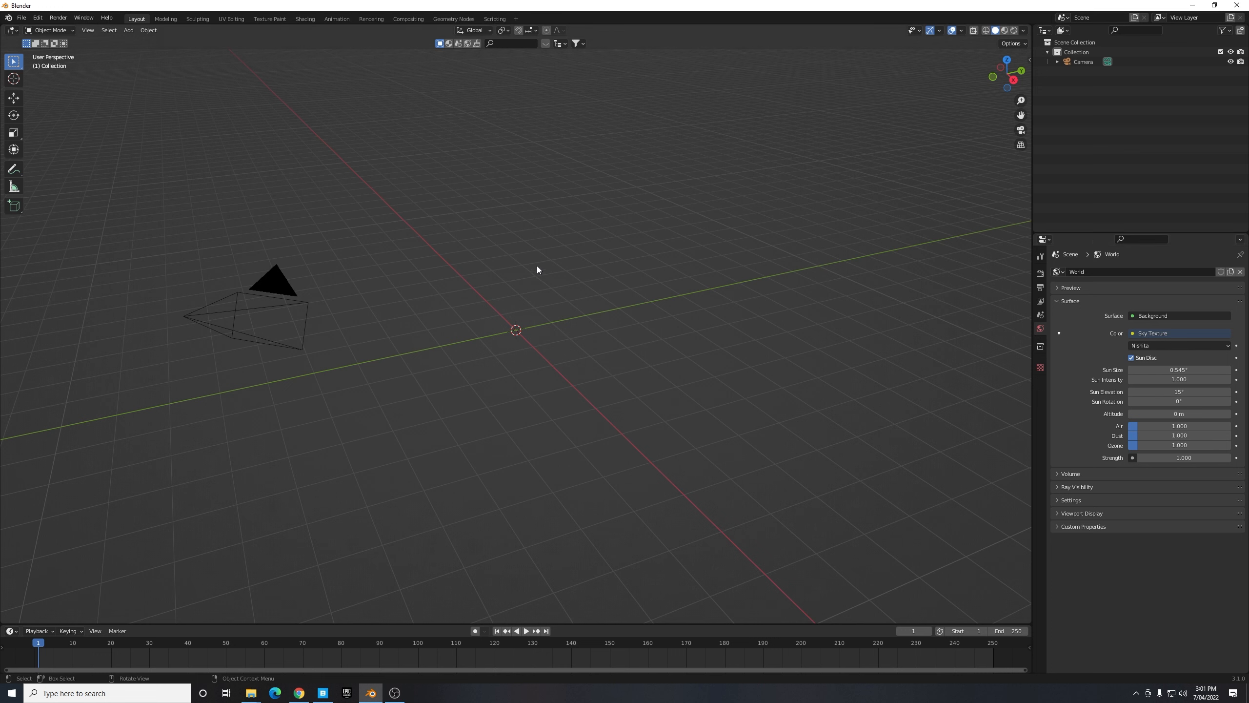
- Add an A.N.T. Landscape mesh from the Add > Mesh menu
left_click(127, 30)
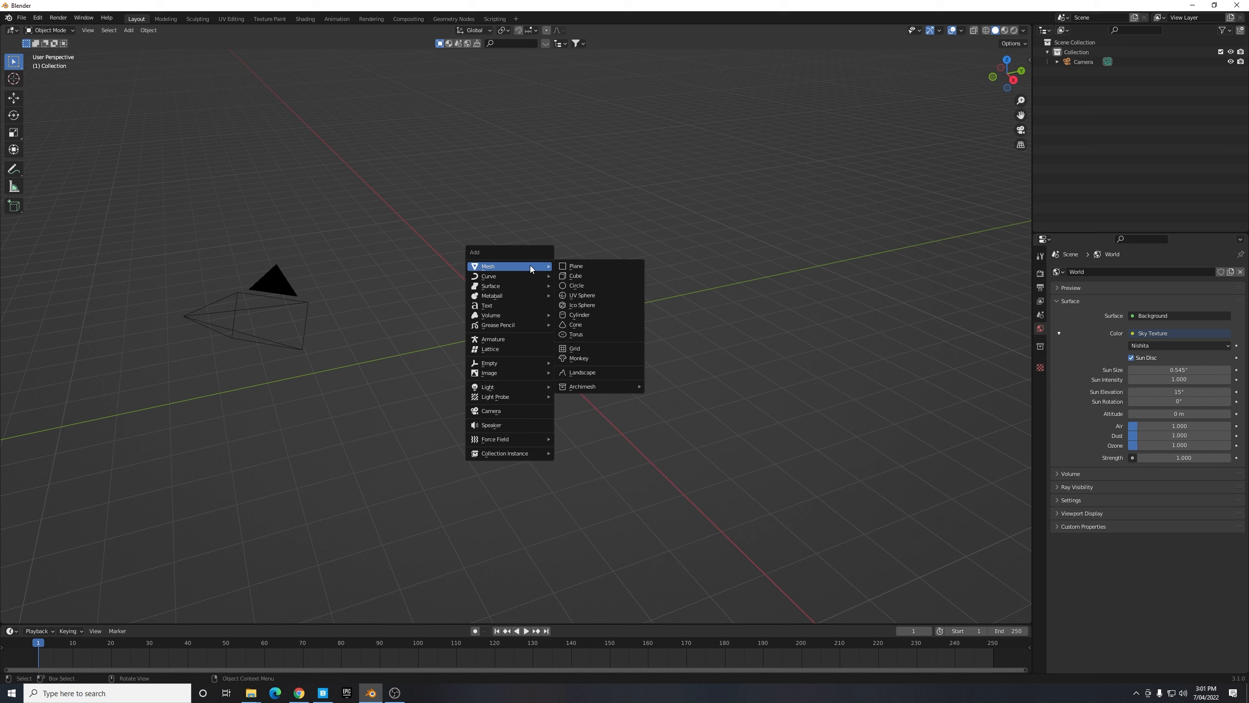
mouse_move(581, 372)
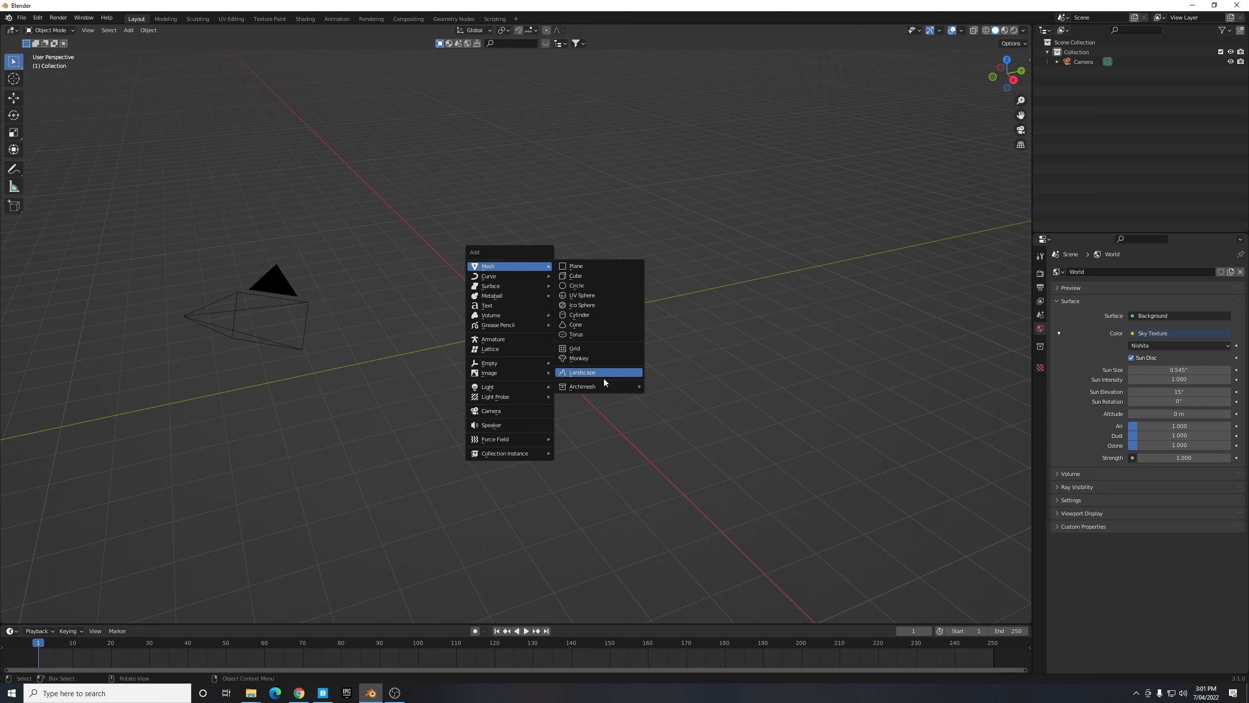
mouse_move(597, 372)
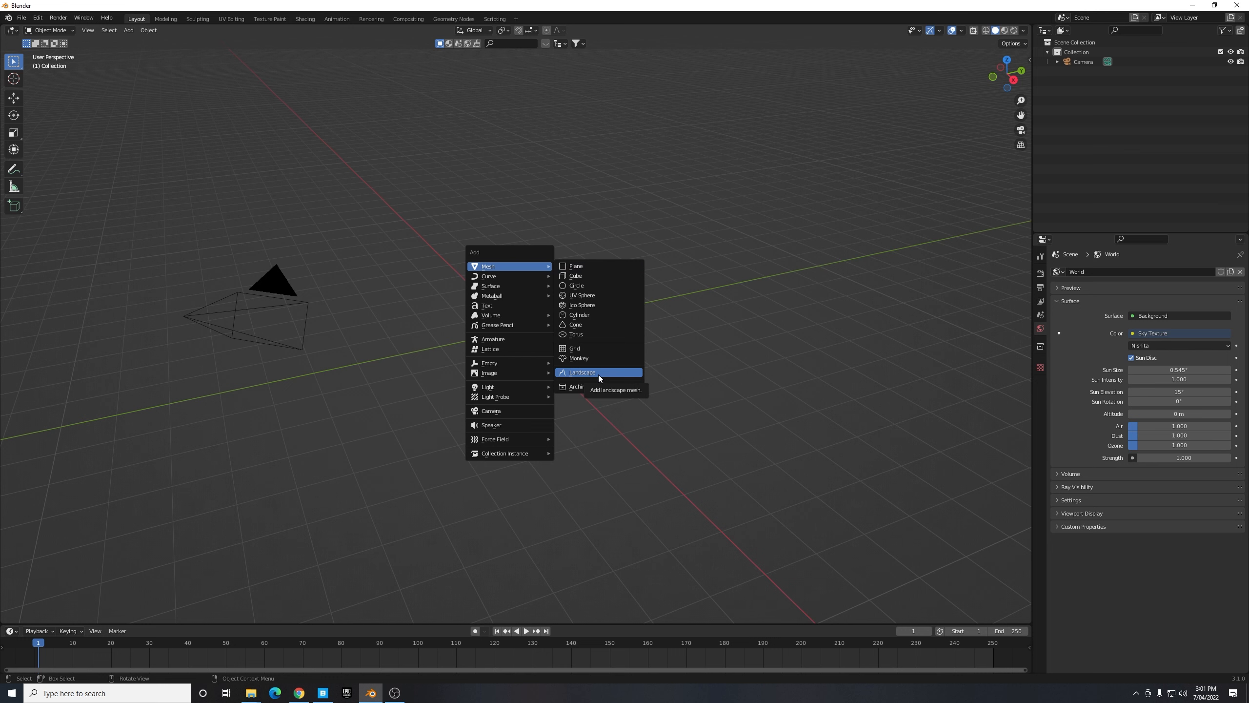
left_click(582, 372)
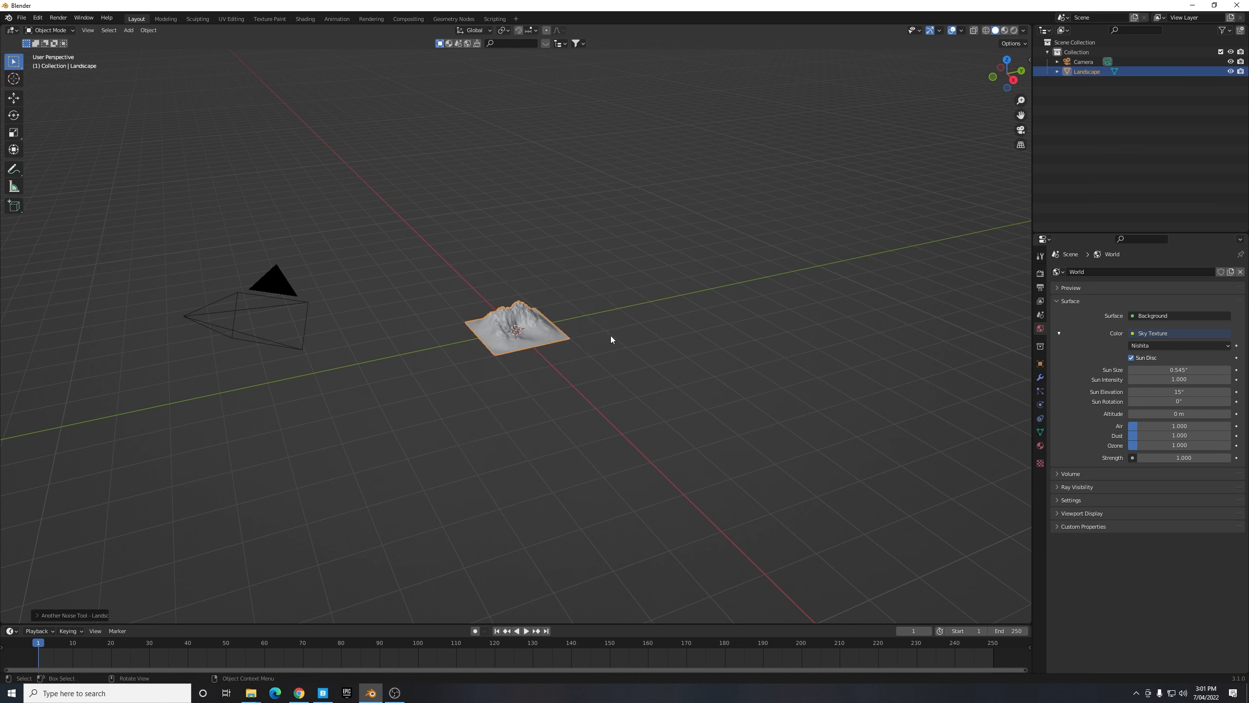
mouse_move(572, 289)
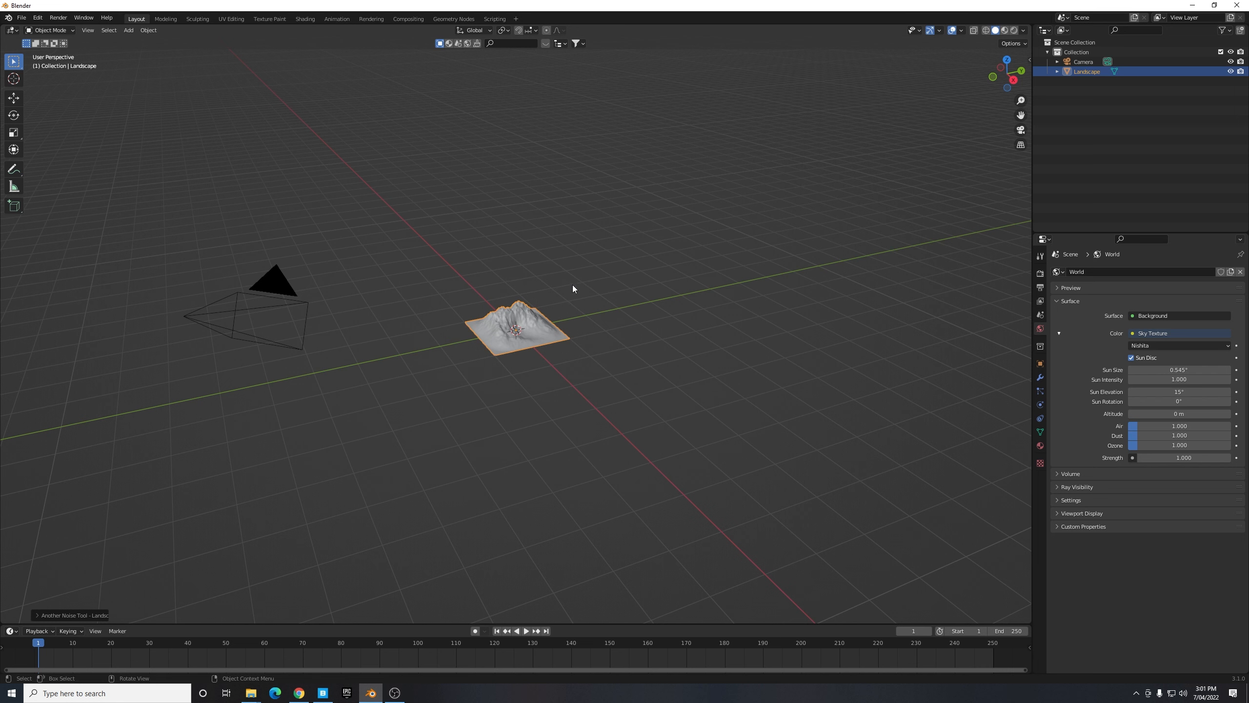
mouse_move(544, 310)
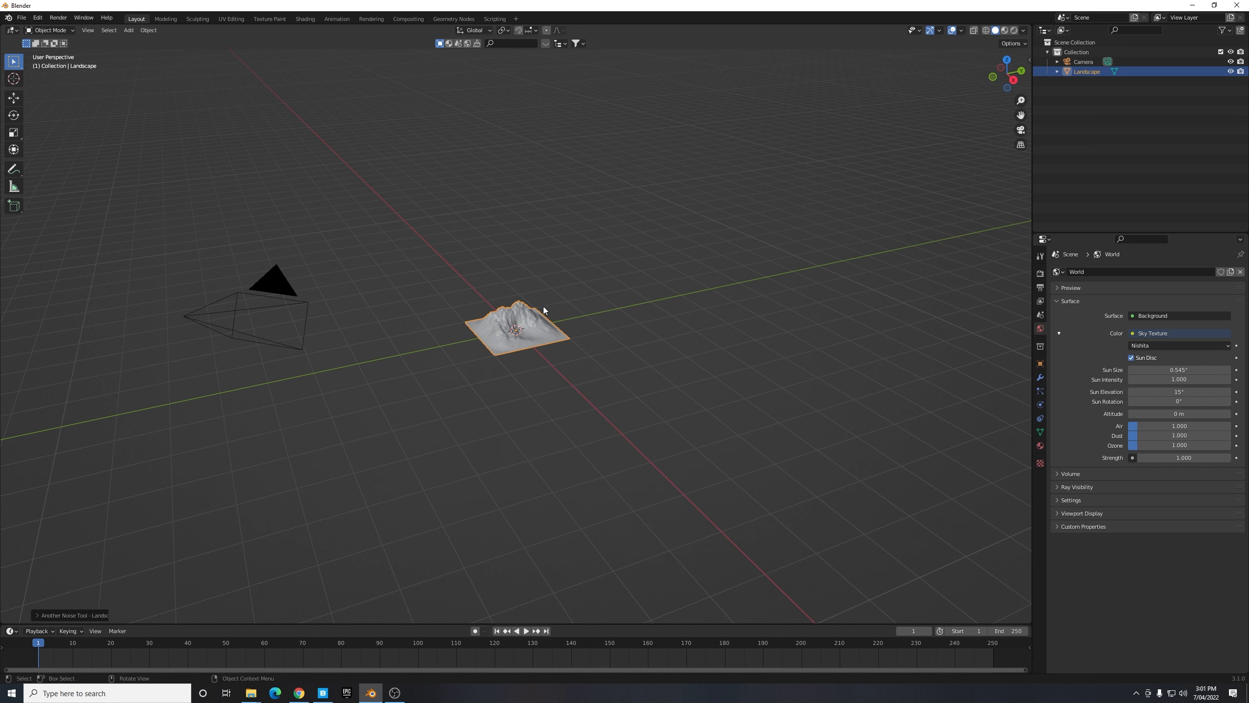
mouse_move(543, 310)
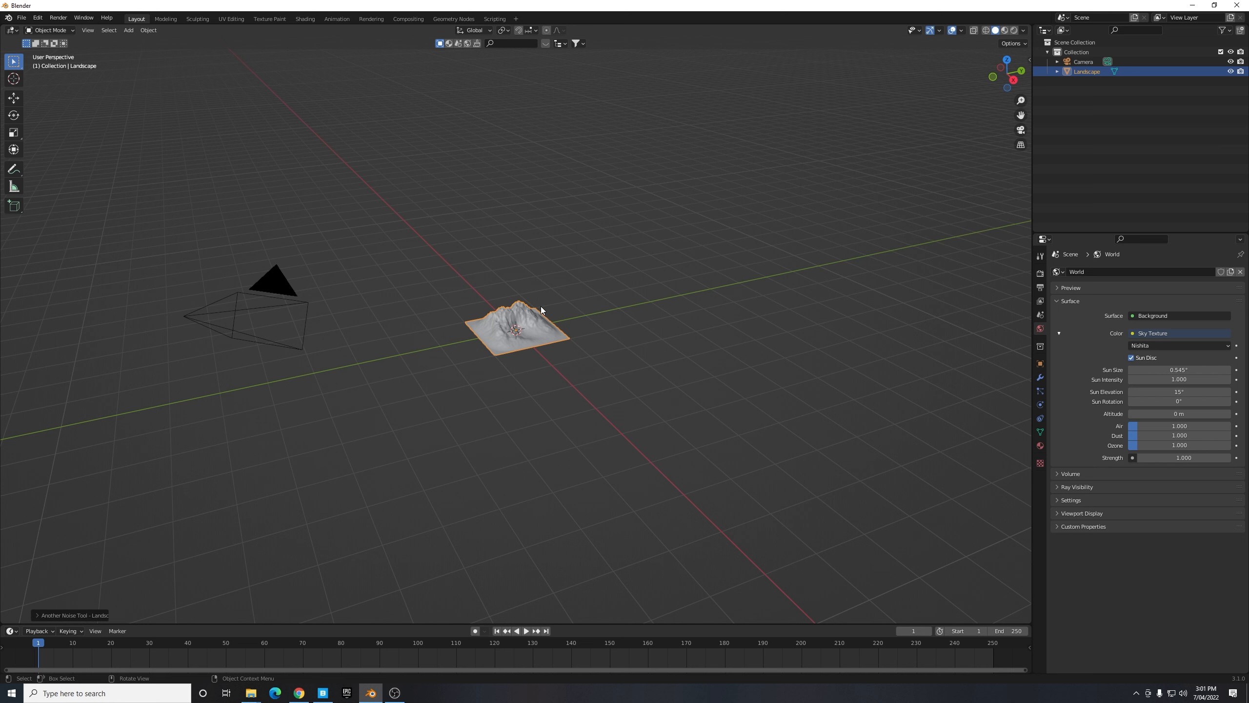
mouse_move(133, 561)
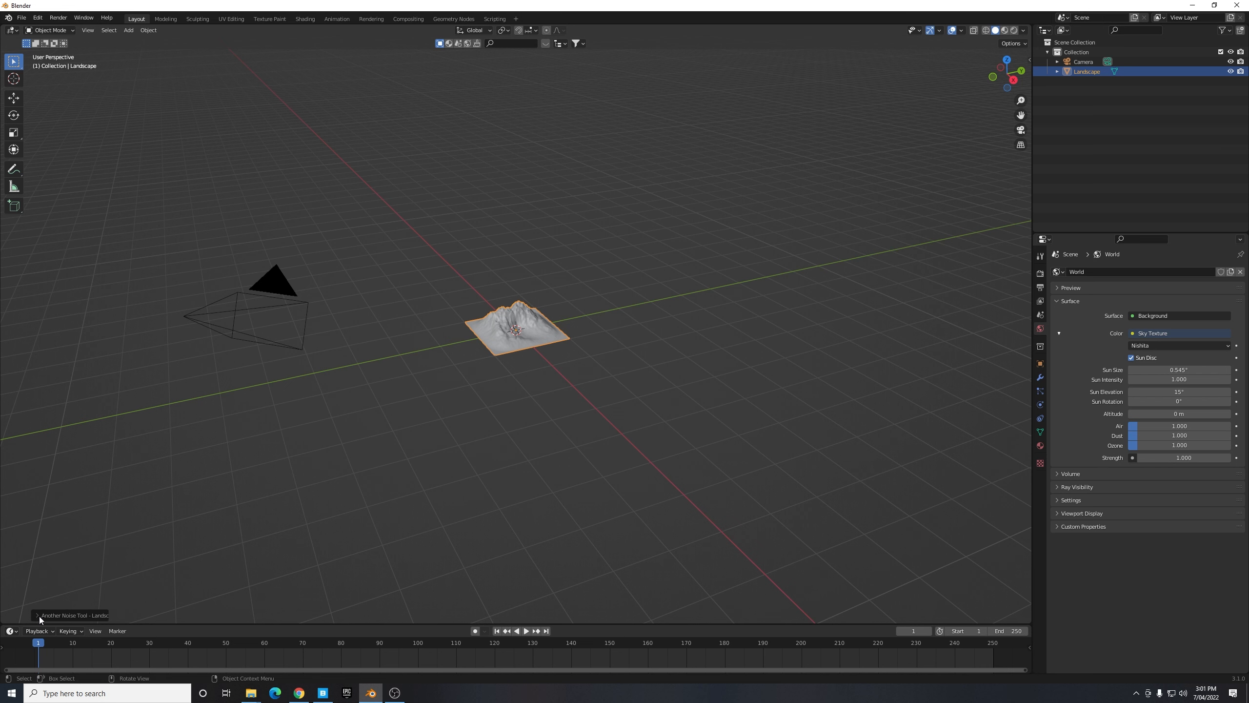
- Apply the canyon operator preset to the landscape and scale it up 50 times
left_click(71, 614)
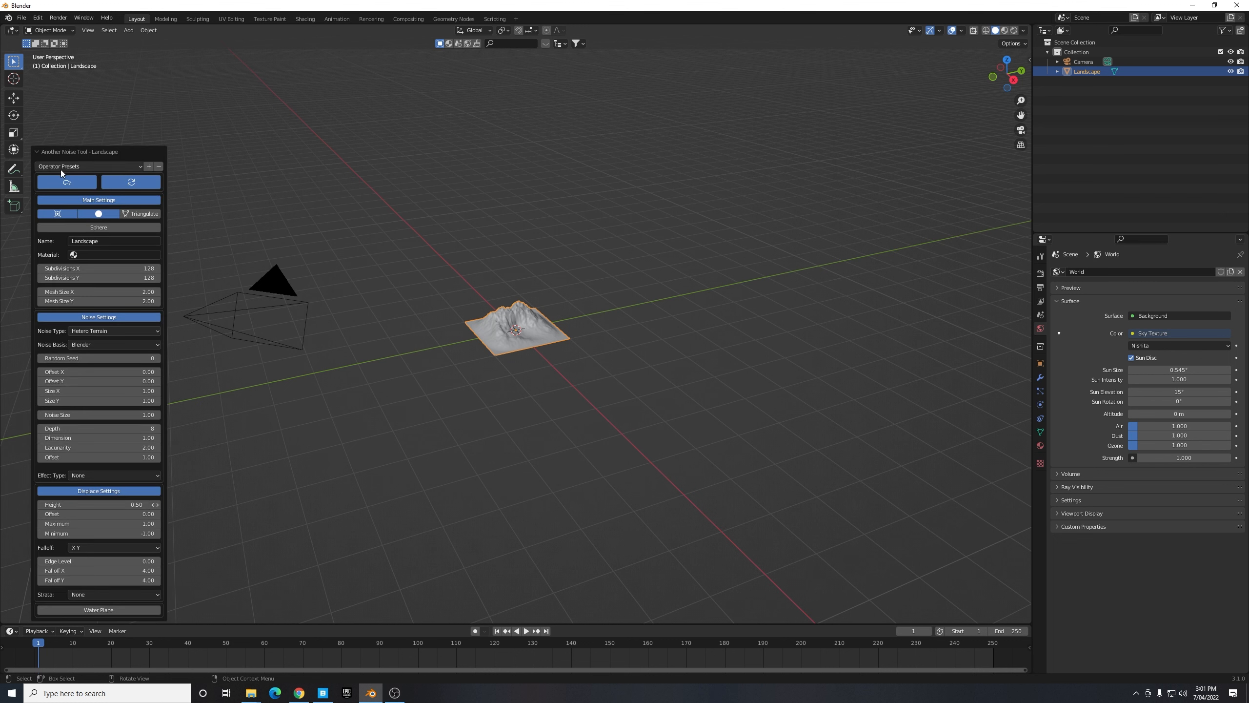
left_click(88, 165)
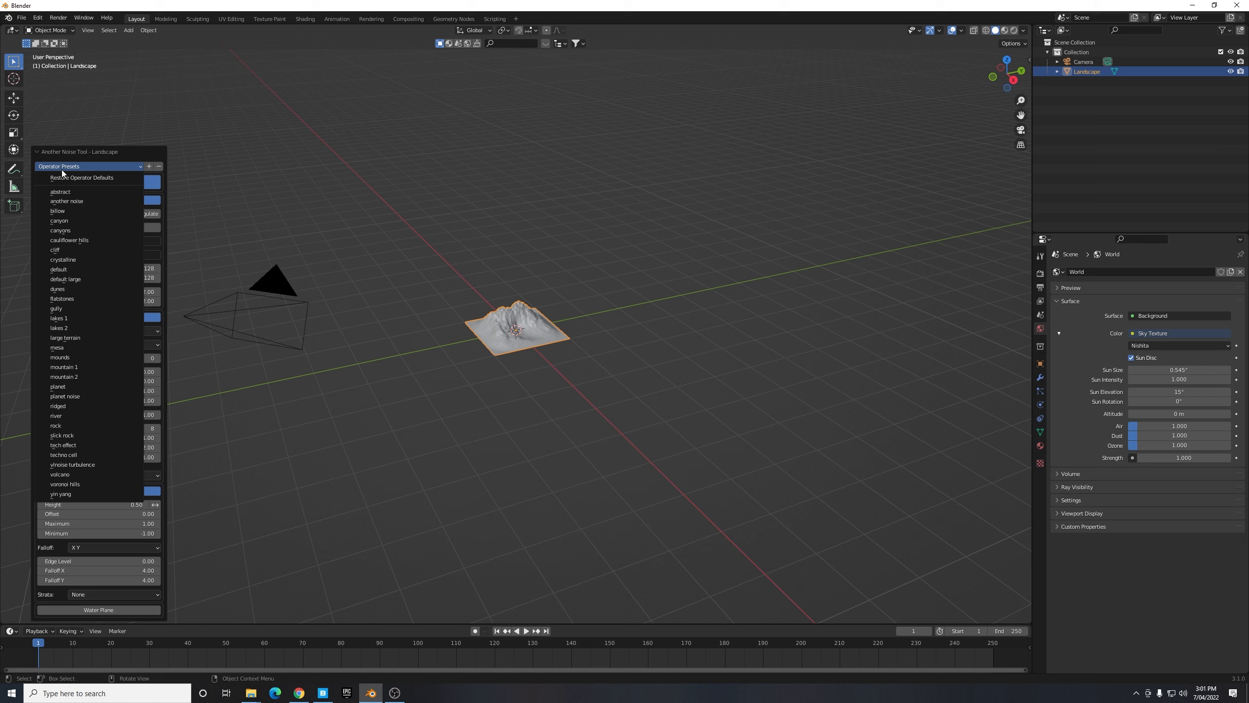
mouse_move(67, 232)
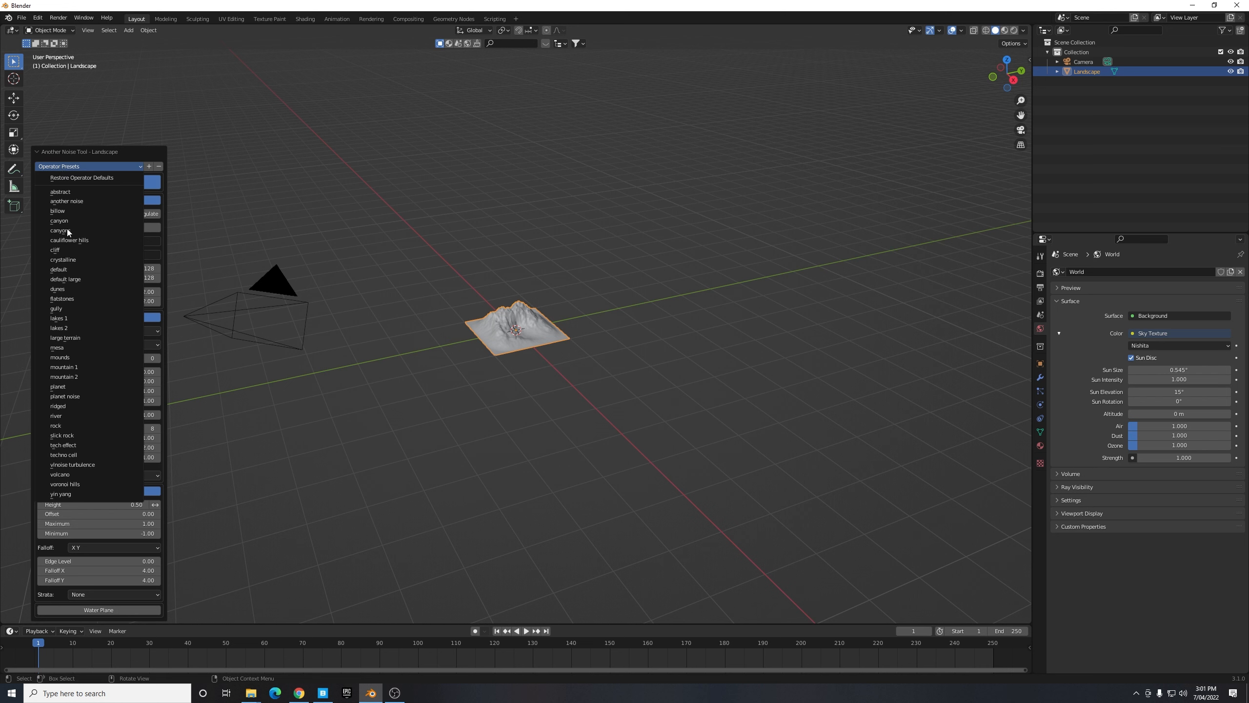
mouse_move(58, 230)
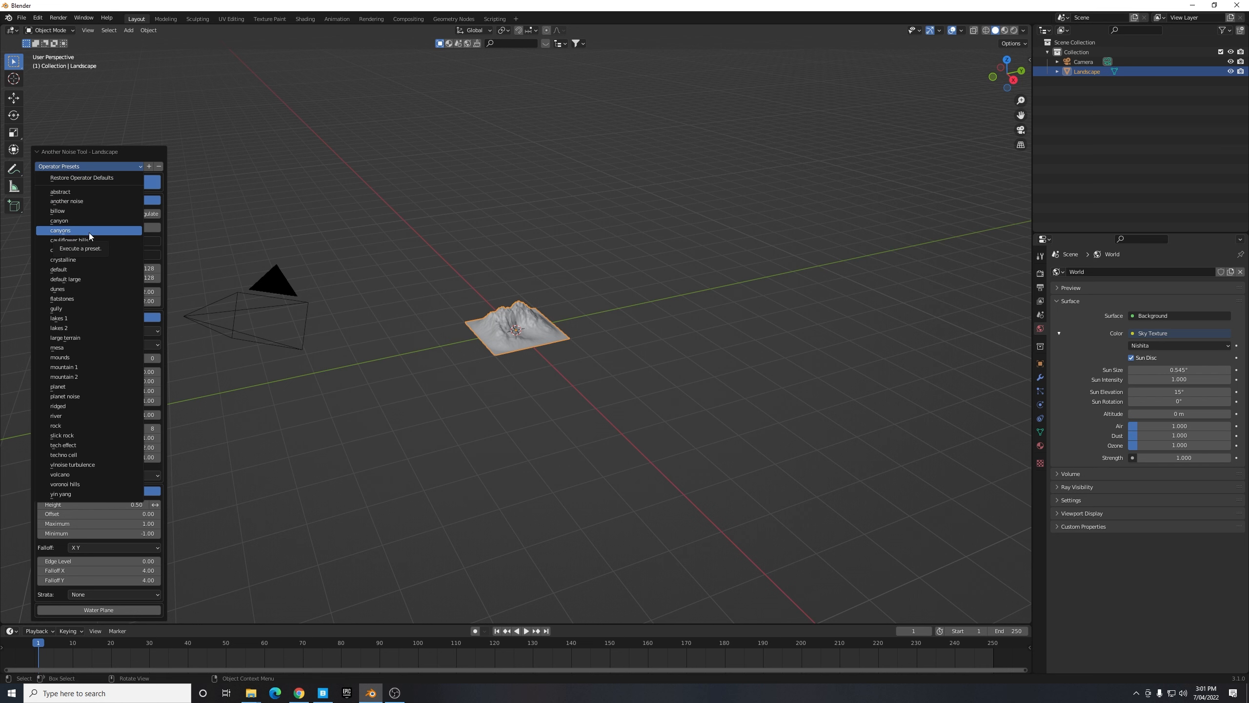
mouse_move(71, 220)
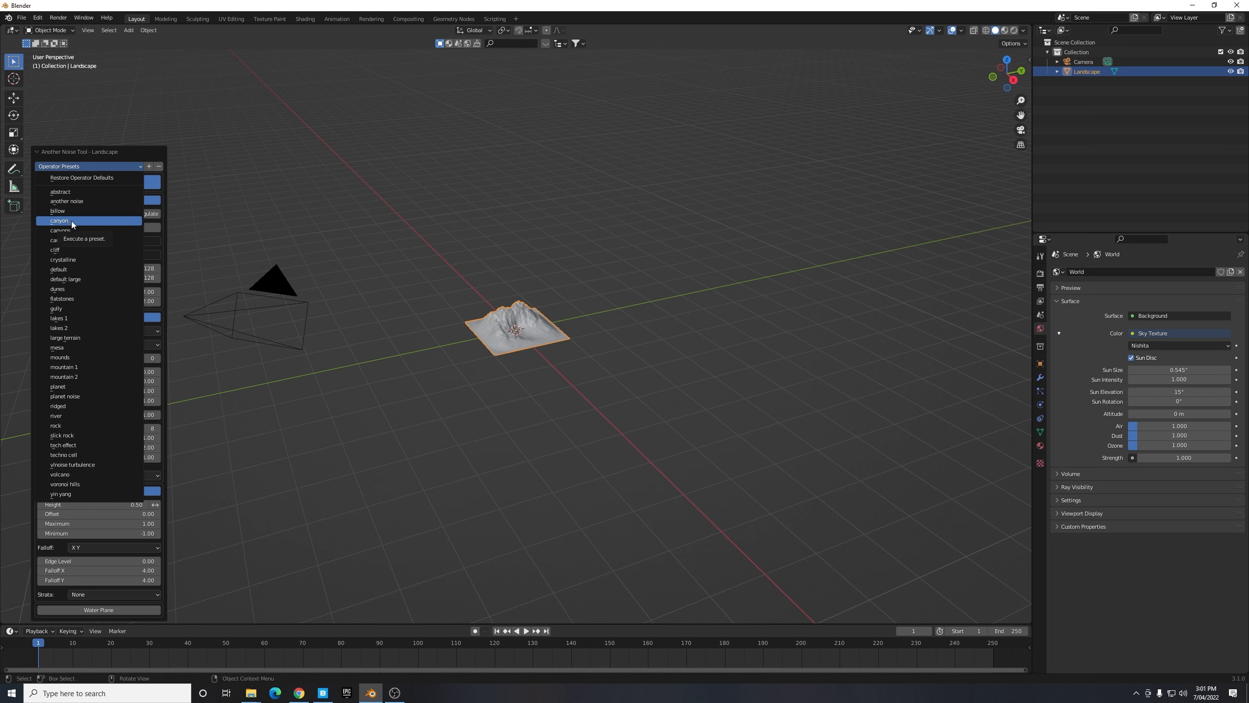
left_click(59, 220)
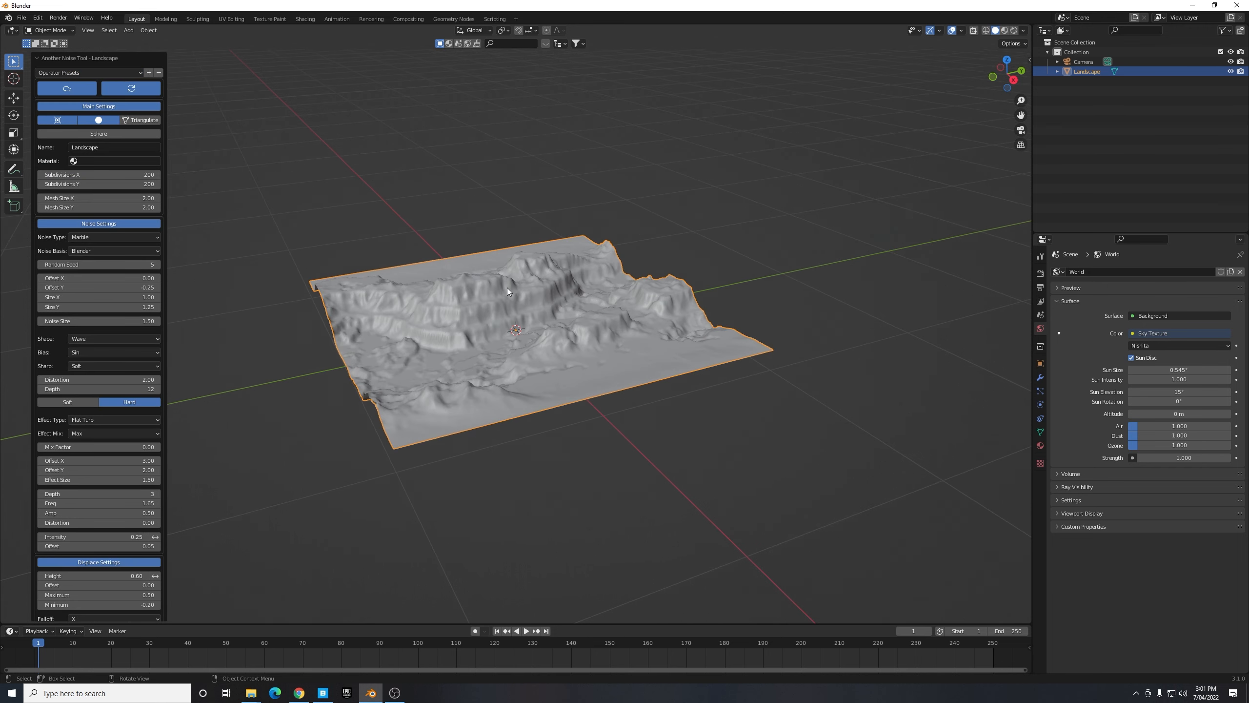
left_click(90, 72)
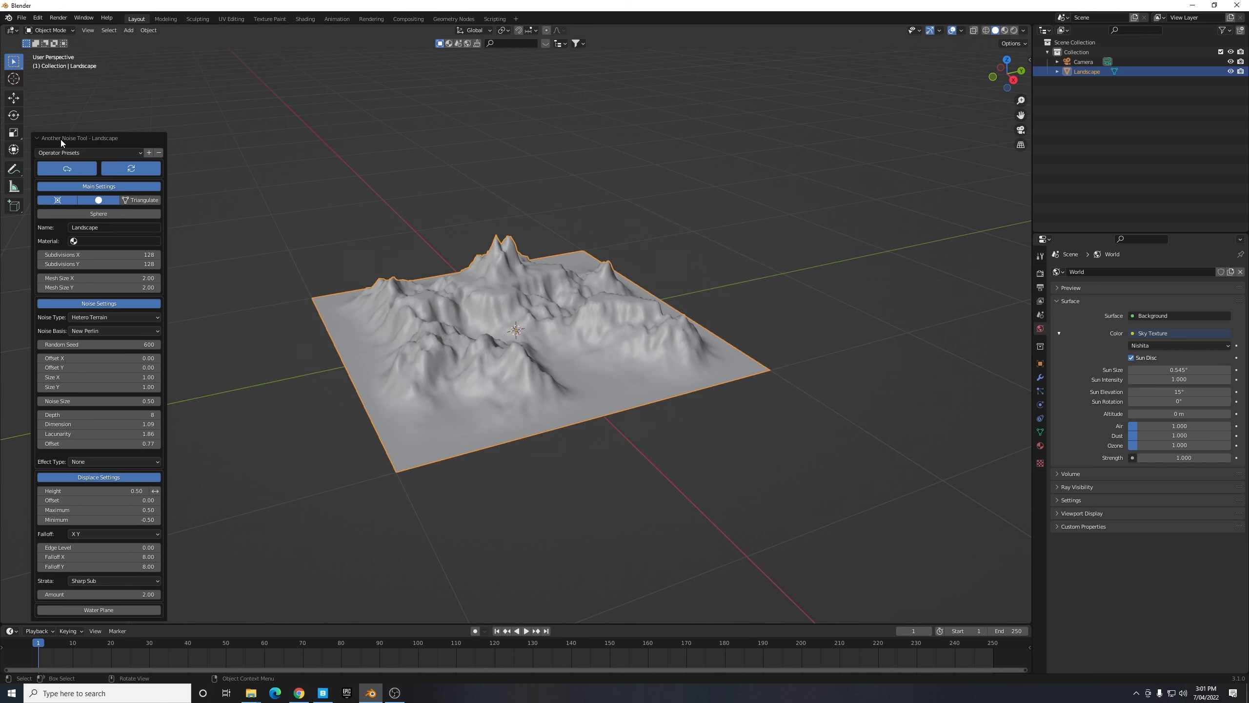
left_click(88, 152)
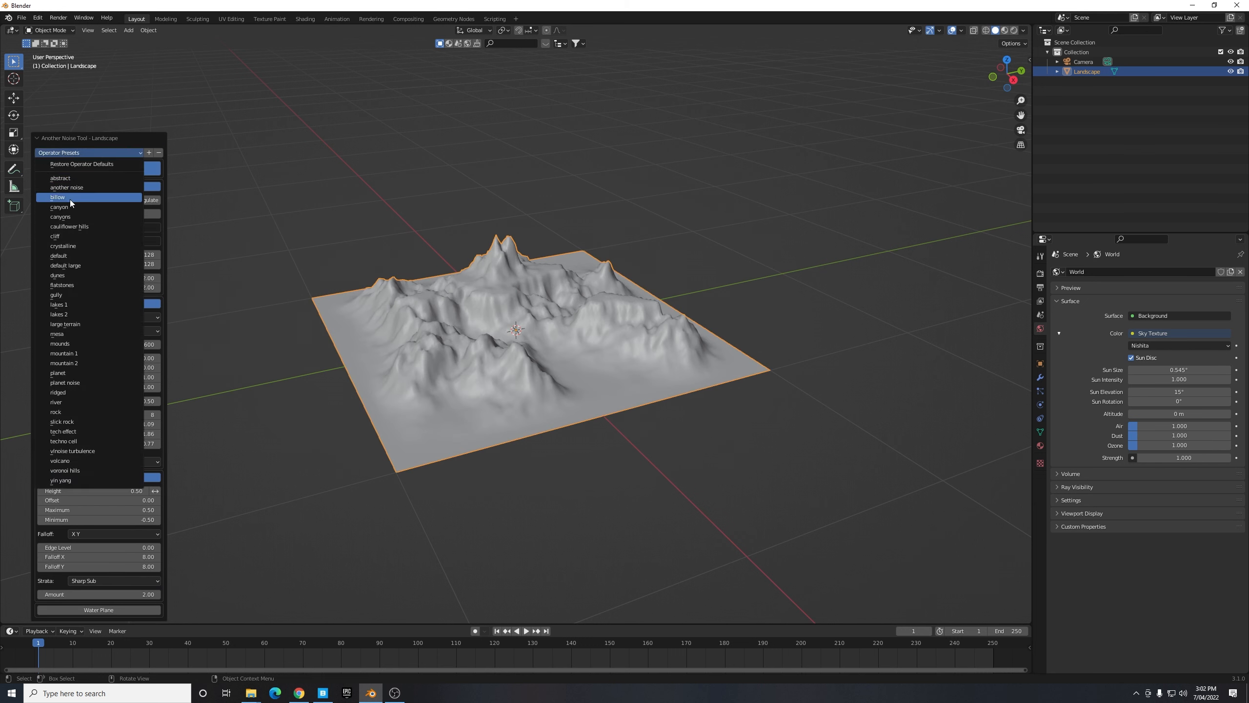
left_click(57, 197)
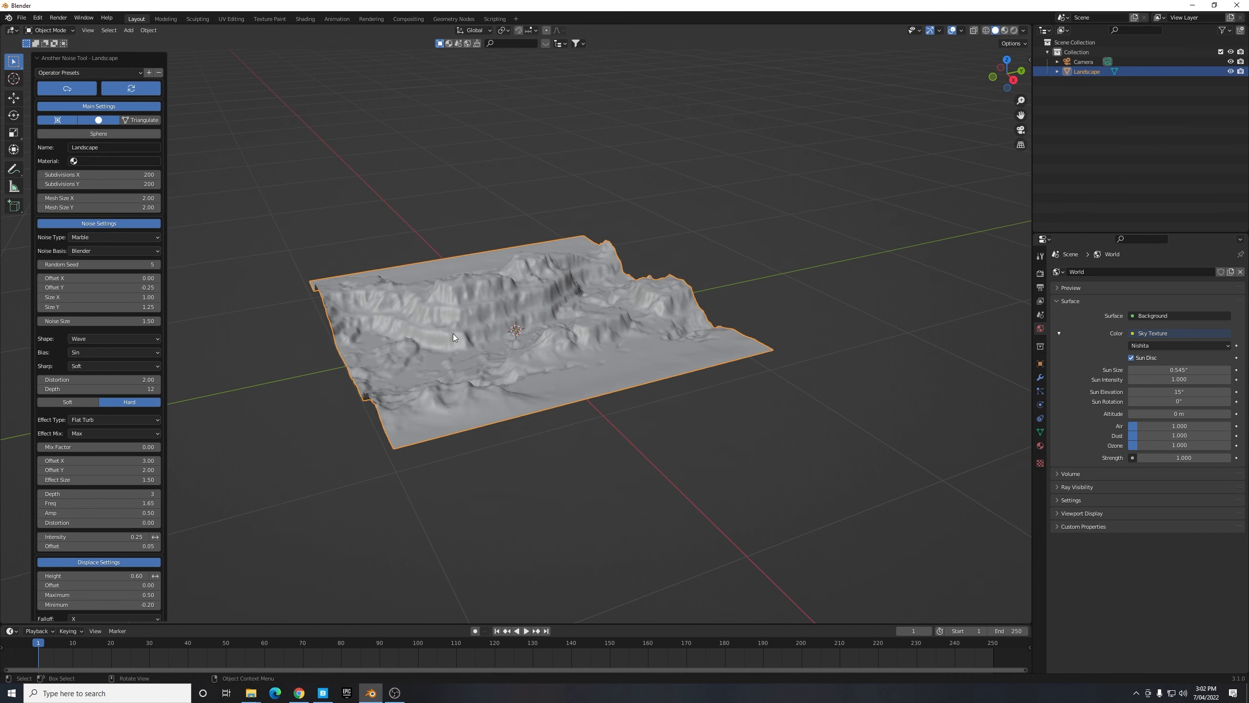
mouse_move(447, 349)
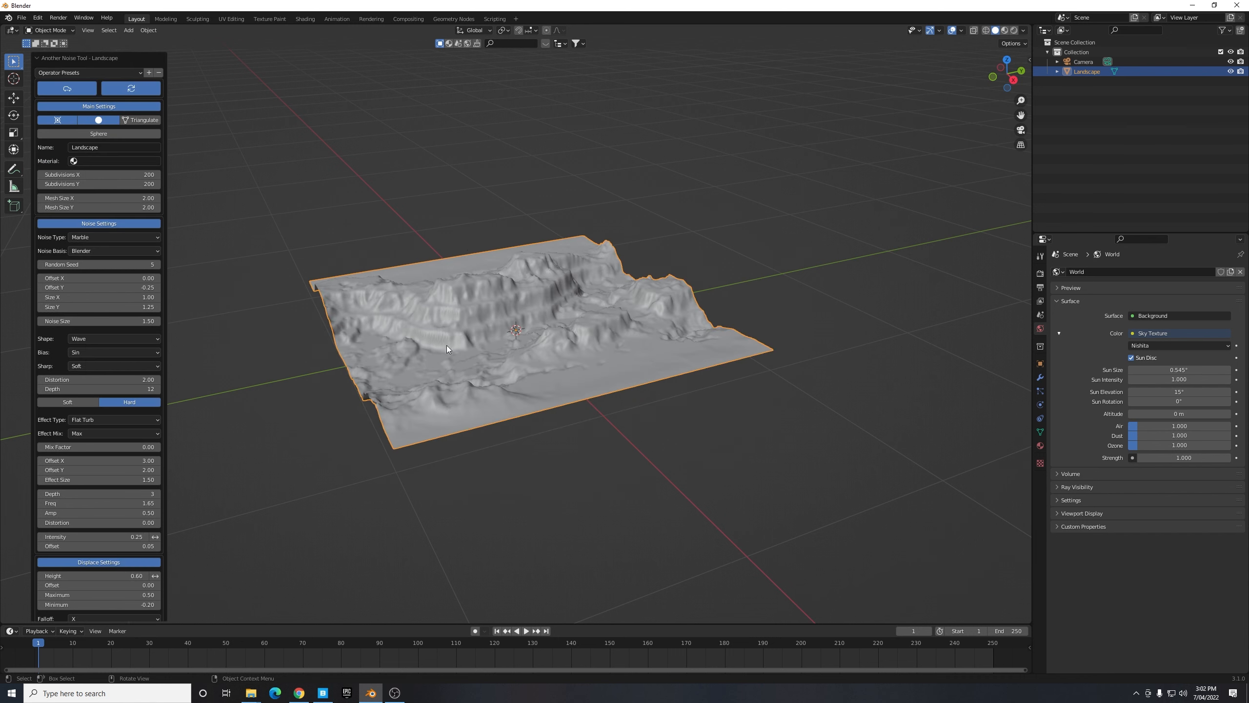
mouse_move(302, 367)
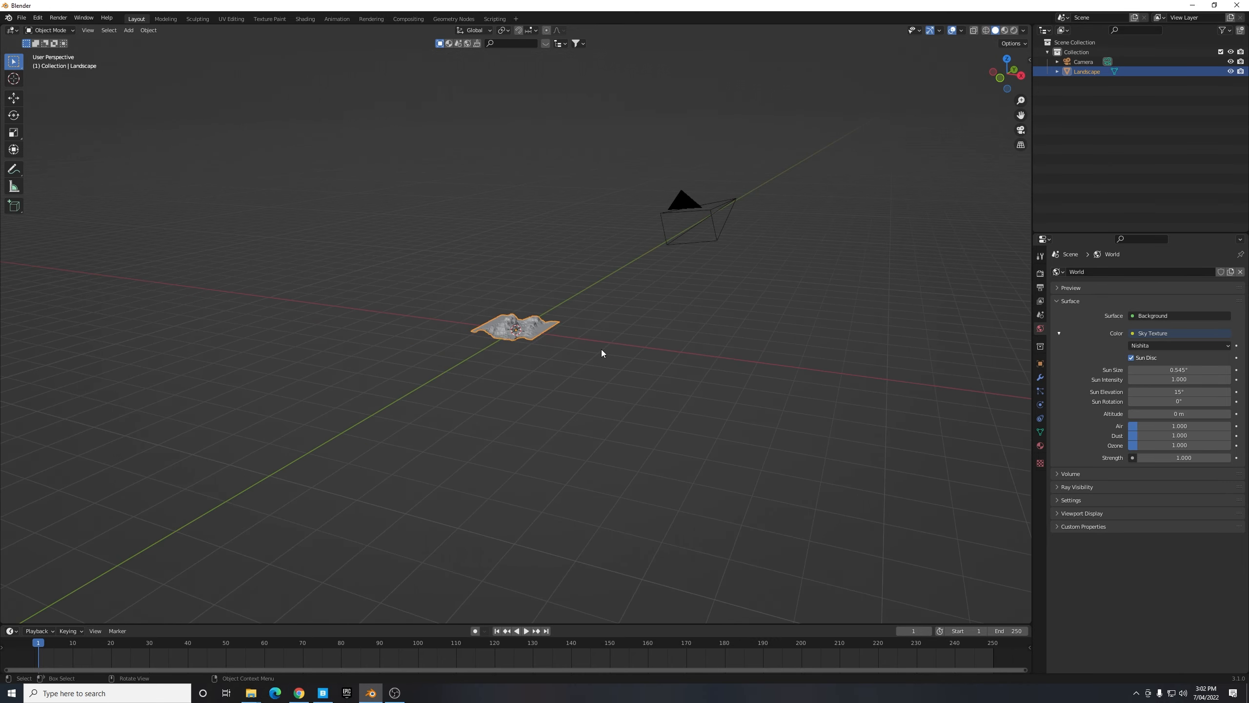
key("s")
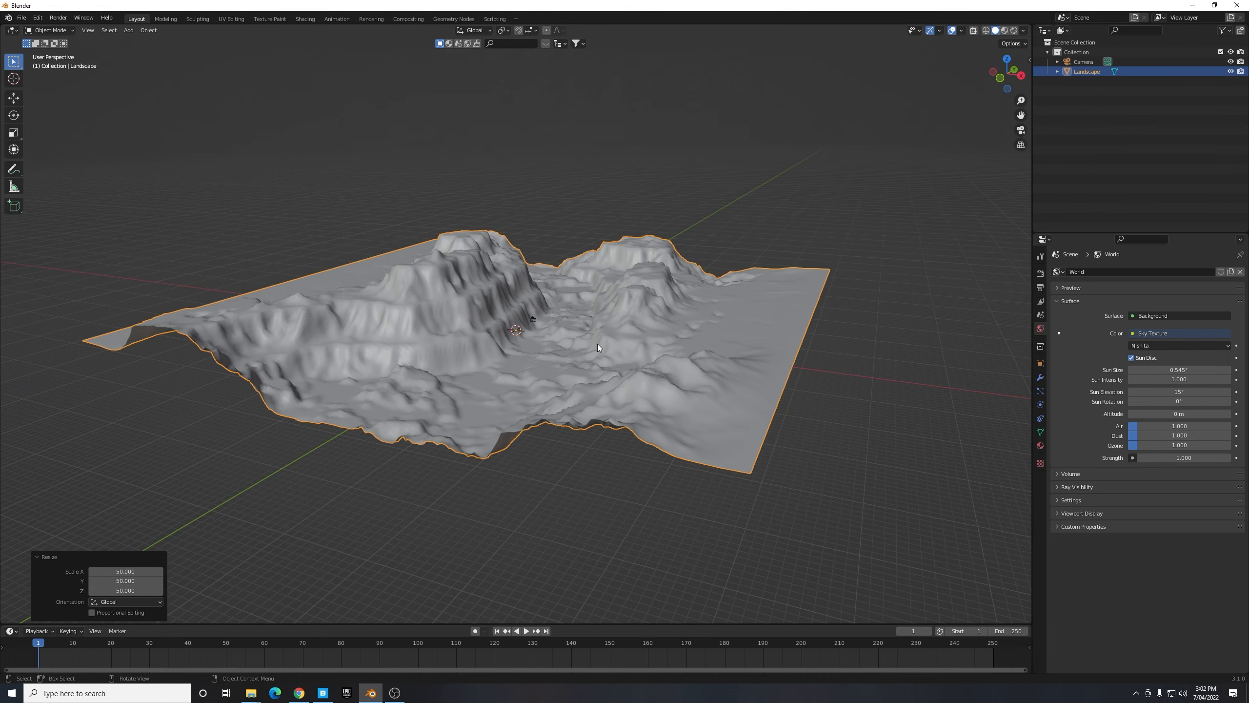
mouse_move(587, 331)
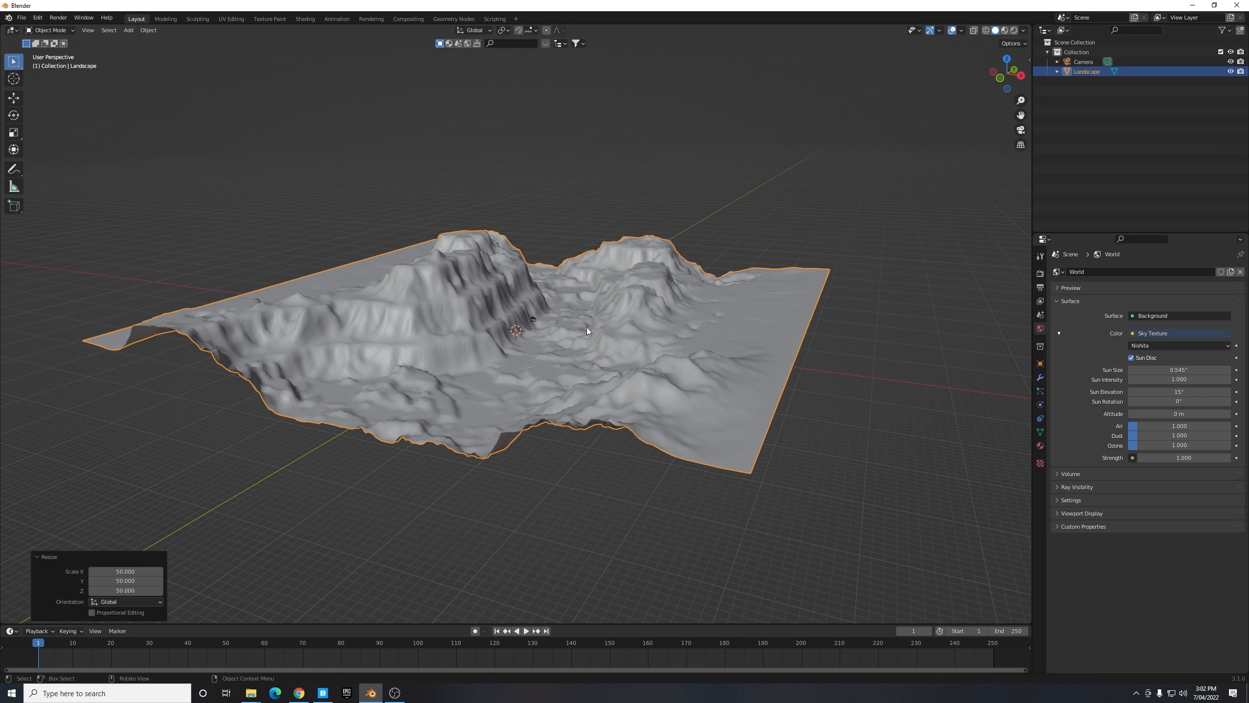
mouse_move(563, 322)
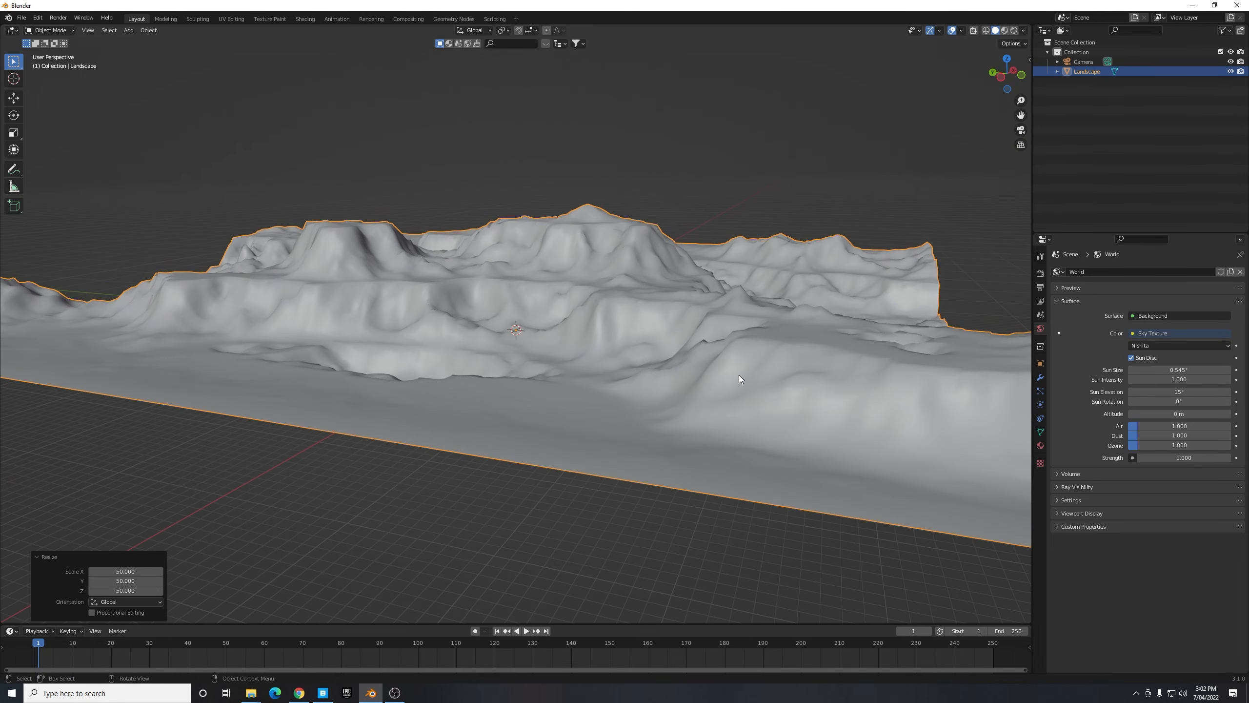
mouse_move(731, 379)
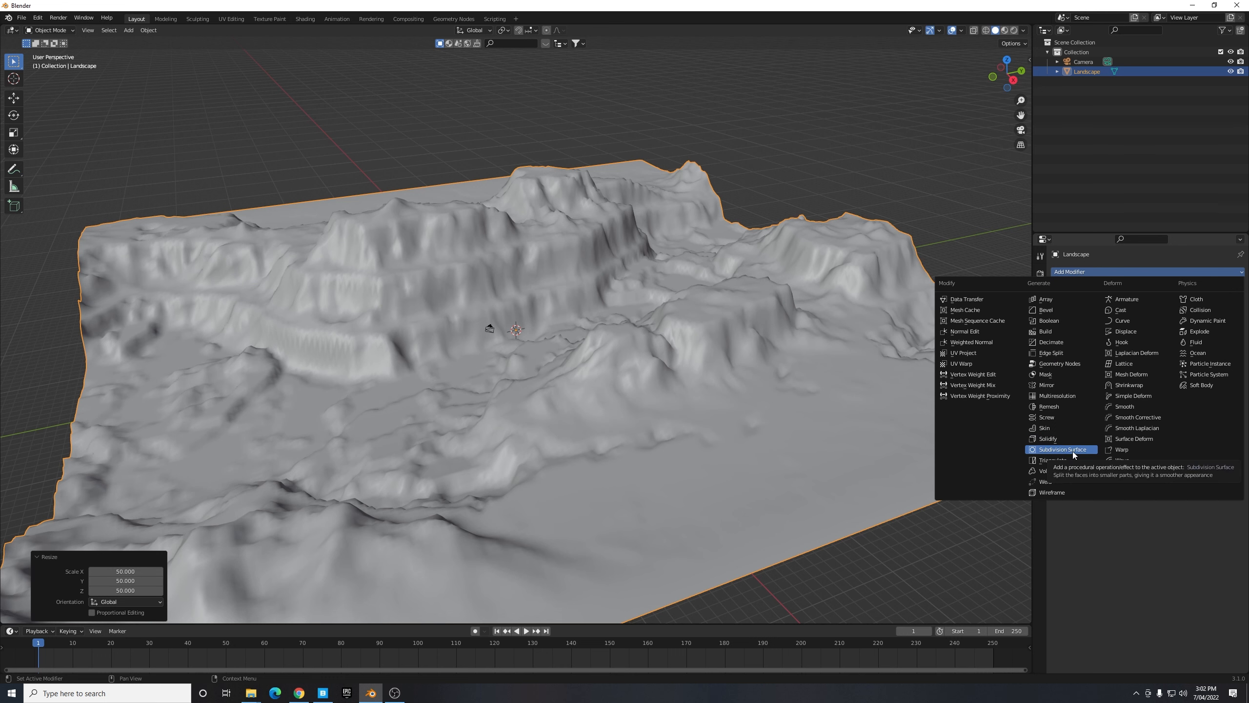
- Add a Subdivision Surface modifier to the landscape and inspect the smoothed terrain
left_click(1061, 449)
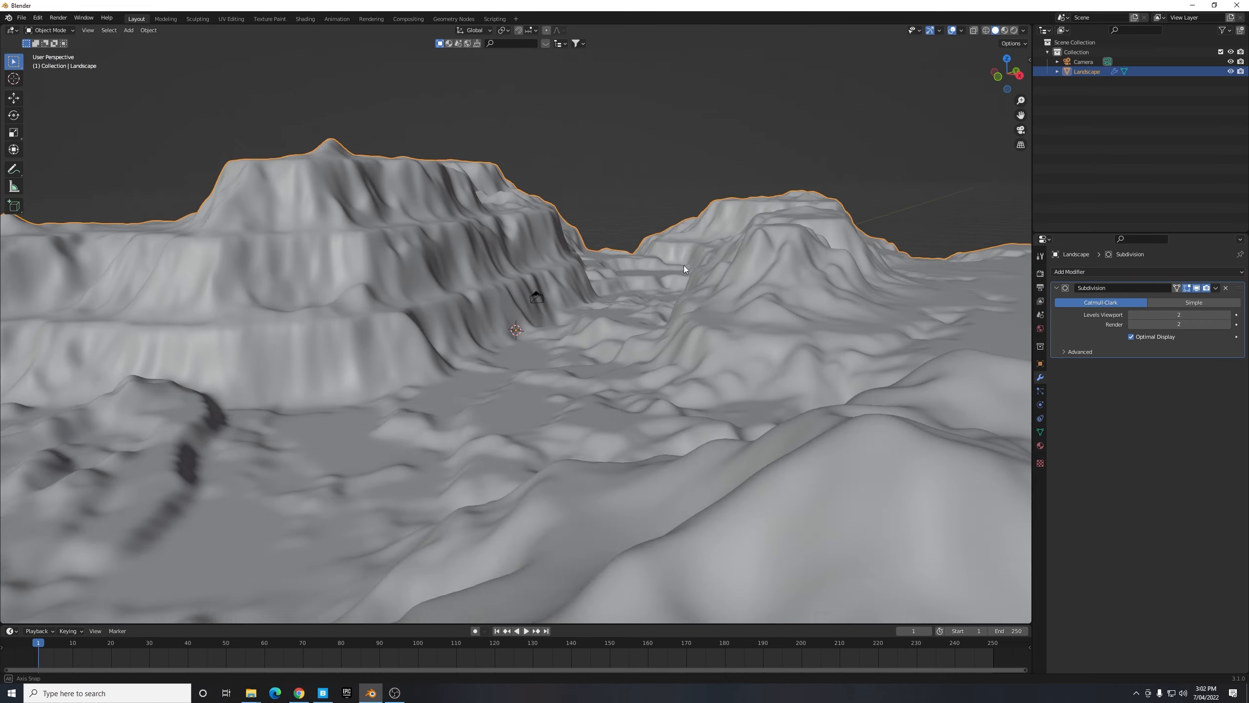
left_click_drag(683, 270, 593, 275)
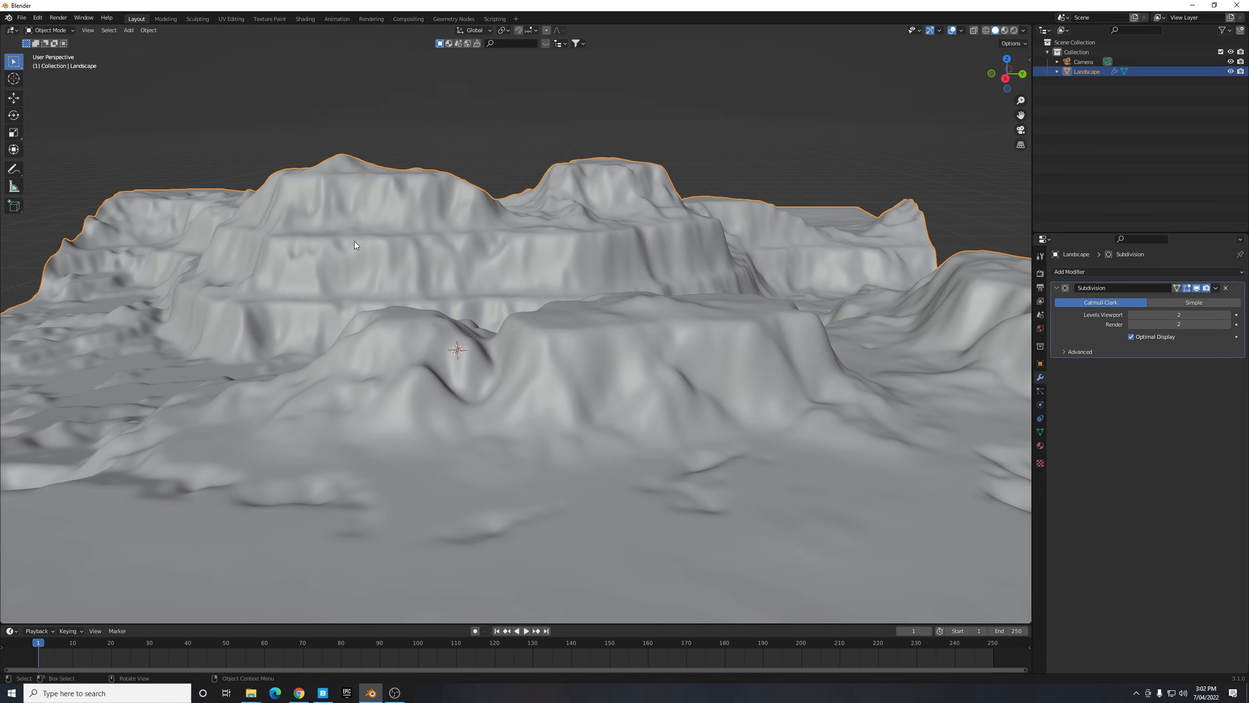
mouse_move(617, 309)
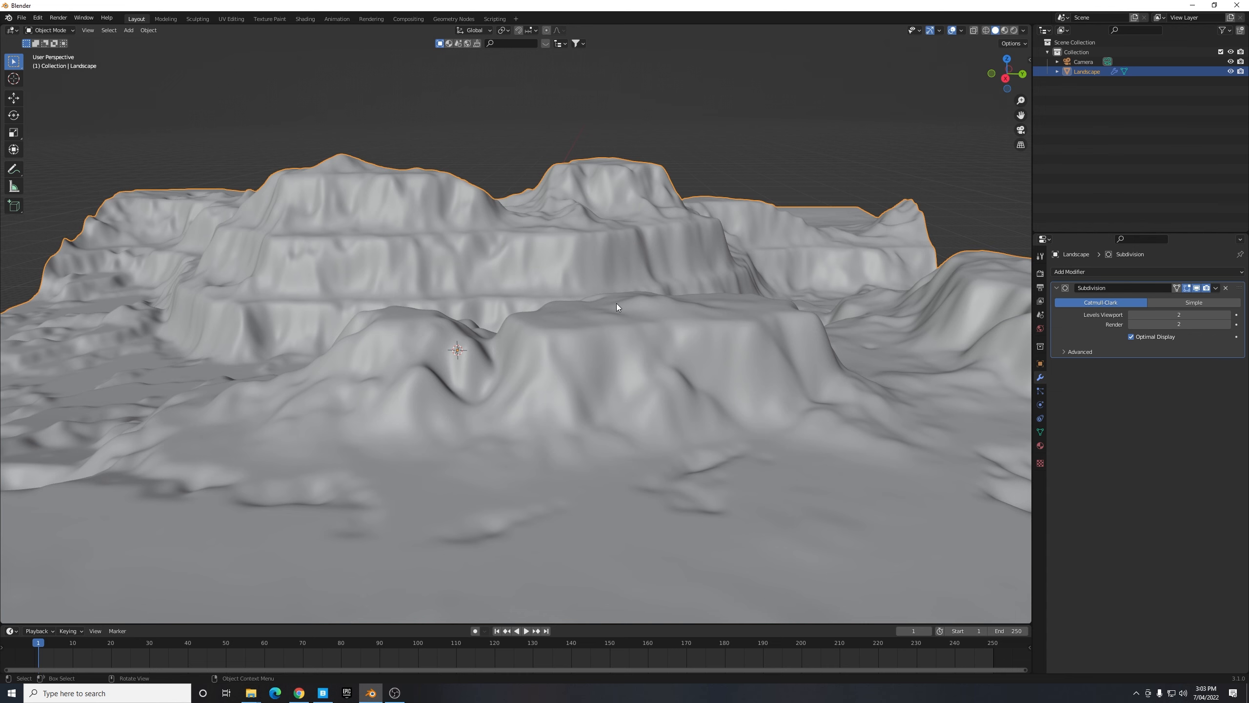
left_click(322, 692)
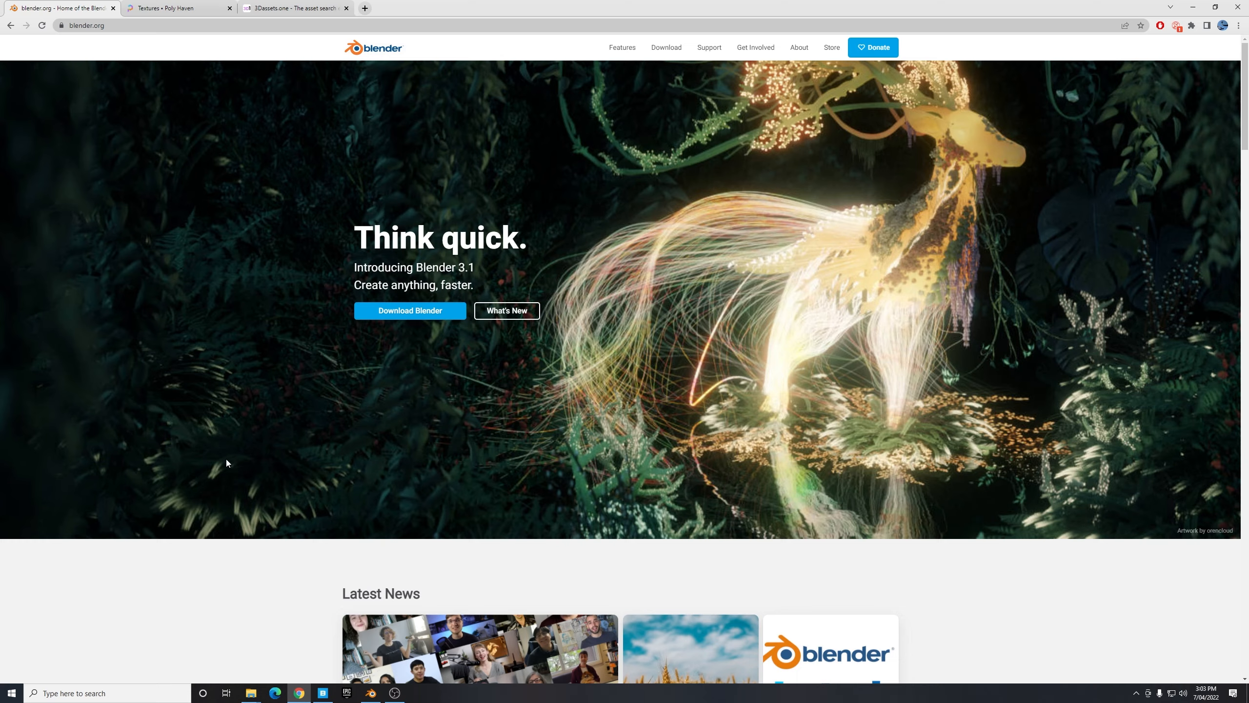
- Browse the Poly Haven and 3Dassets.one texture grids, then bring up Quixel Bridge
left_click(176, 8)
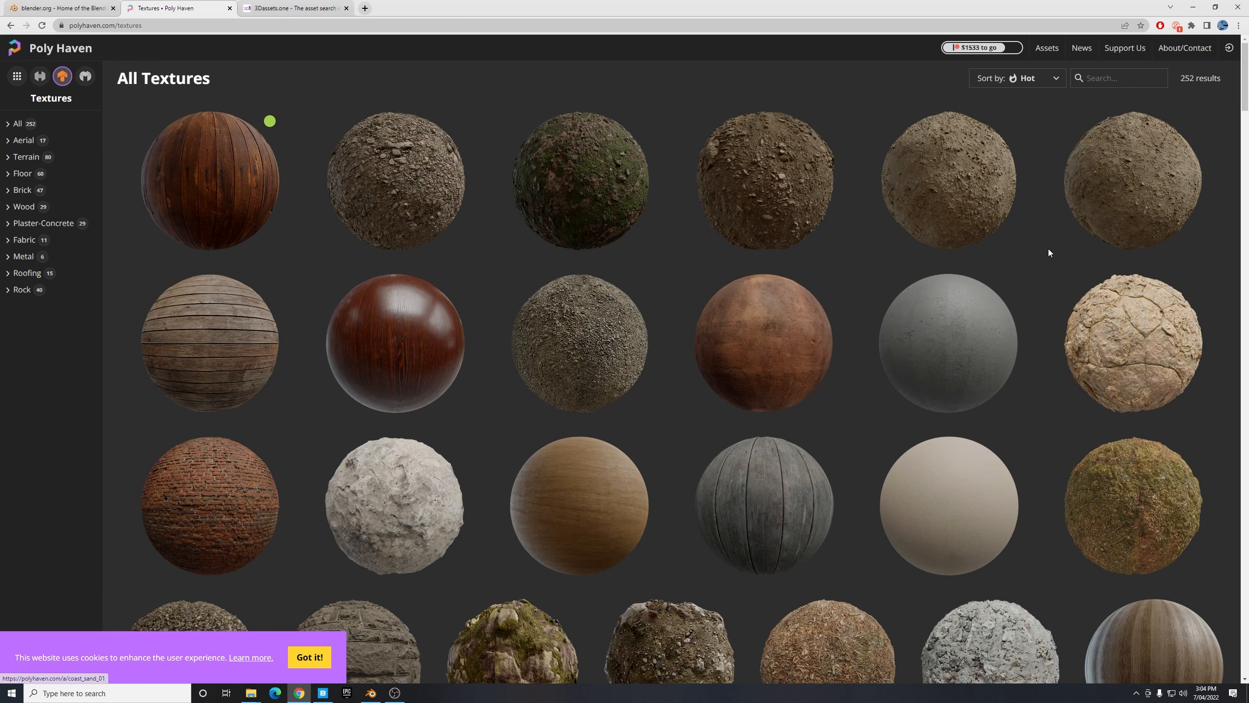
scroll("down", 3)
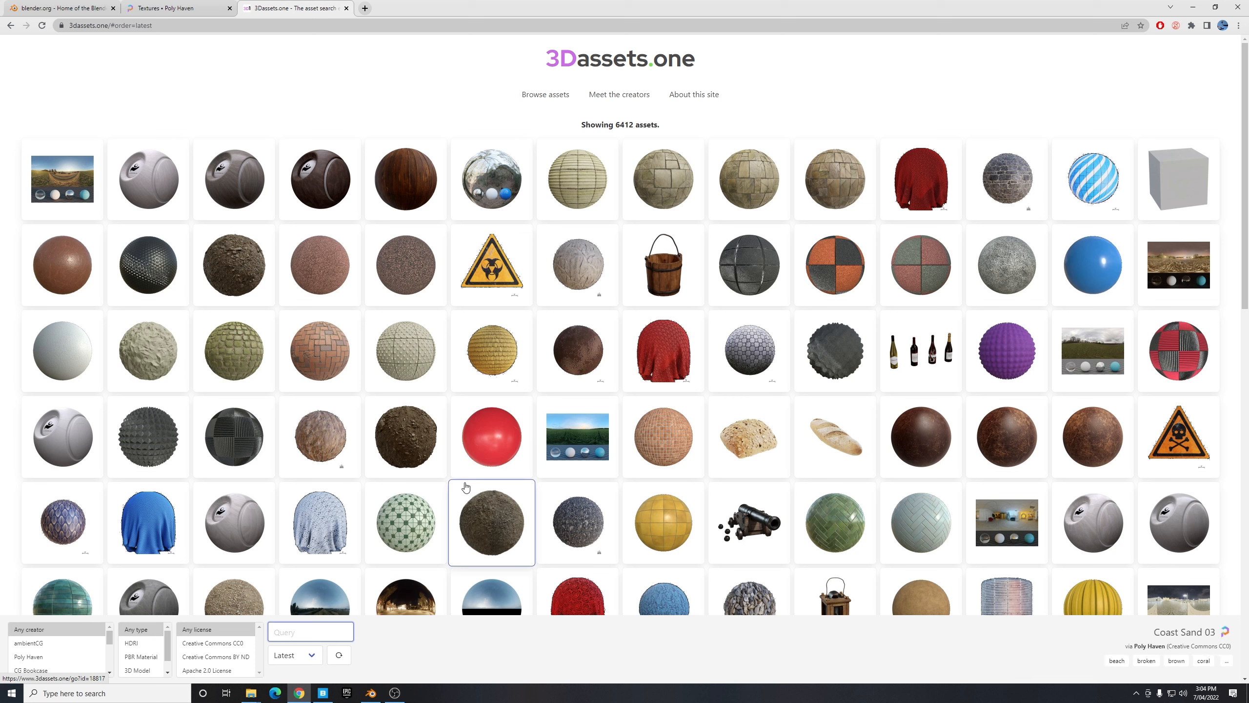
left_click(311, 631)
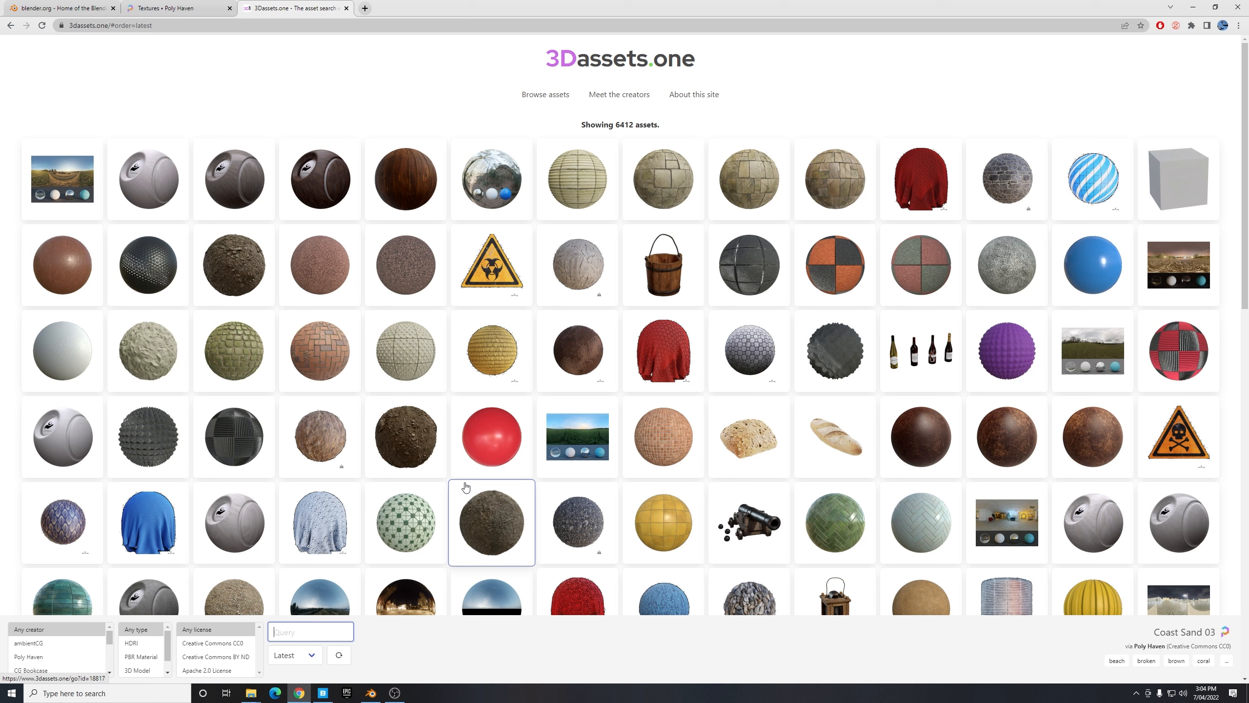
left_click(310, 632)
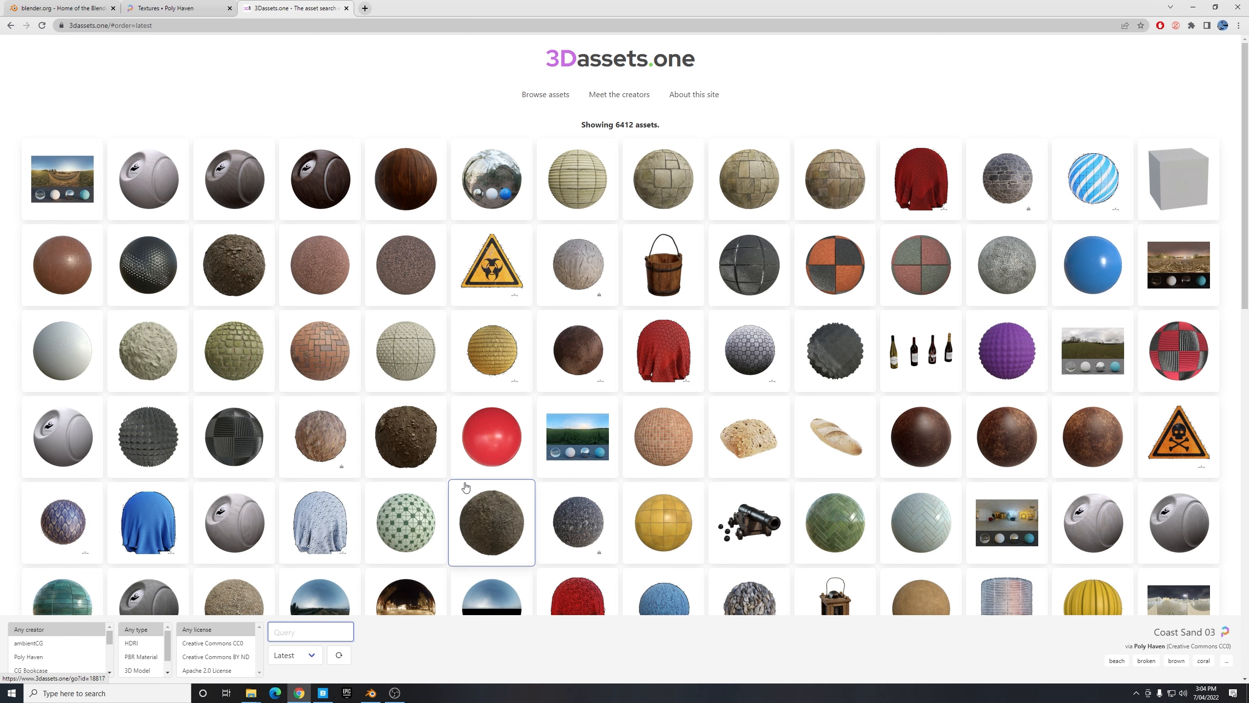
mouse_move(319, 436)
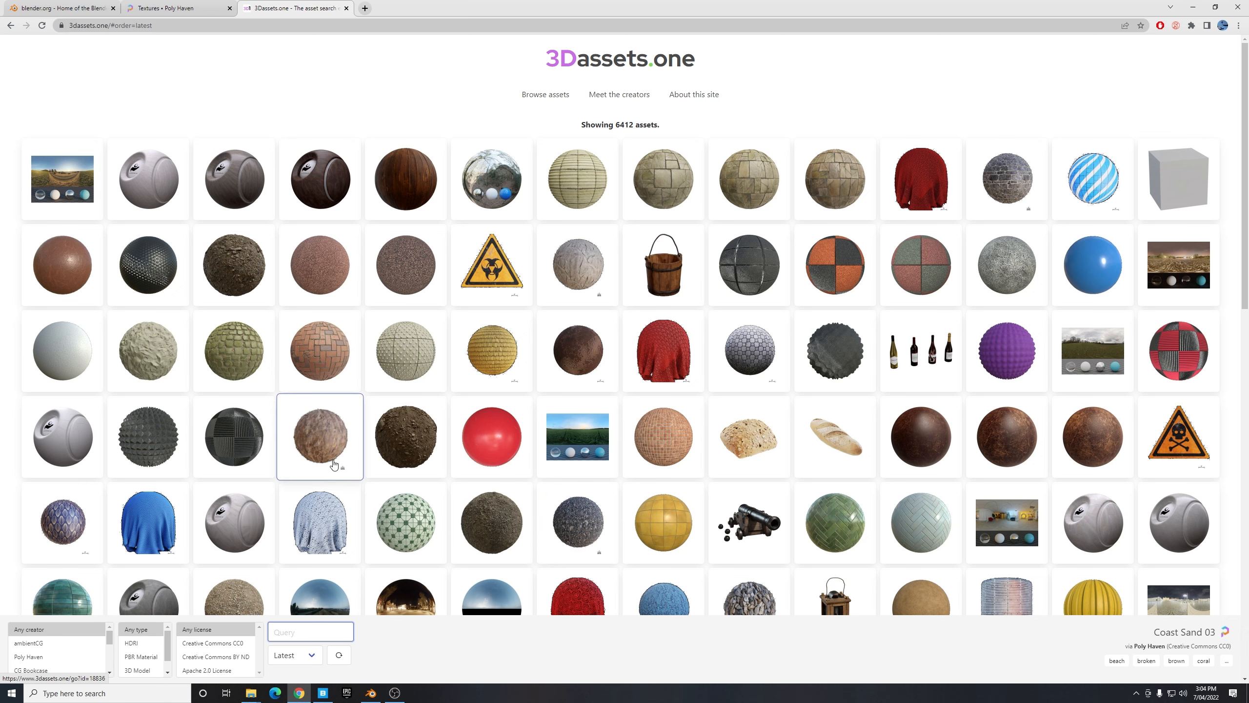
left_click(322, 692)
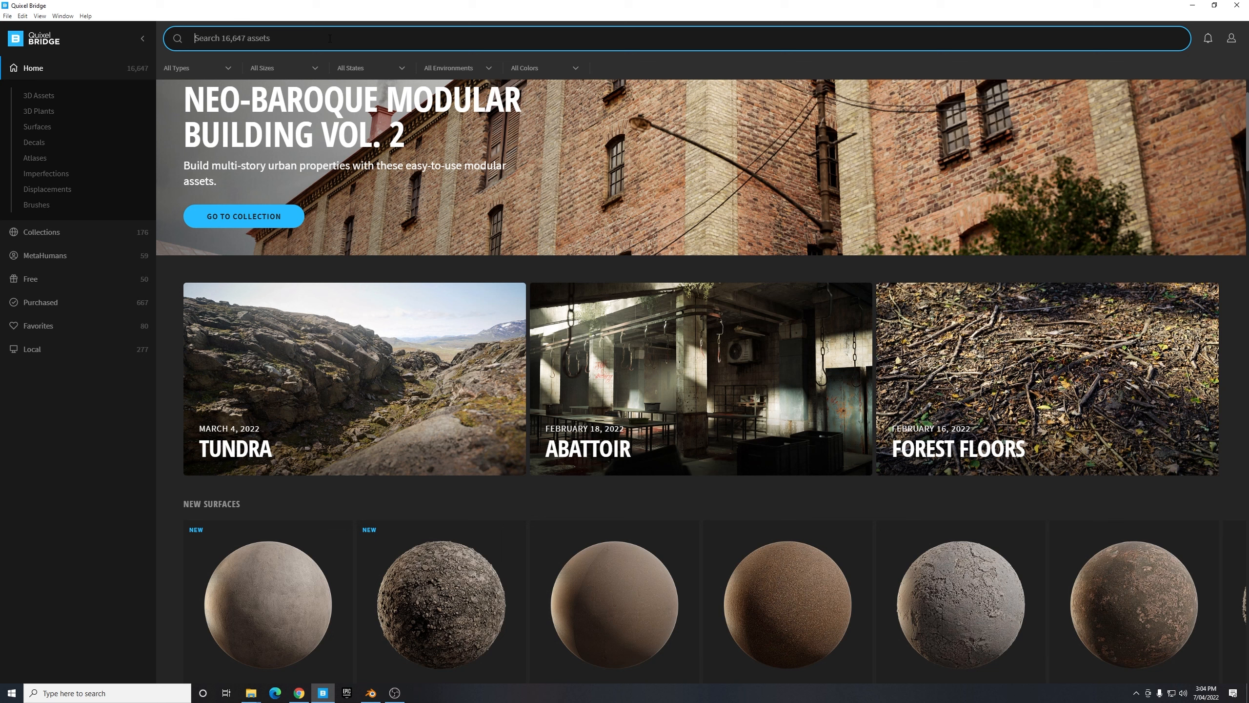
- Search 'Canyon' surfaces and export the Massive Canyon Sandstone Cliff to Blender
type("Canyon")
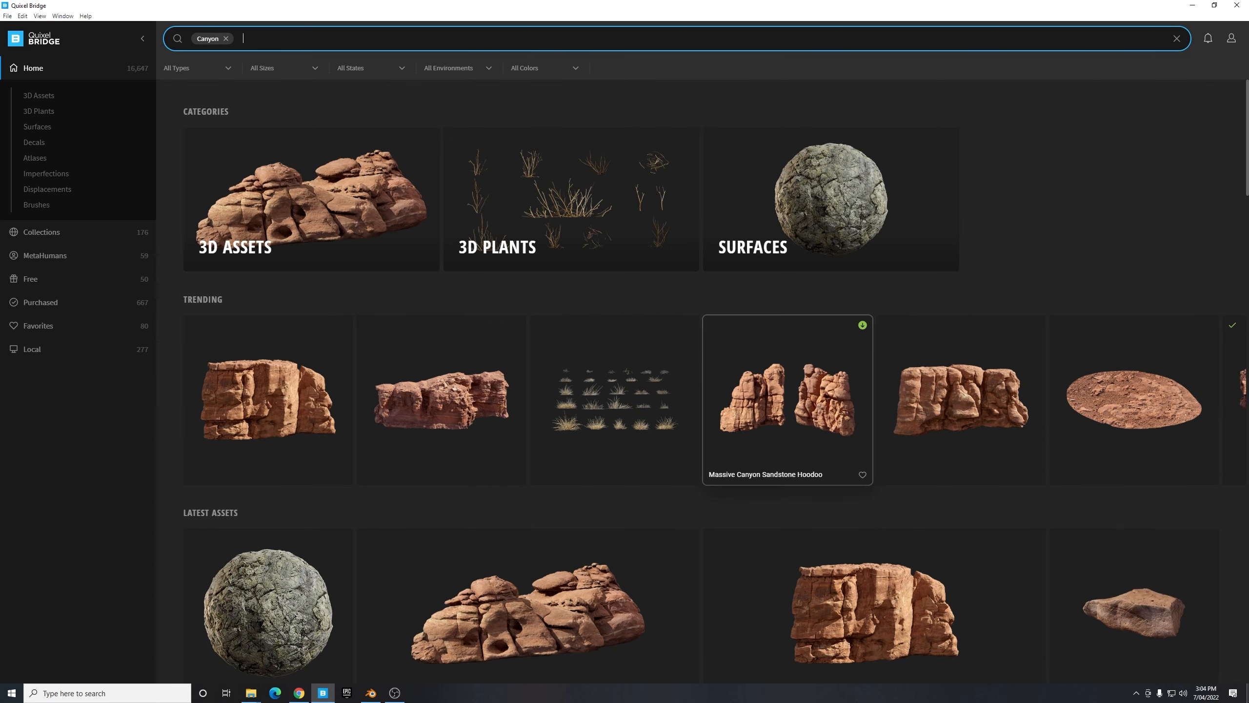
type("s")
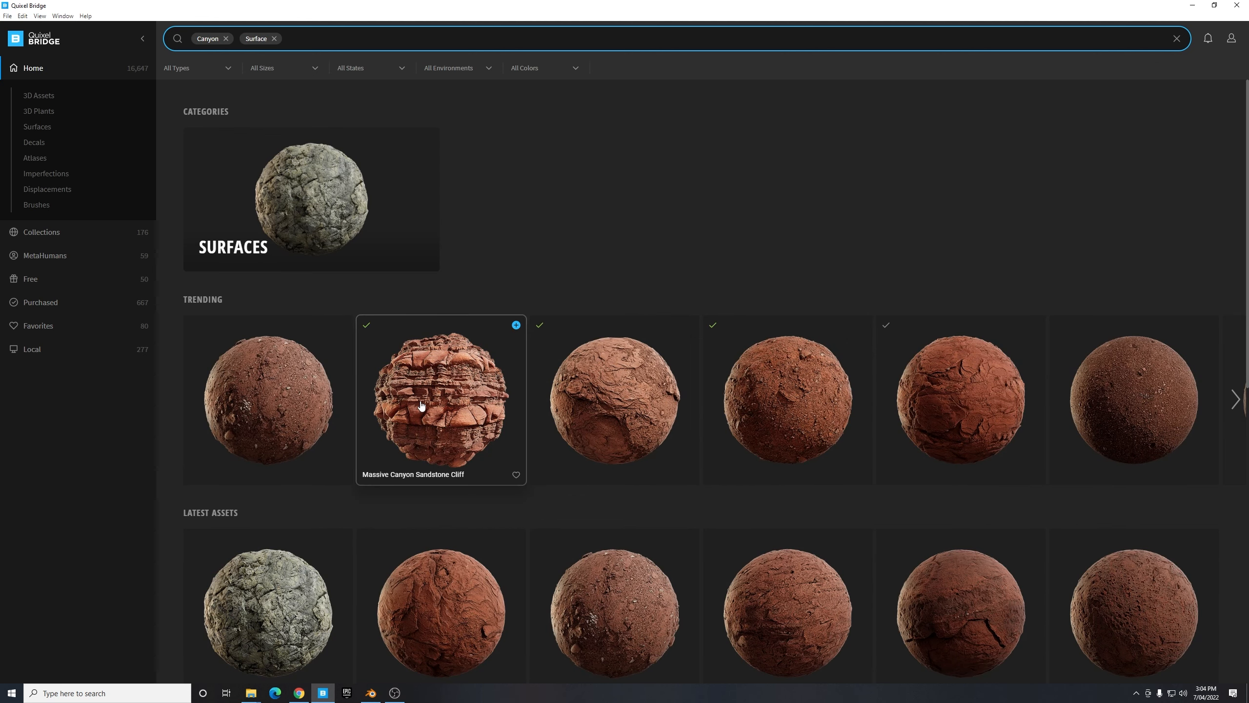
left_click(440, 398)
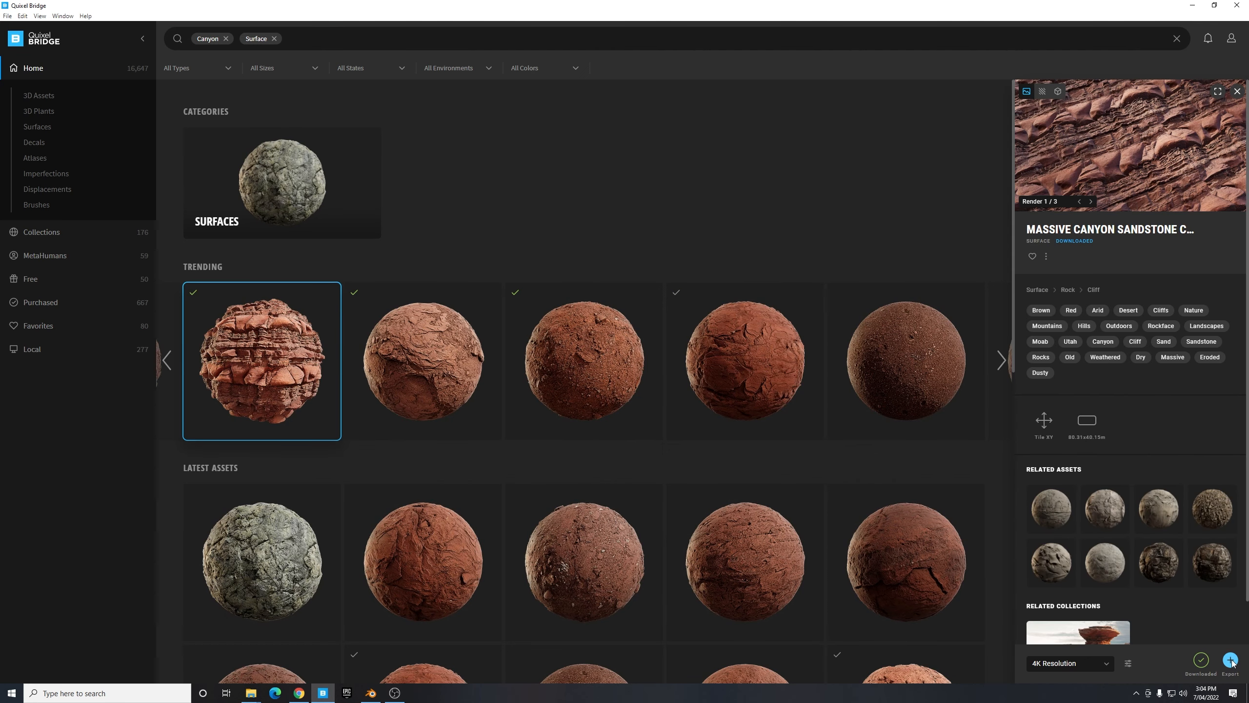
left_click(1229, 662)
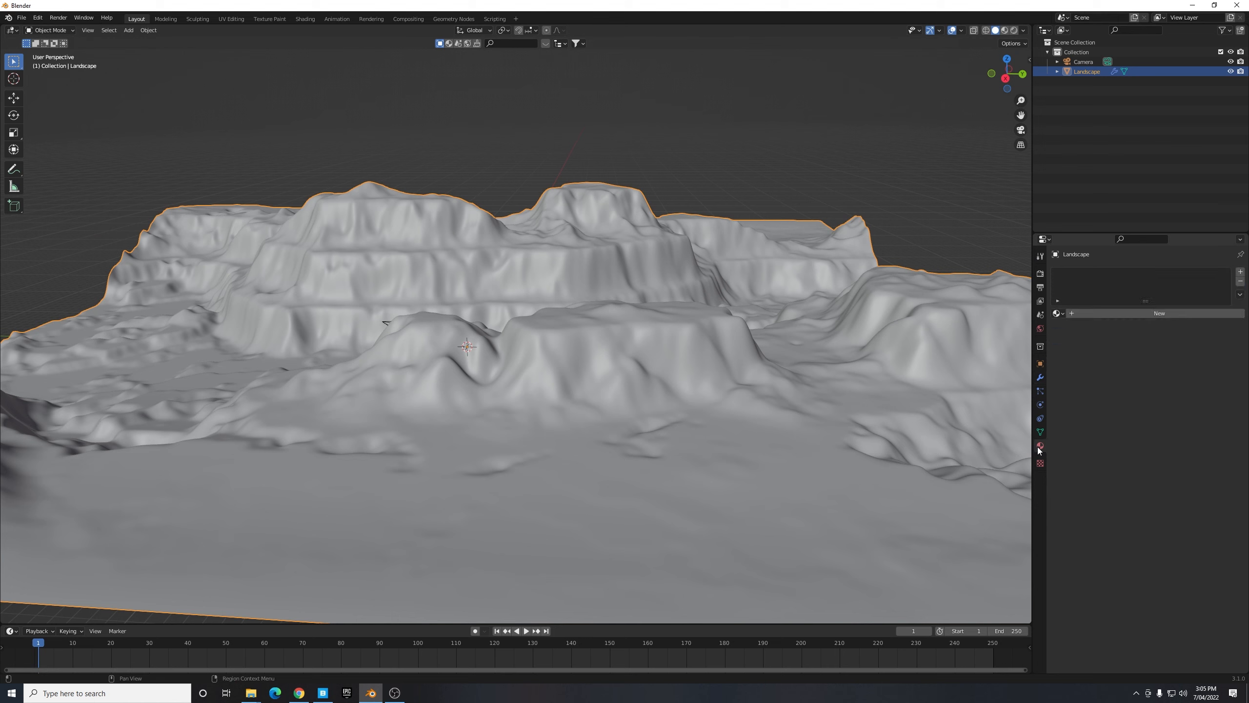
- Assign the Massive_Canyon_Sandstone_vetgaghly material to the landscape
left_click(1057, 313)
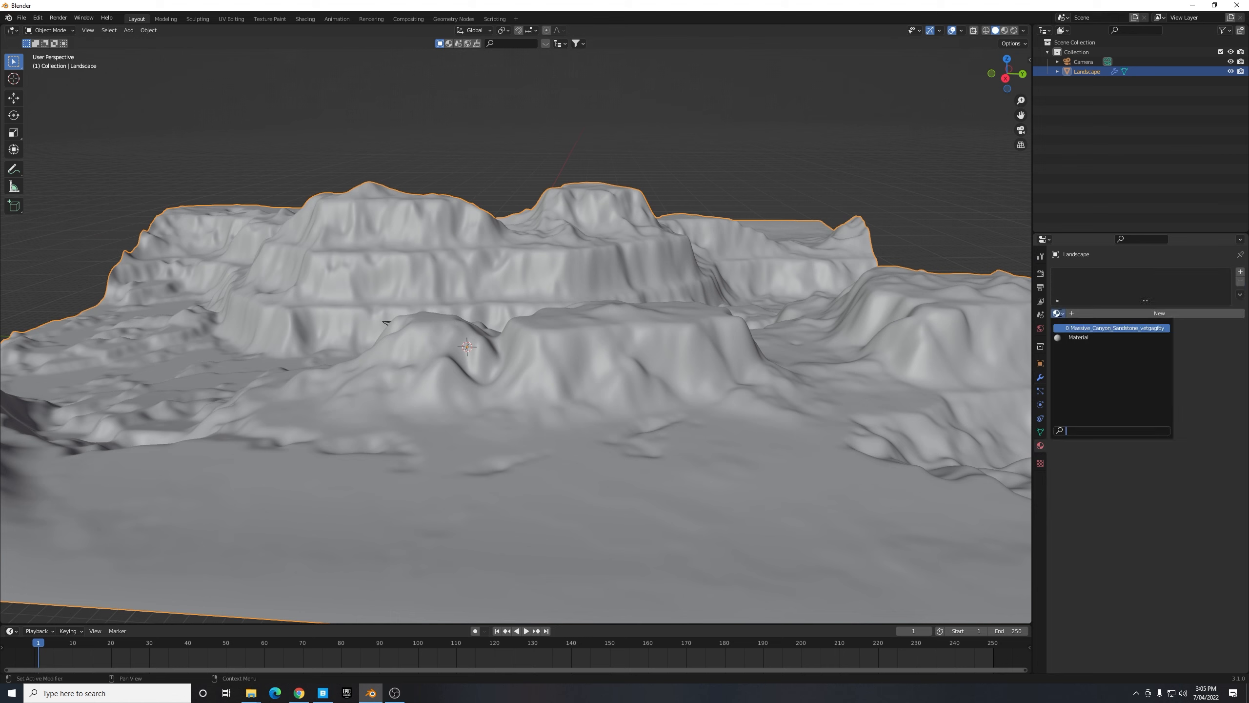
mouse_move(1116, 327)
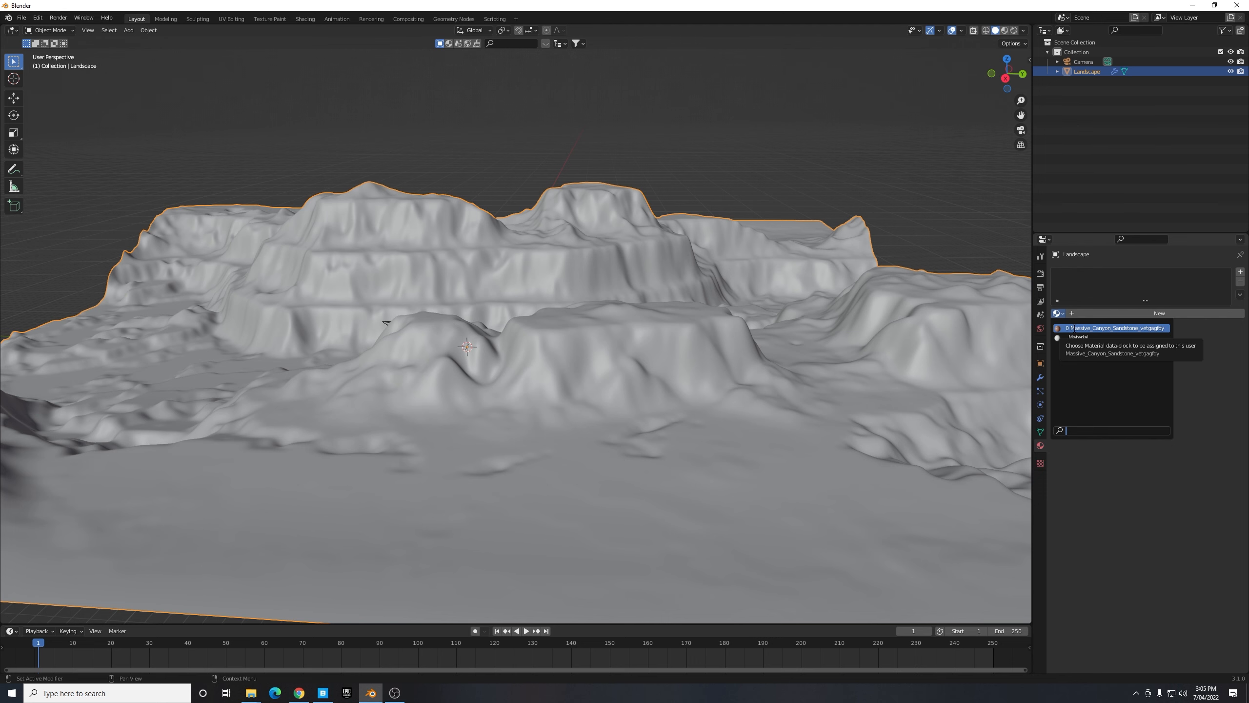
left_click(1114, 328)
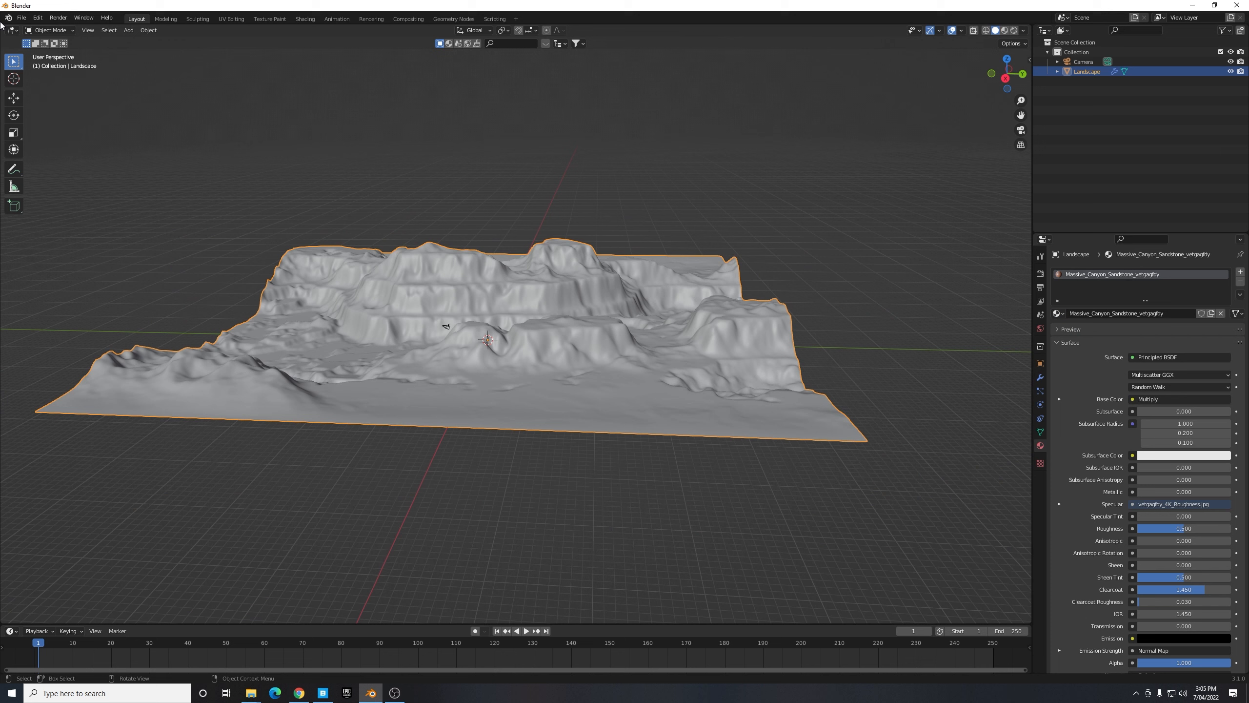
mouse_move(4, 23)
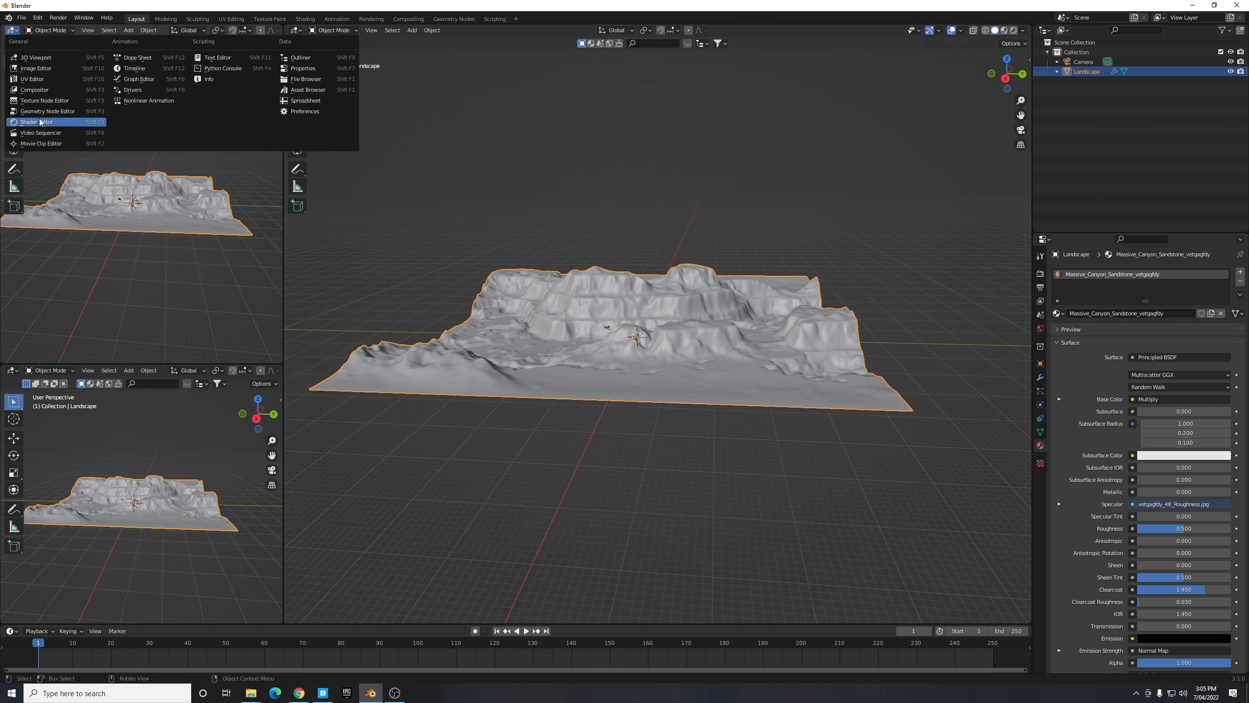
- Set up Shader and Image Editor views and create a new blank material in a second slot
left_click(32, 121)
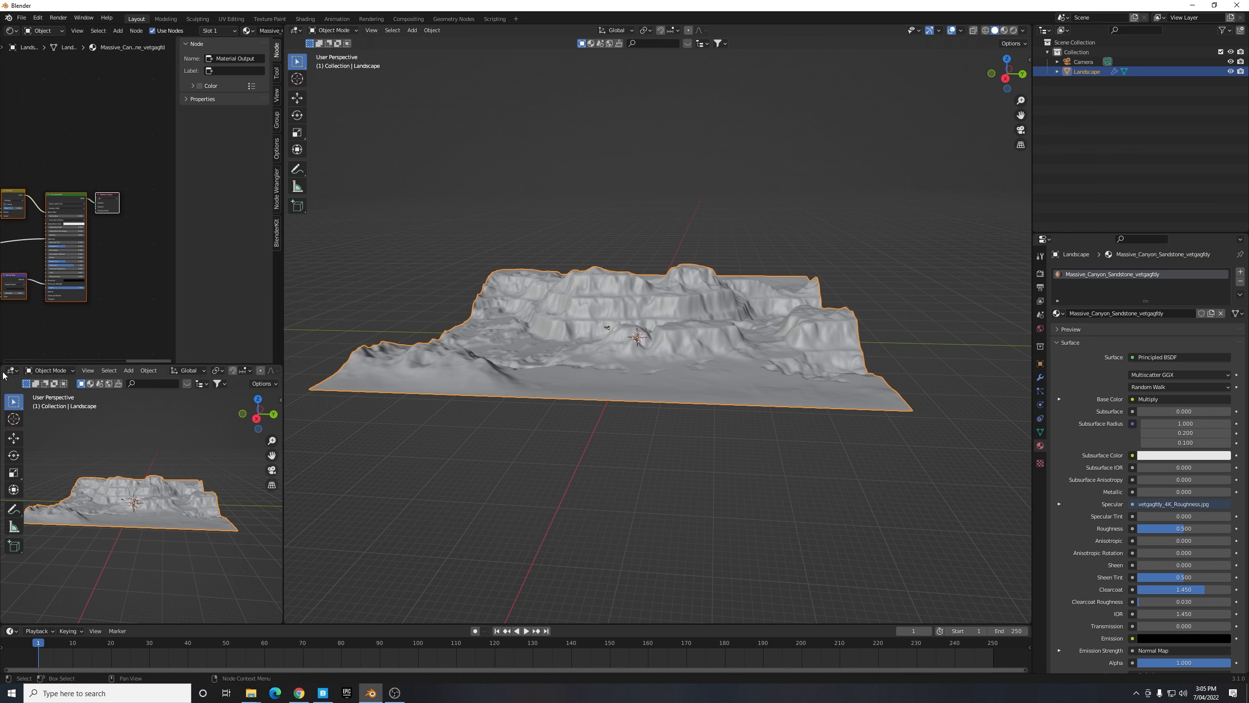
left_click(11, 369)
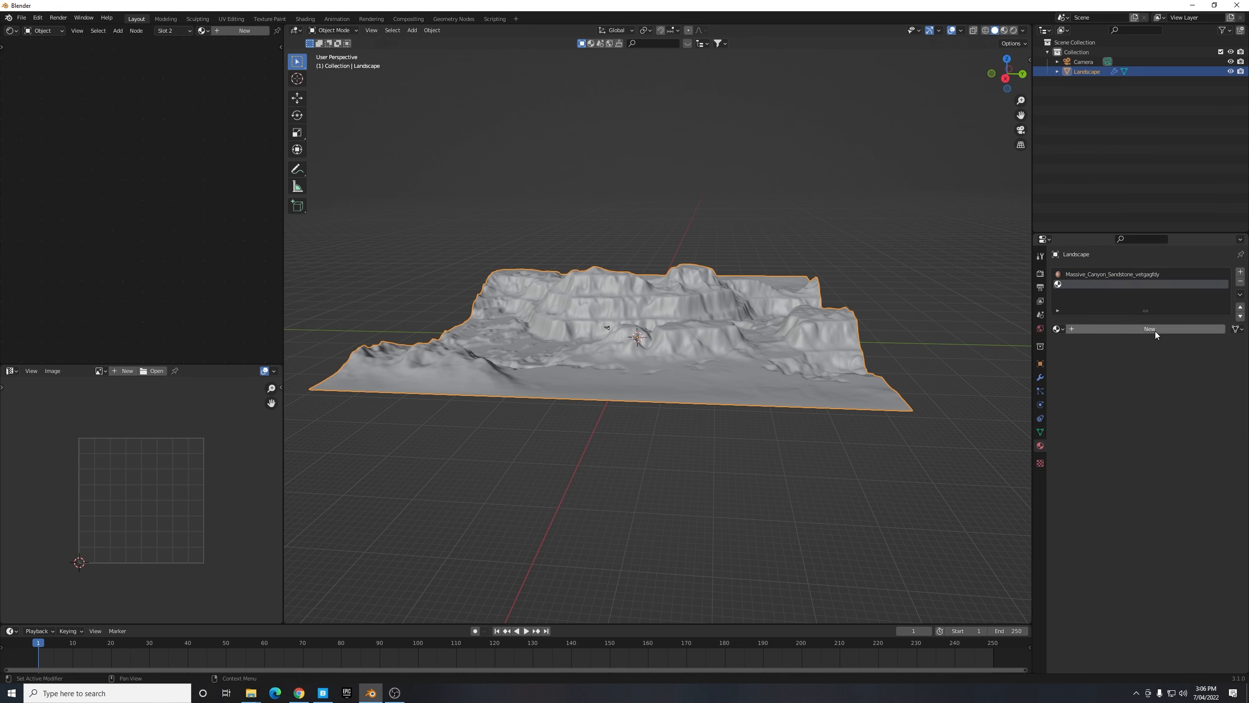
left_click(1148, 329)
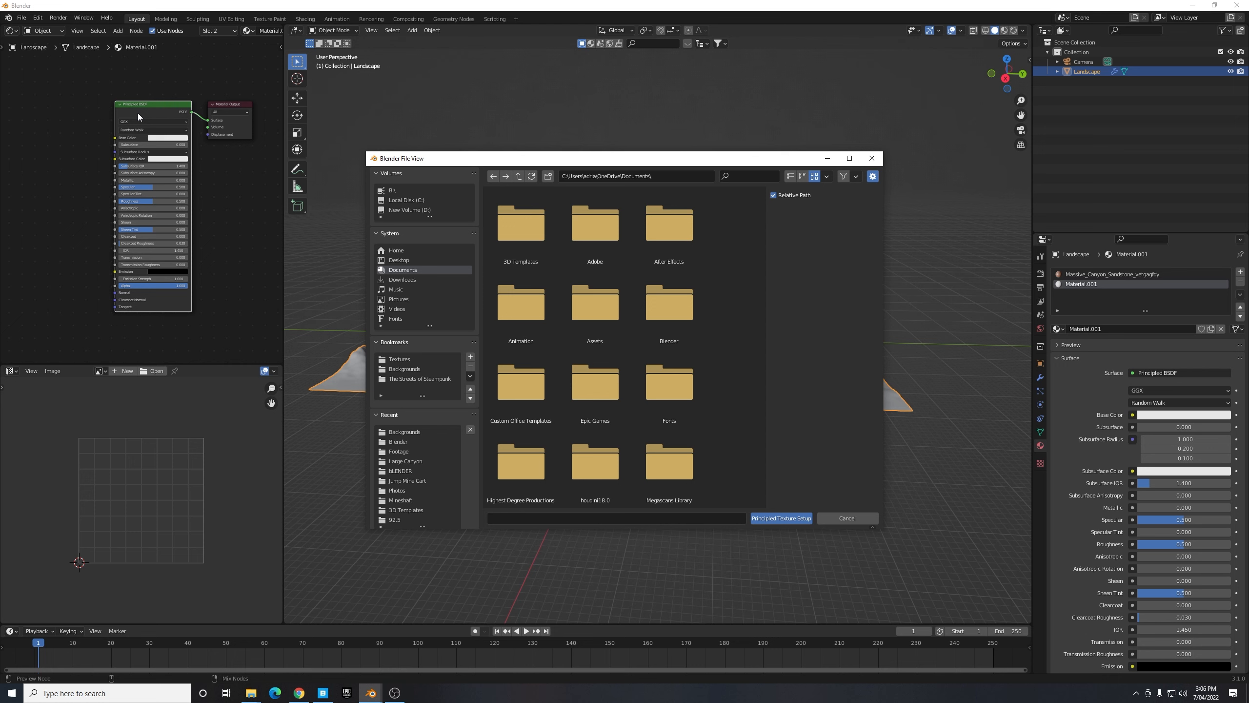
mouse_move(251, 189)
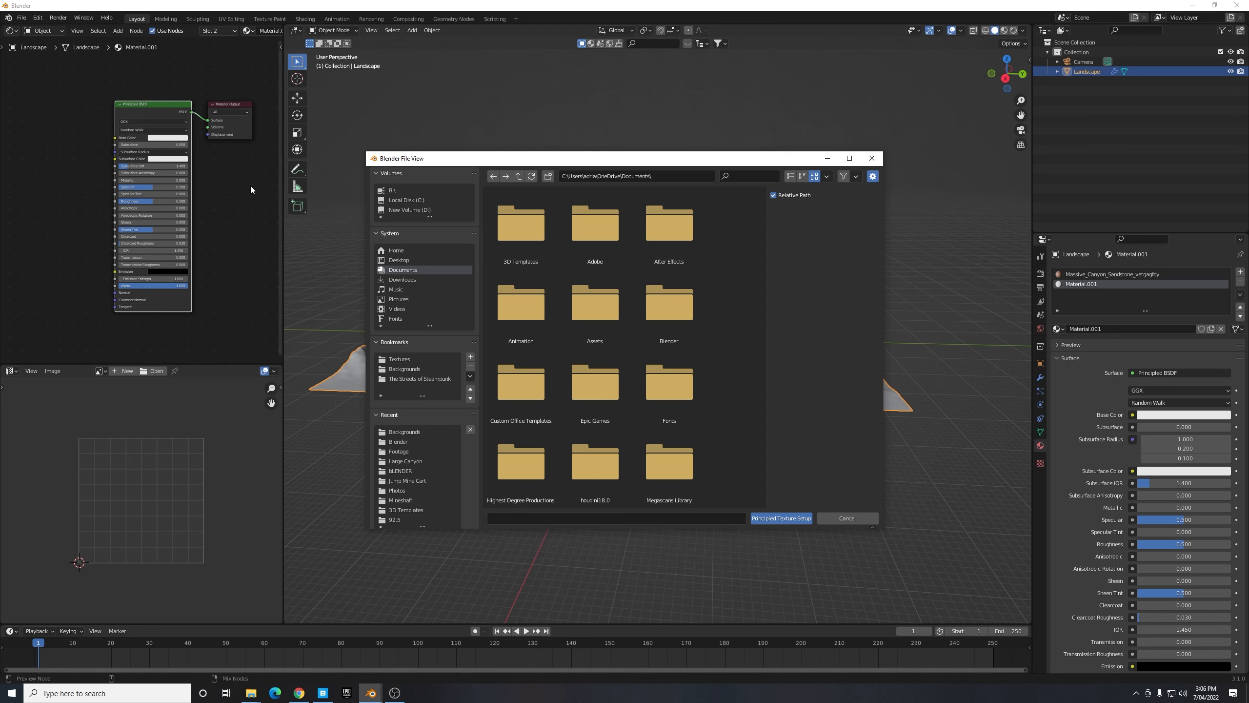
- Build a Principled Texture Setup from the large sandstone blocks maps in B:\Animation\Textures
left_click(392, 189)
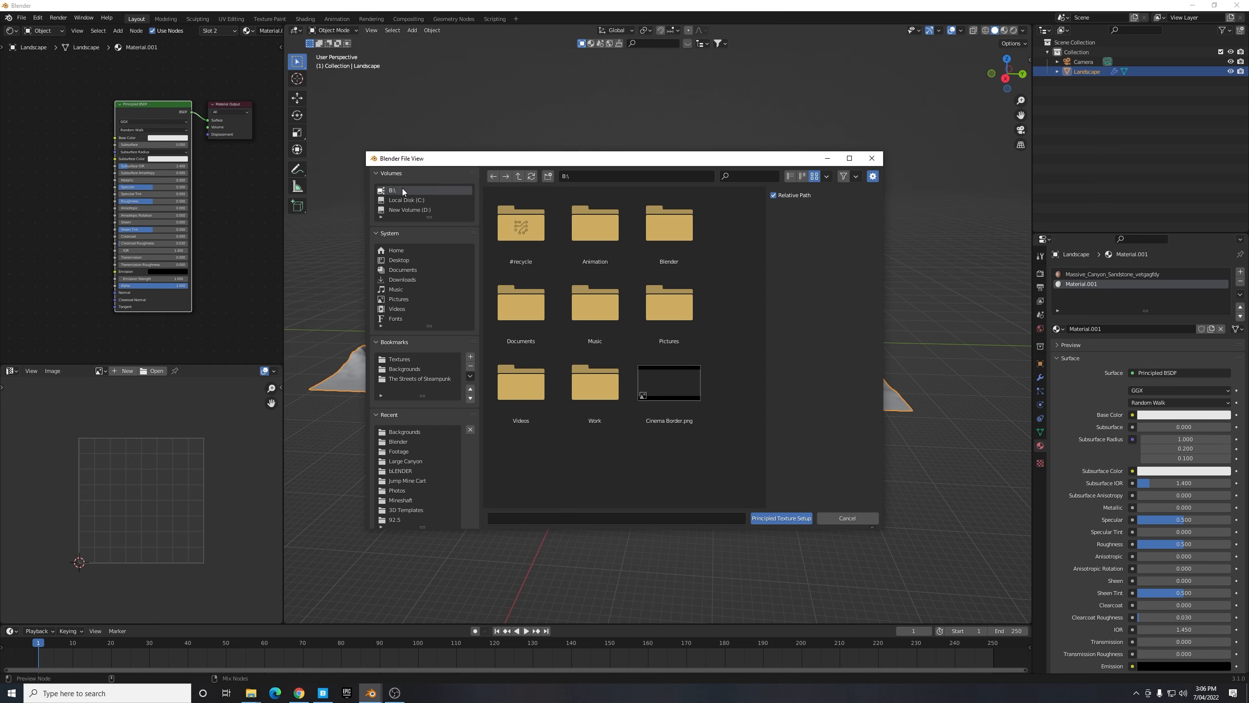
double_click(594, 223)
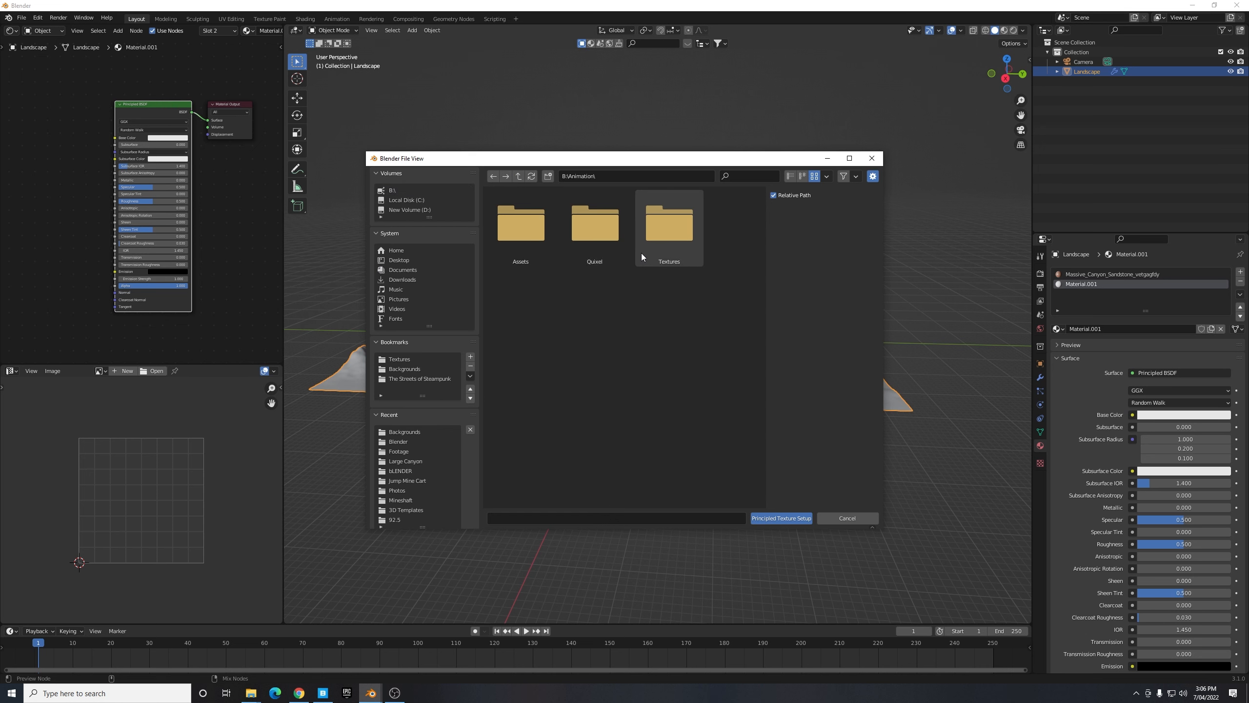
double_click(667, 224)
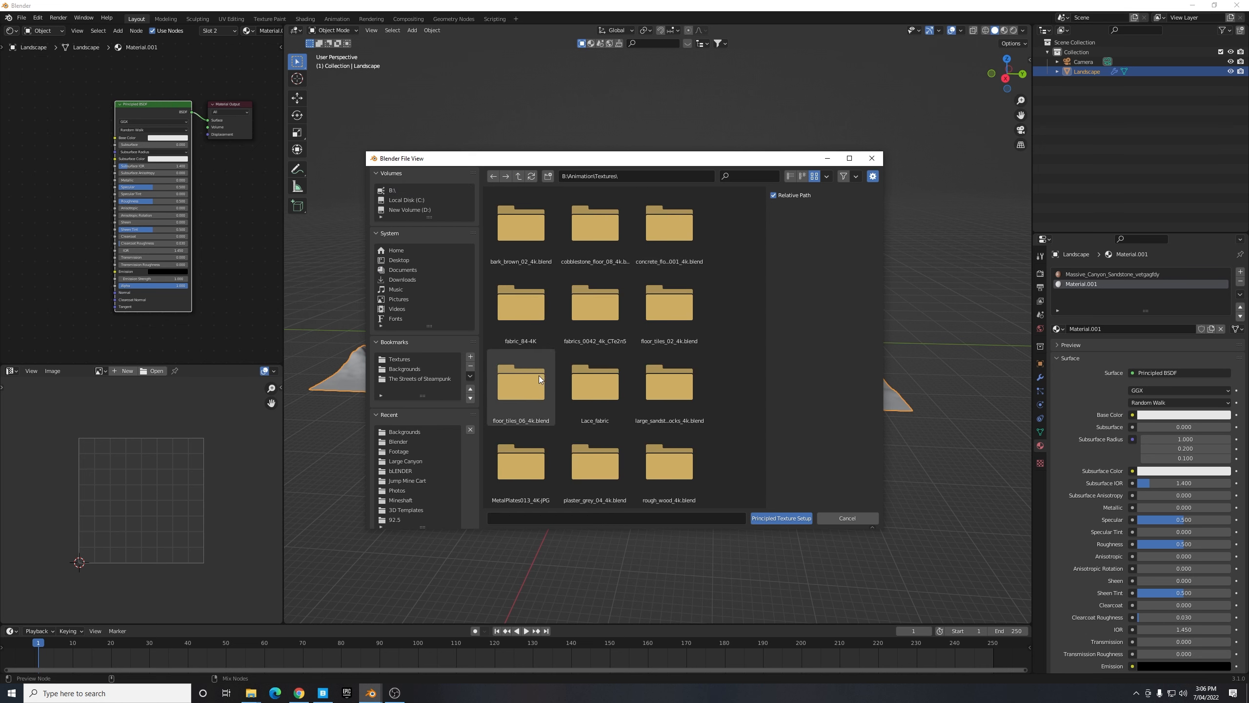
double_click(670, 390)
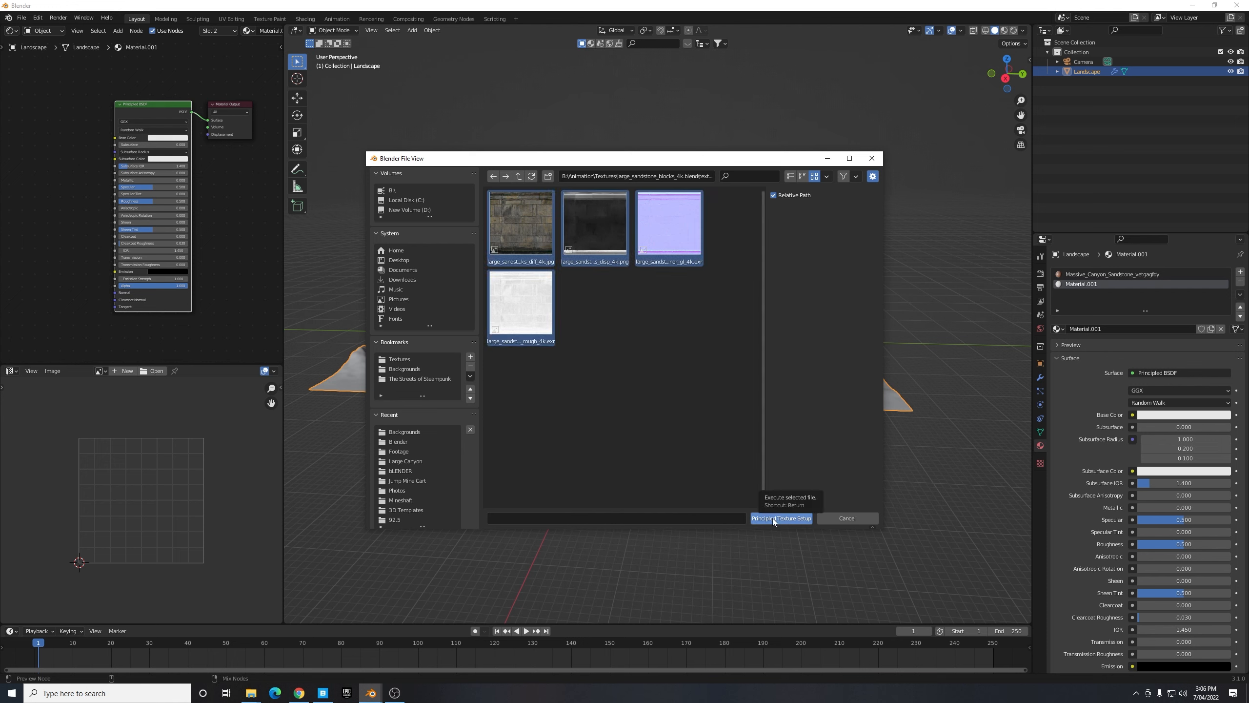
left_click(781, 518)
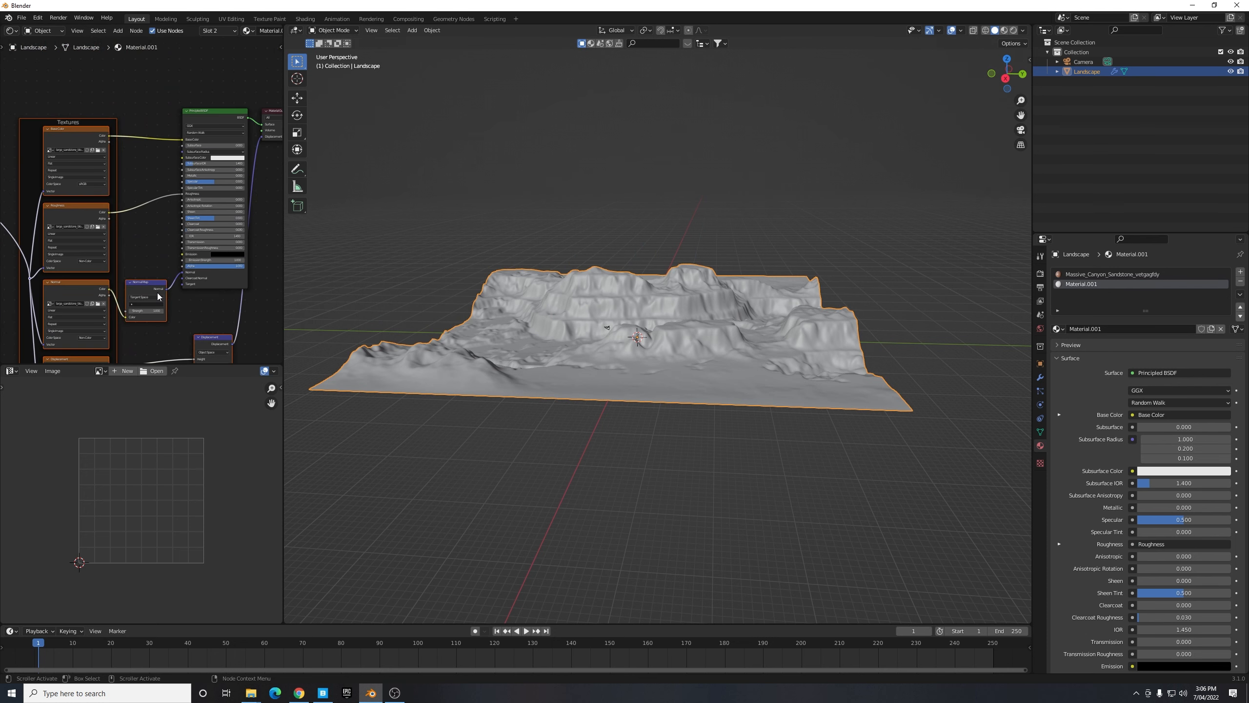
mouse_move(142, 298)
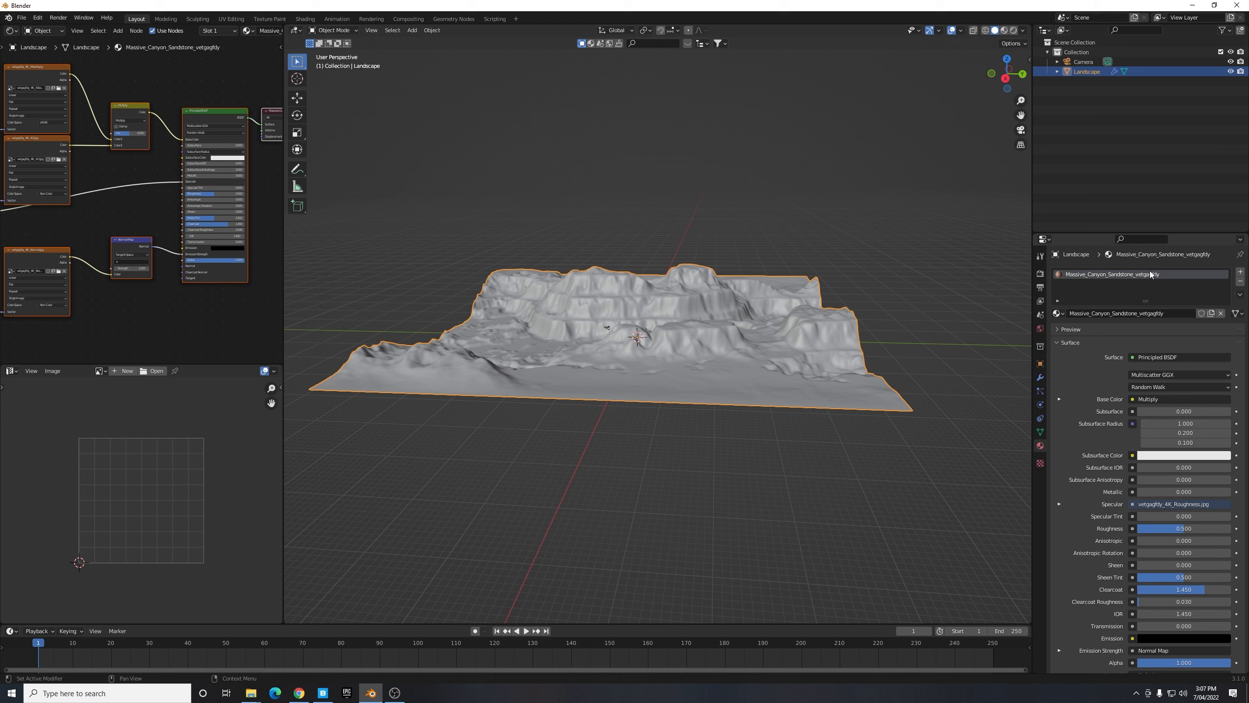
mouse_move(1109, 274)
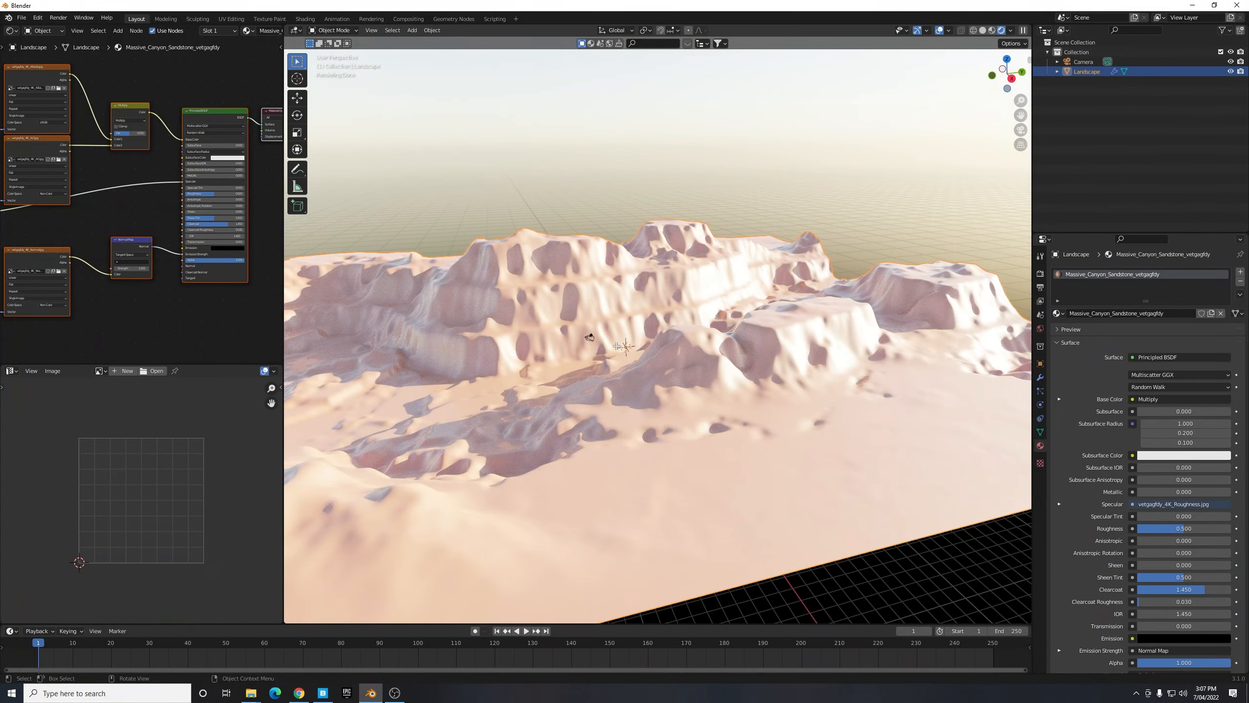
- Unwrap the whole landscape mesh in Edit Mode to generate fresh UVs for the sandstone texture
key("Tab")
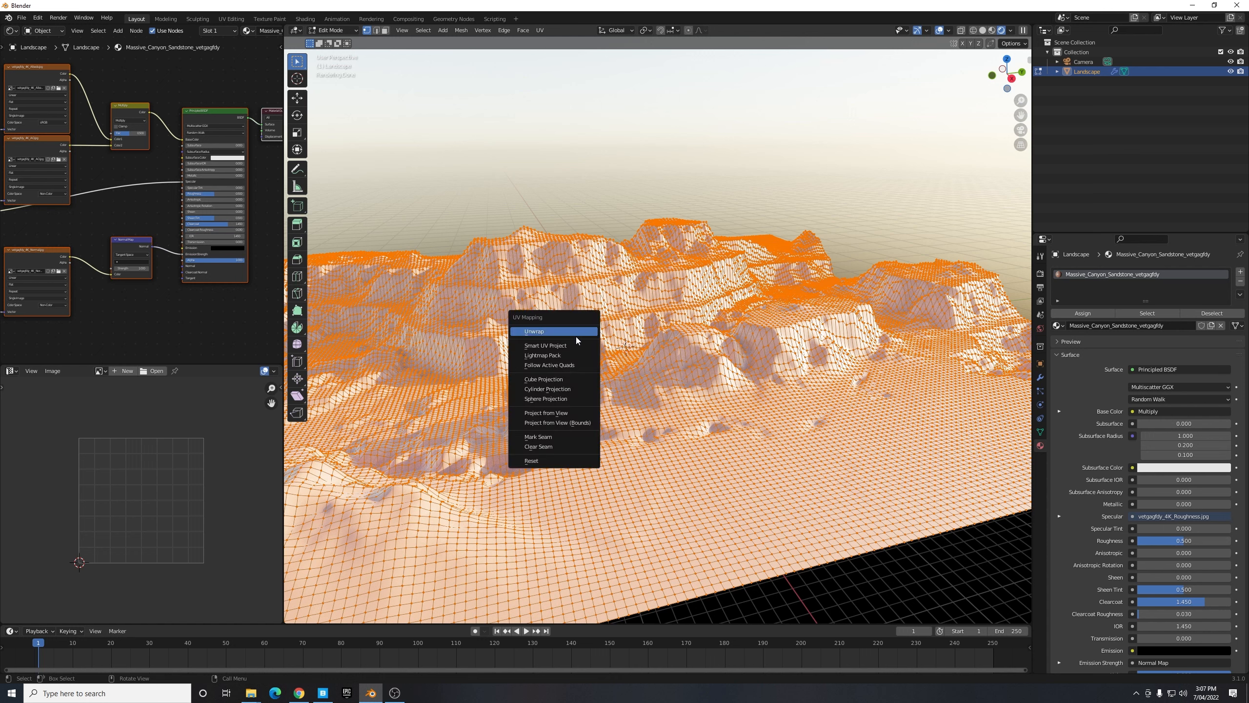
mouse_move(568, 341)
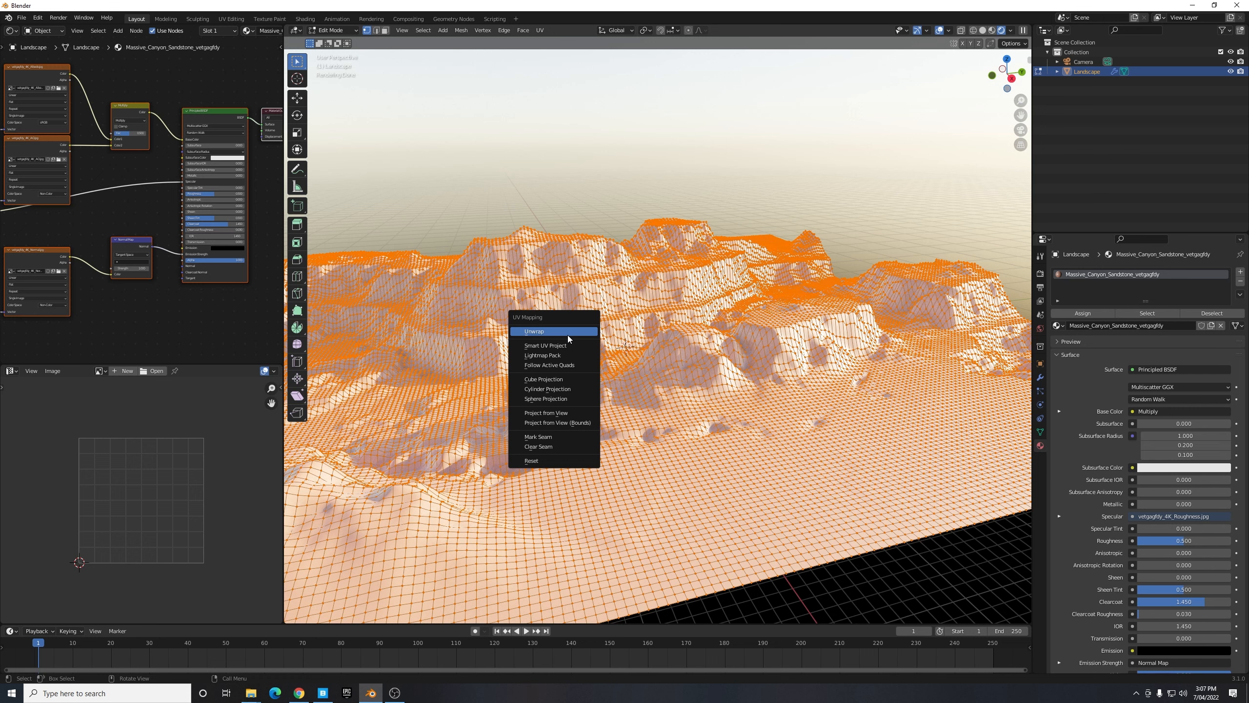
left_click(535, 331)
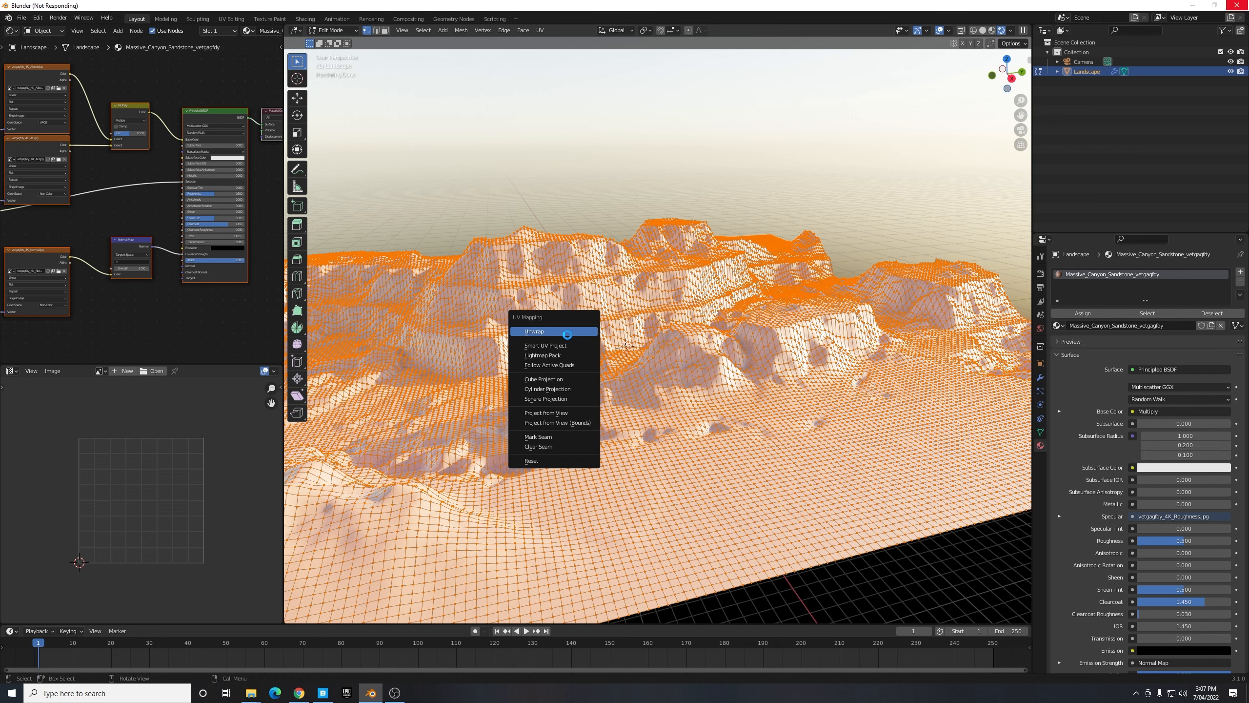
left_click(534, 331)
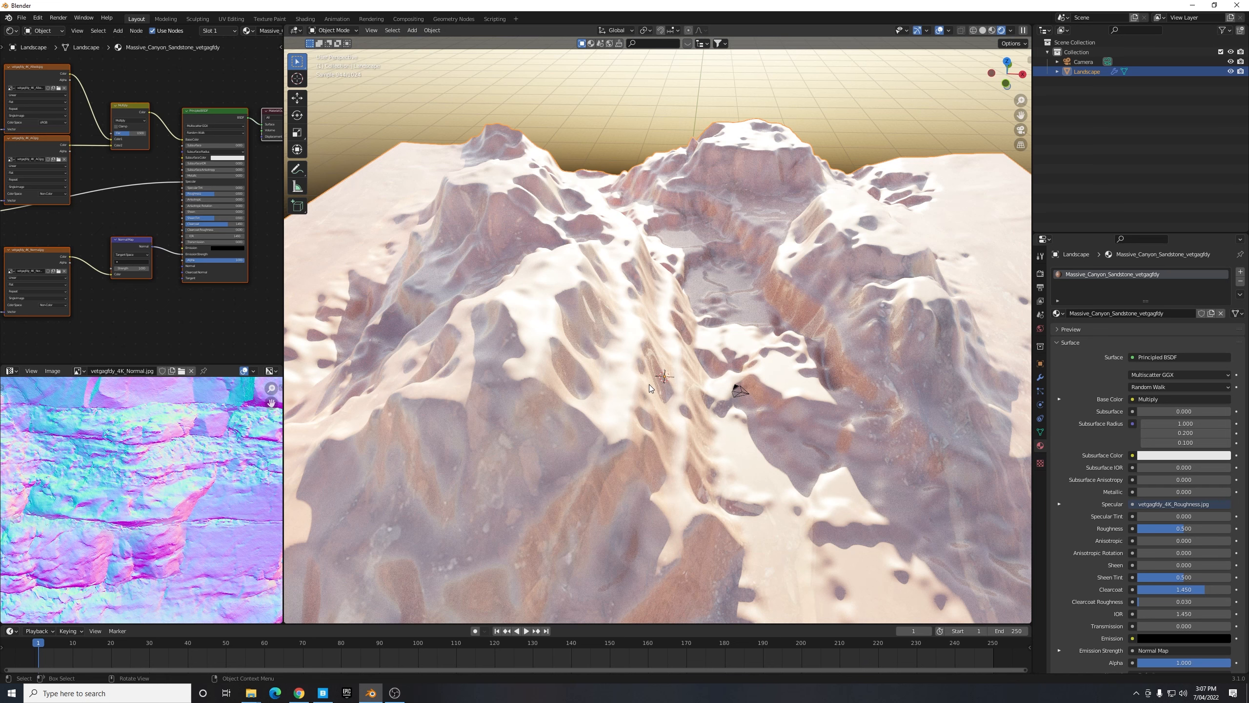
mouse_move(624, 413)
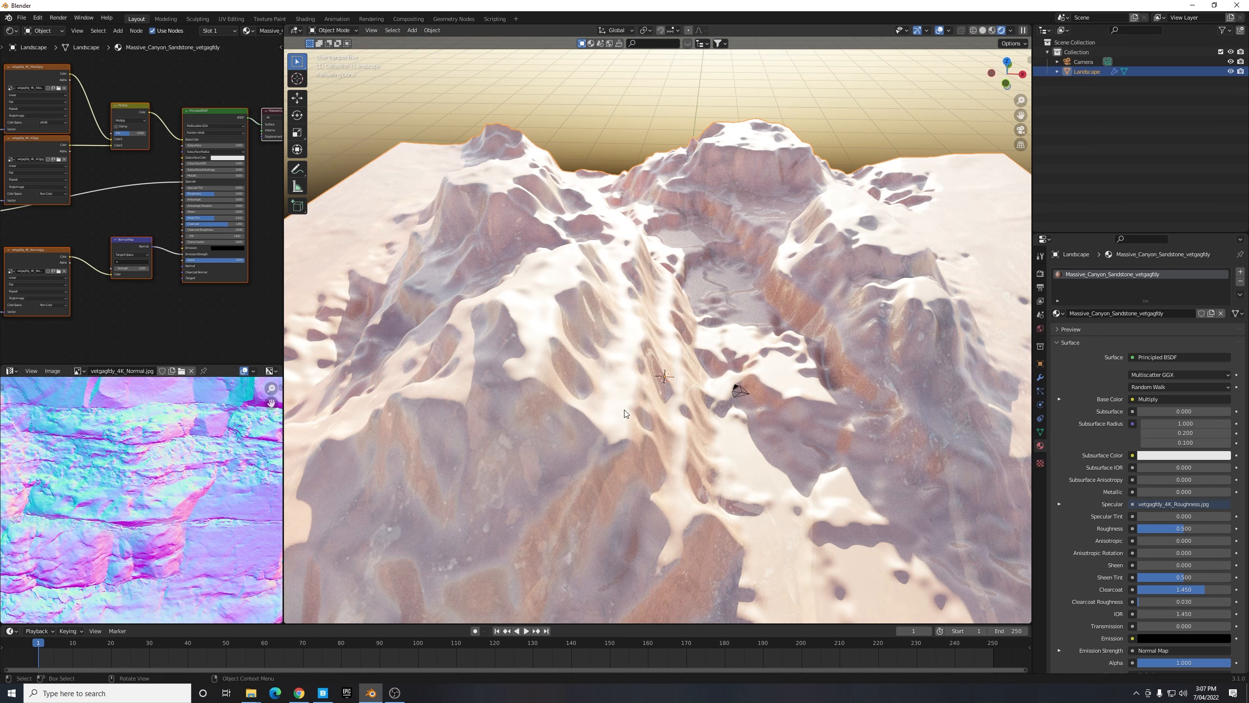
mouse_move(626, 385)
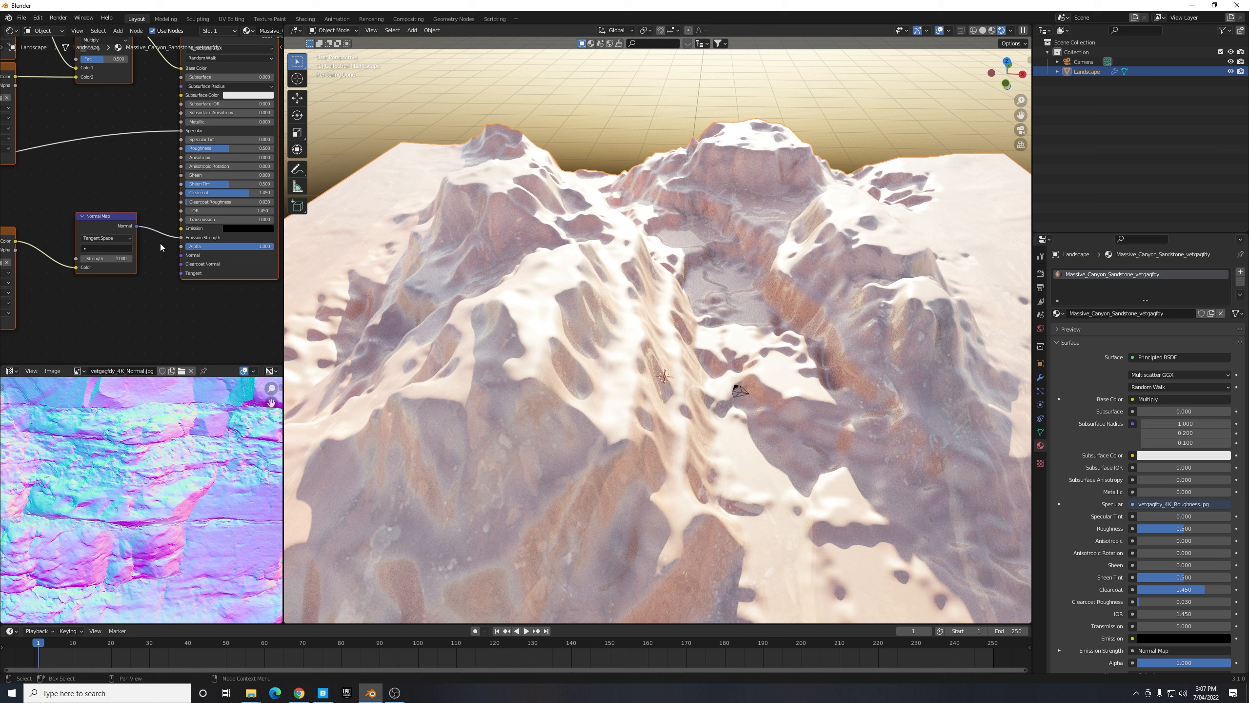
mouse_move(157, 262)
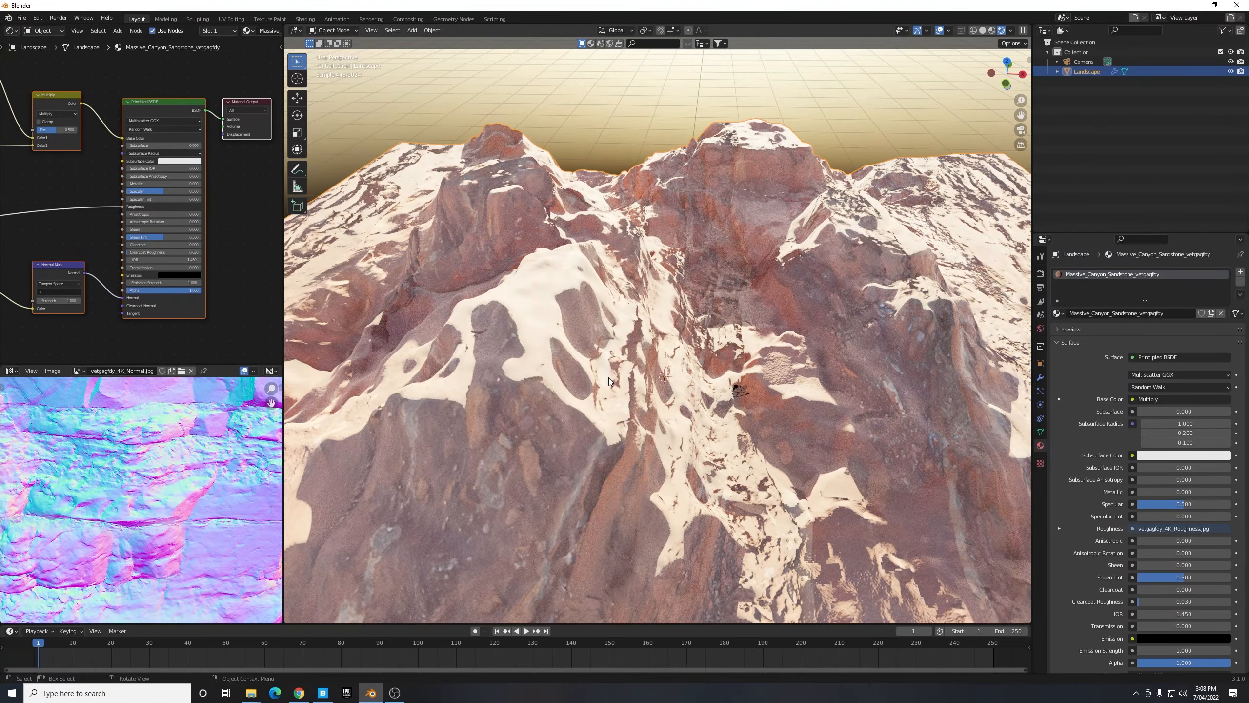
mouse_move(599, 399)
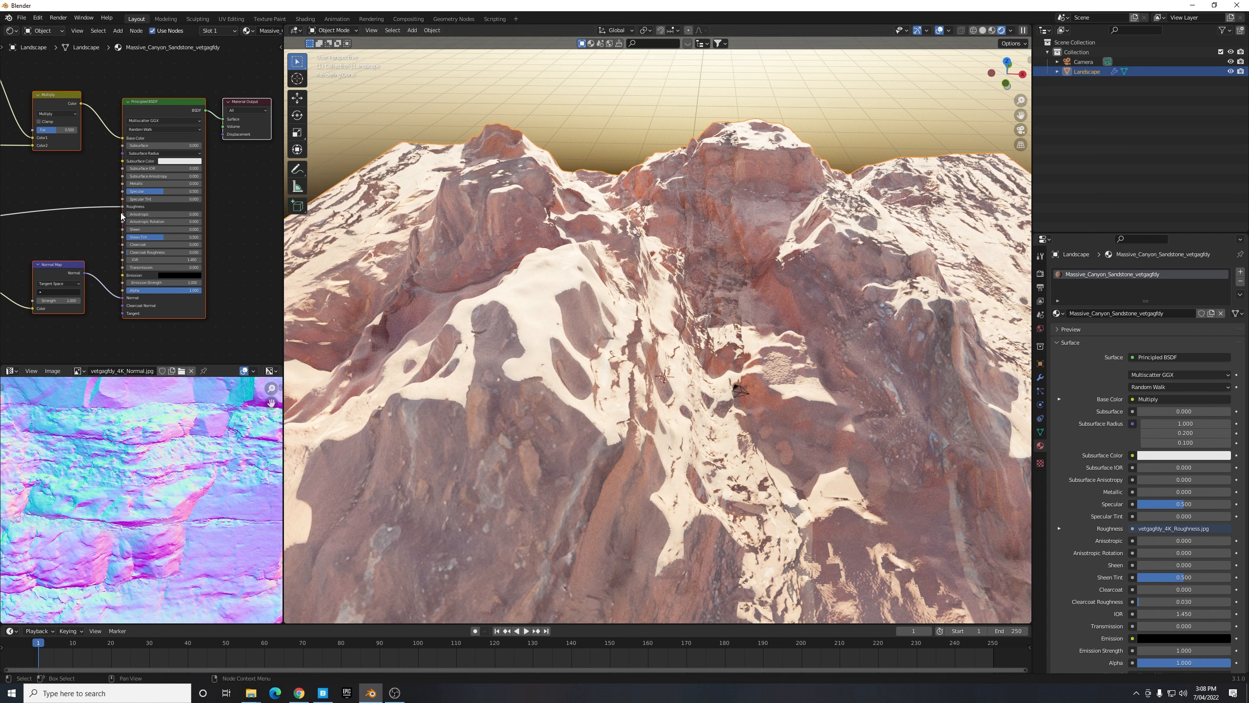
mouse_move(108, 266)
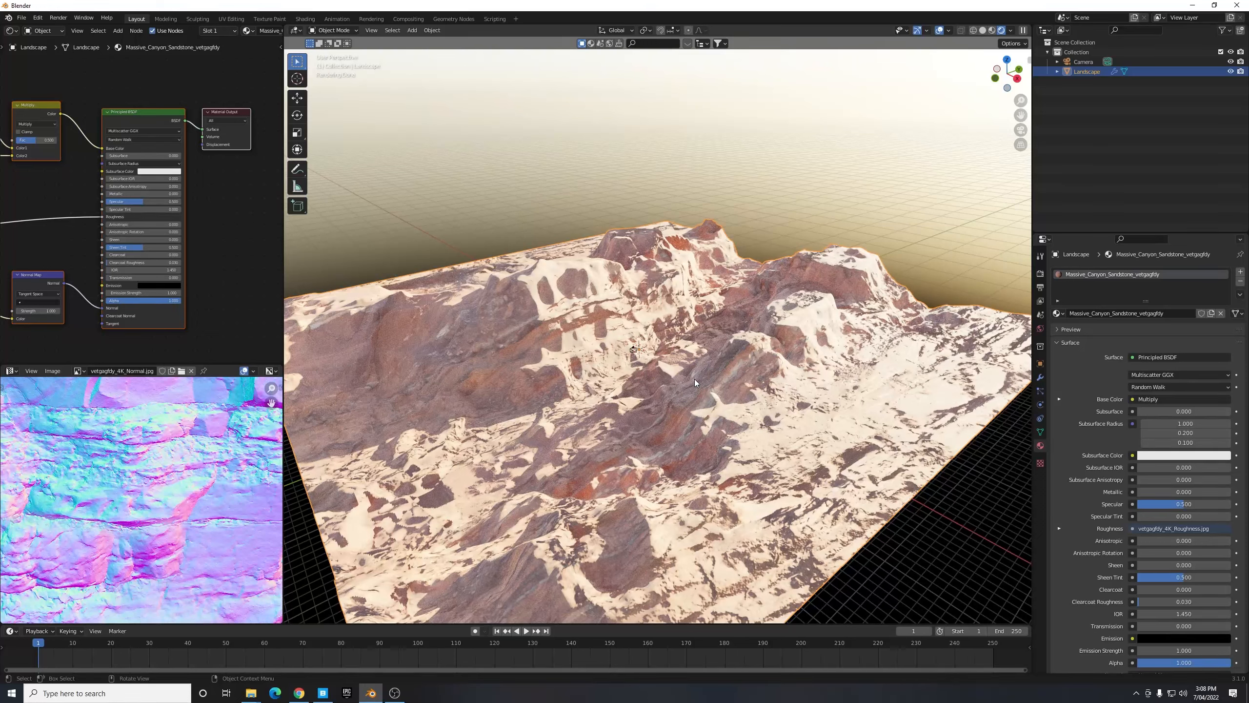
mouse_move(600, 385)
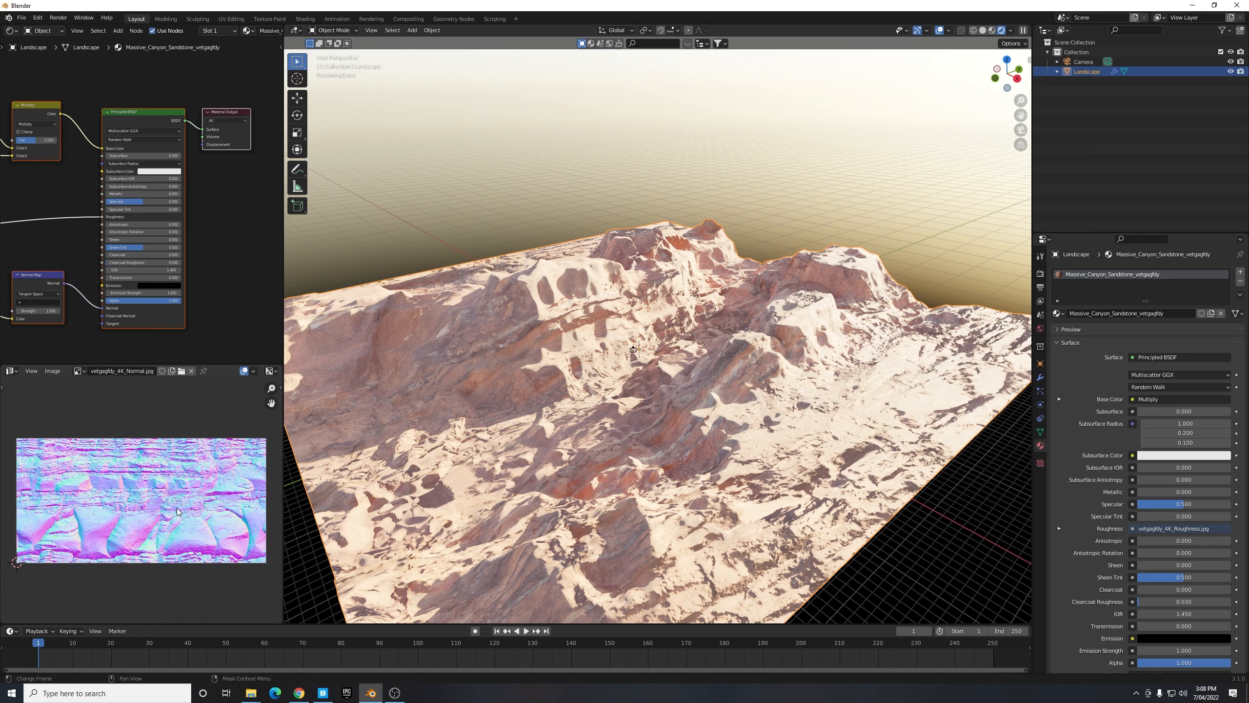
mouse_move(675, 380)
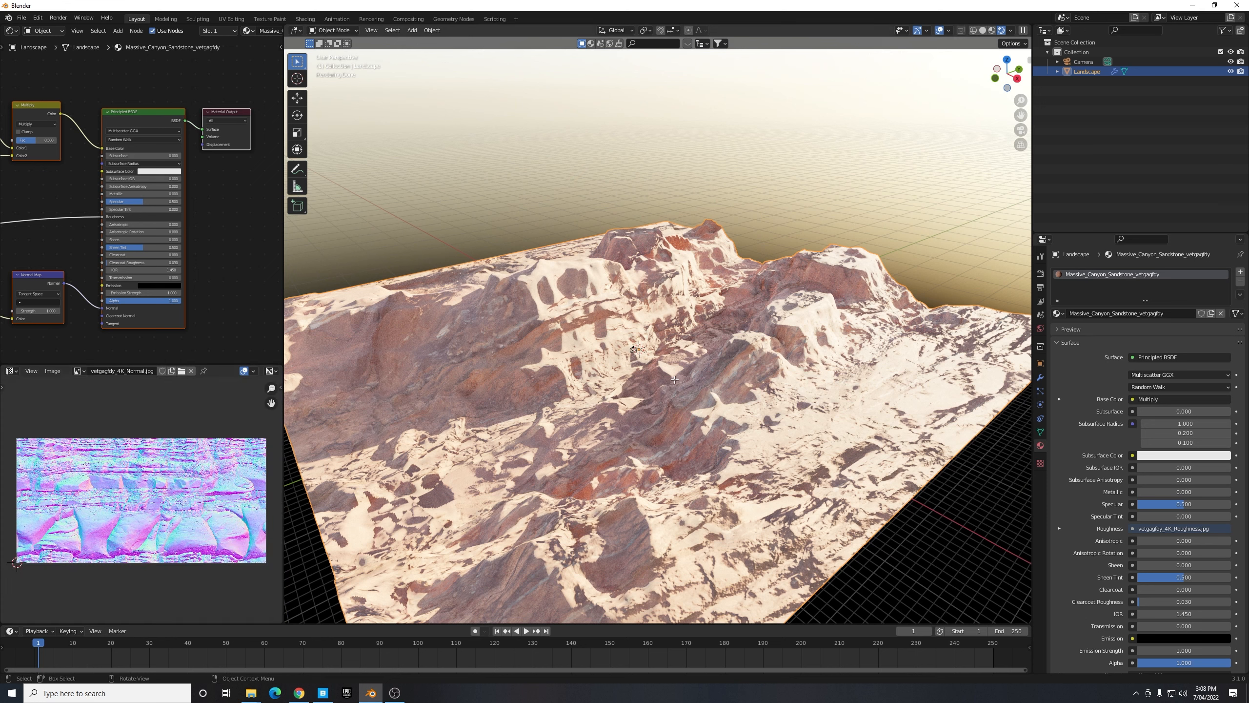
- Switch the landscape into mesh editing to rescale its UV layout
key("Tab")
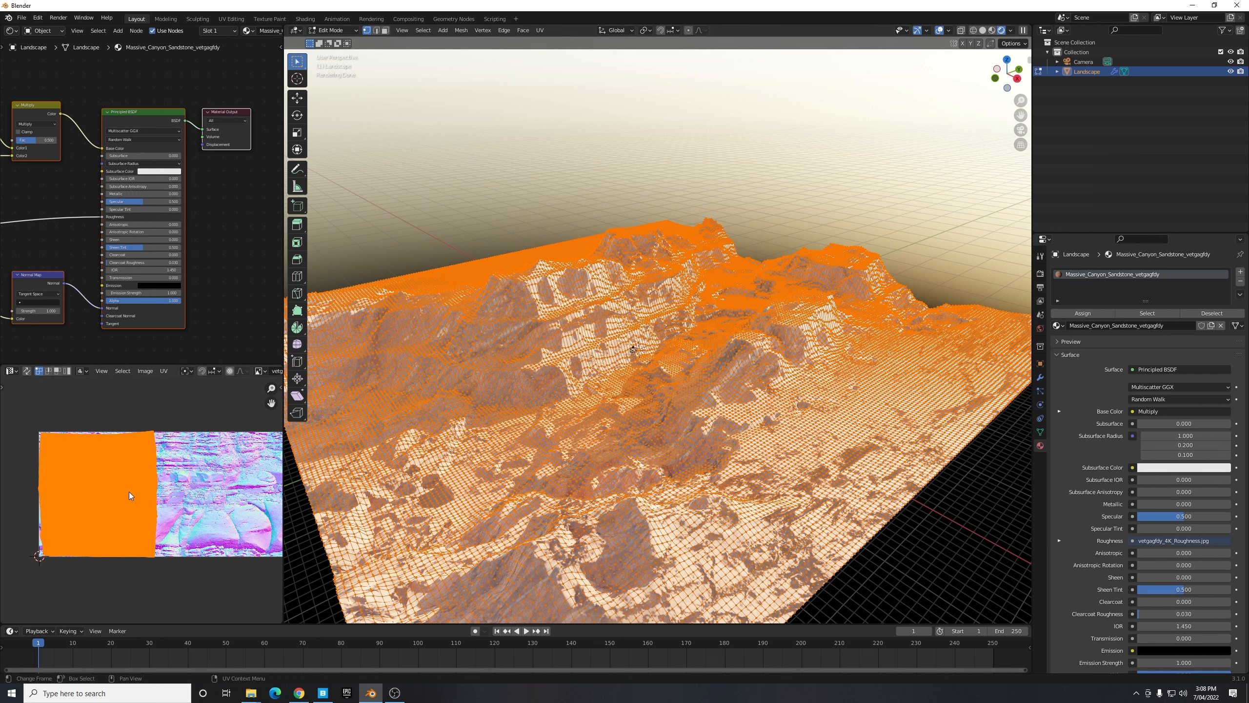
mouse_move(50, 489)
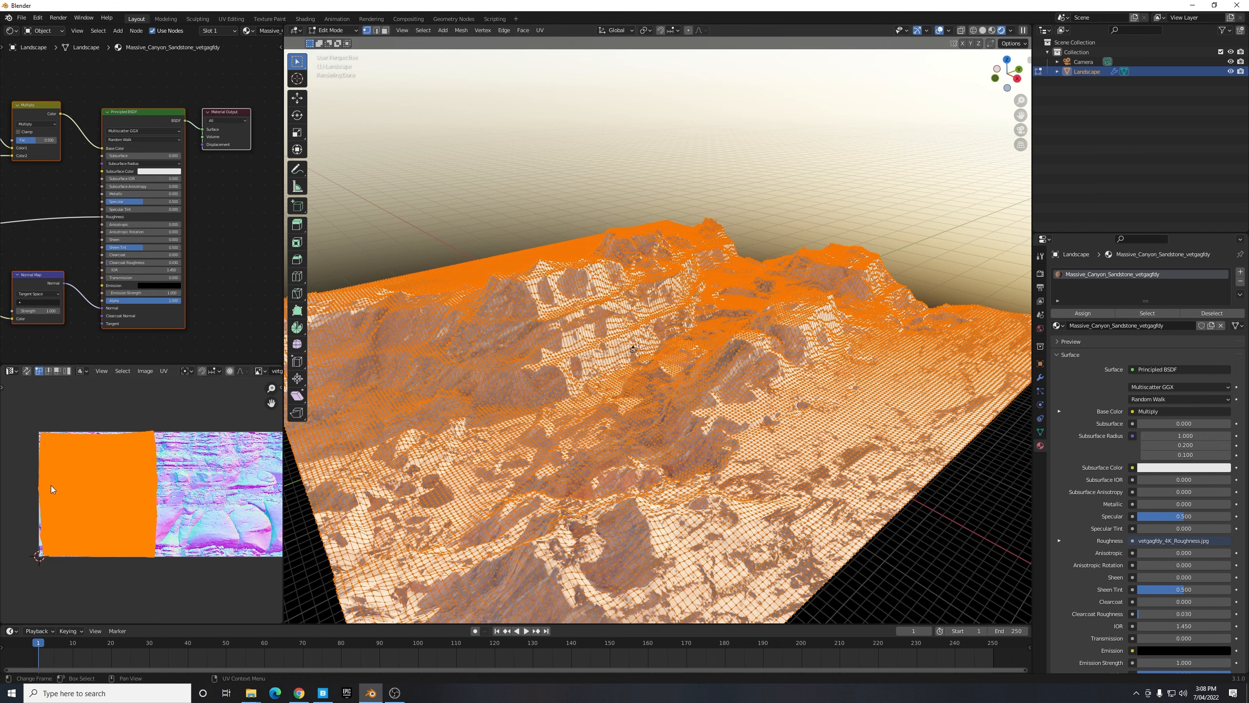
mouse_move(183, 503)
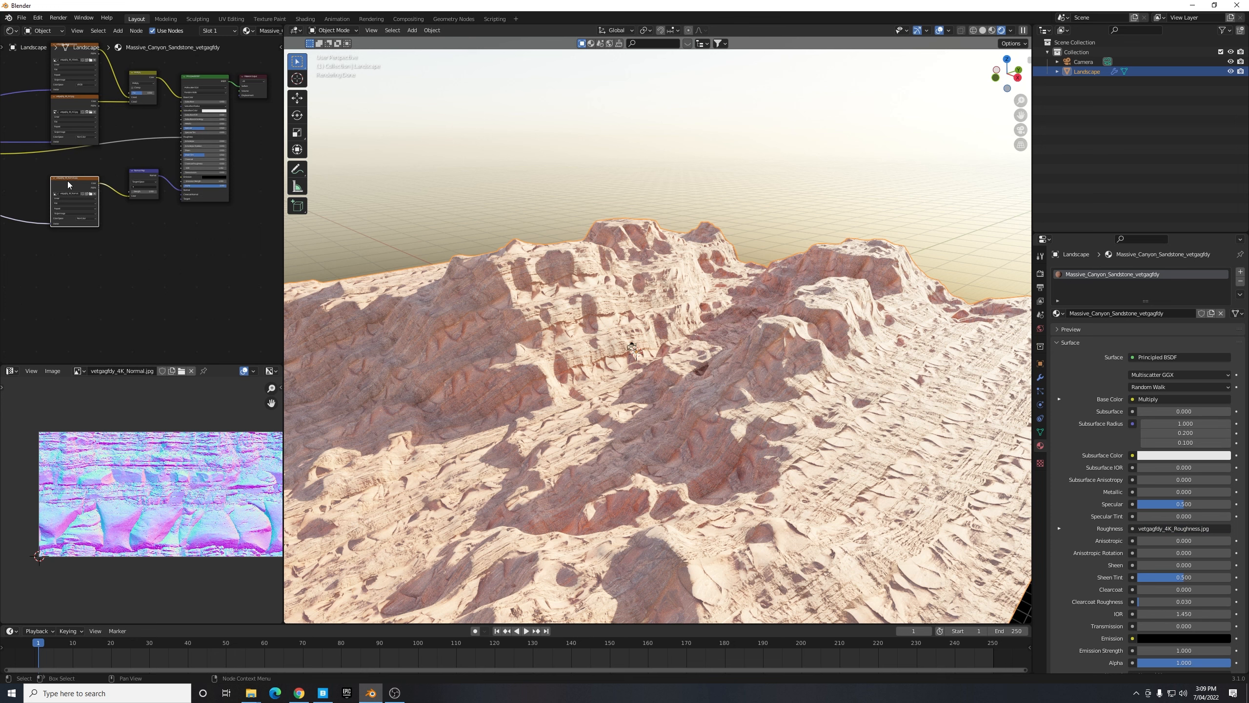
mouse_move(58, 195)
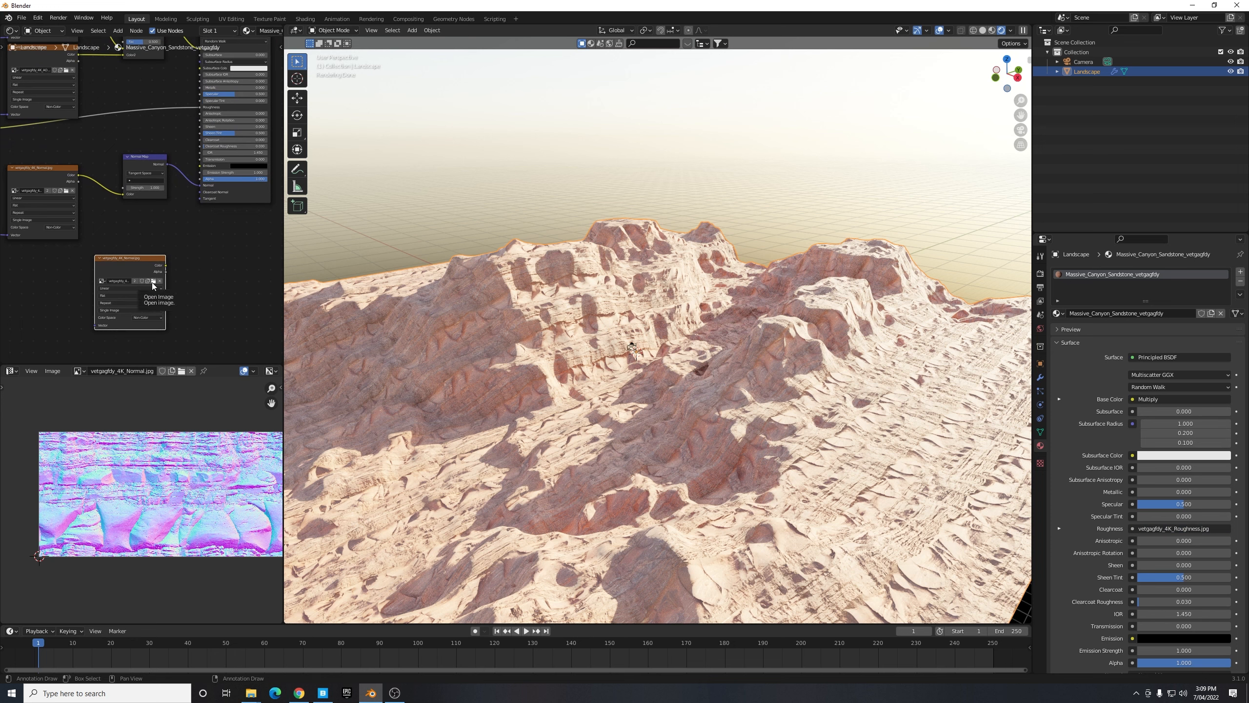
- Load vetgagfly_4K_Displacement.exr into an Image Texture node and set it to Non-Color
left_click(158, 297)
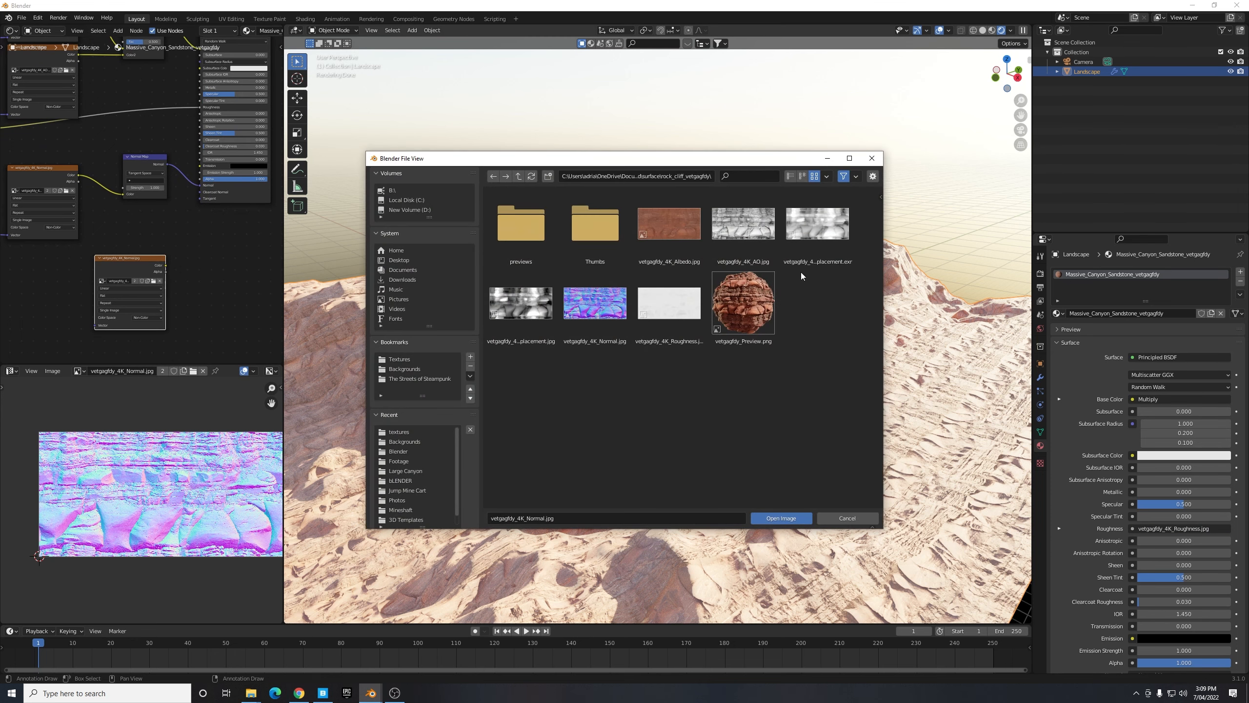
left_click(818, 224)
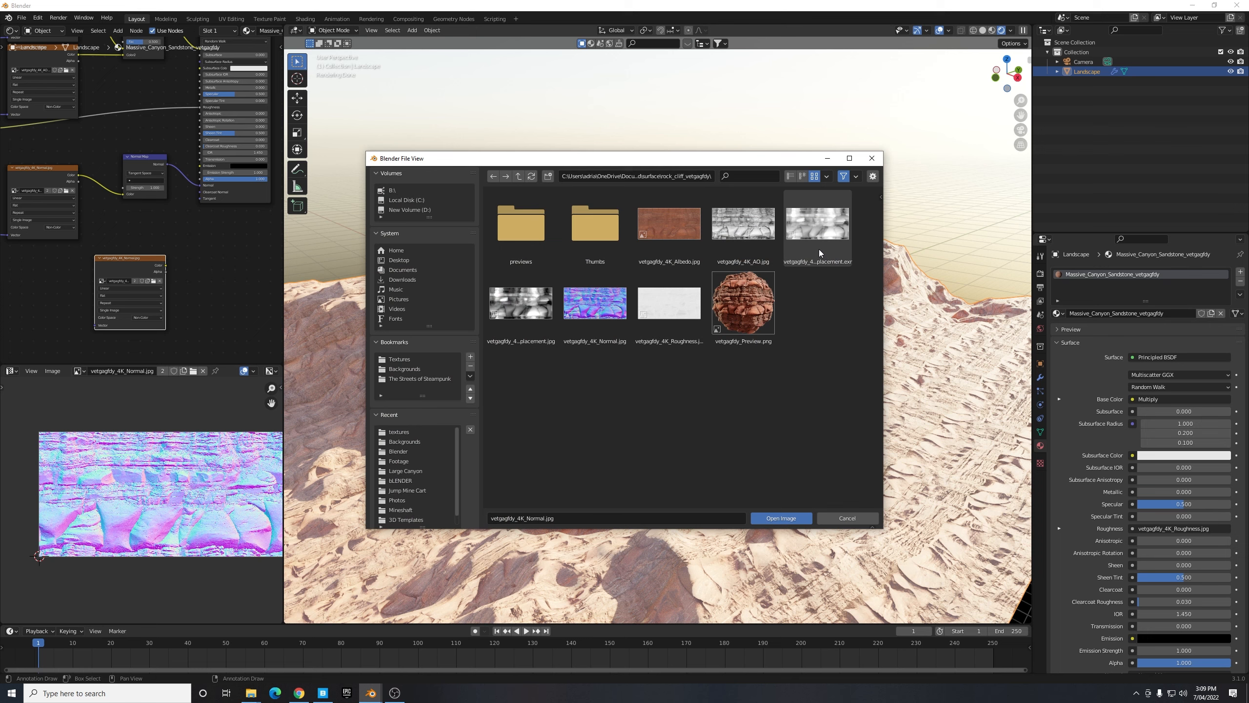
left_click(817, 224)
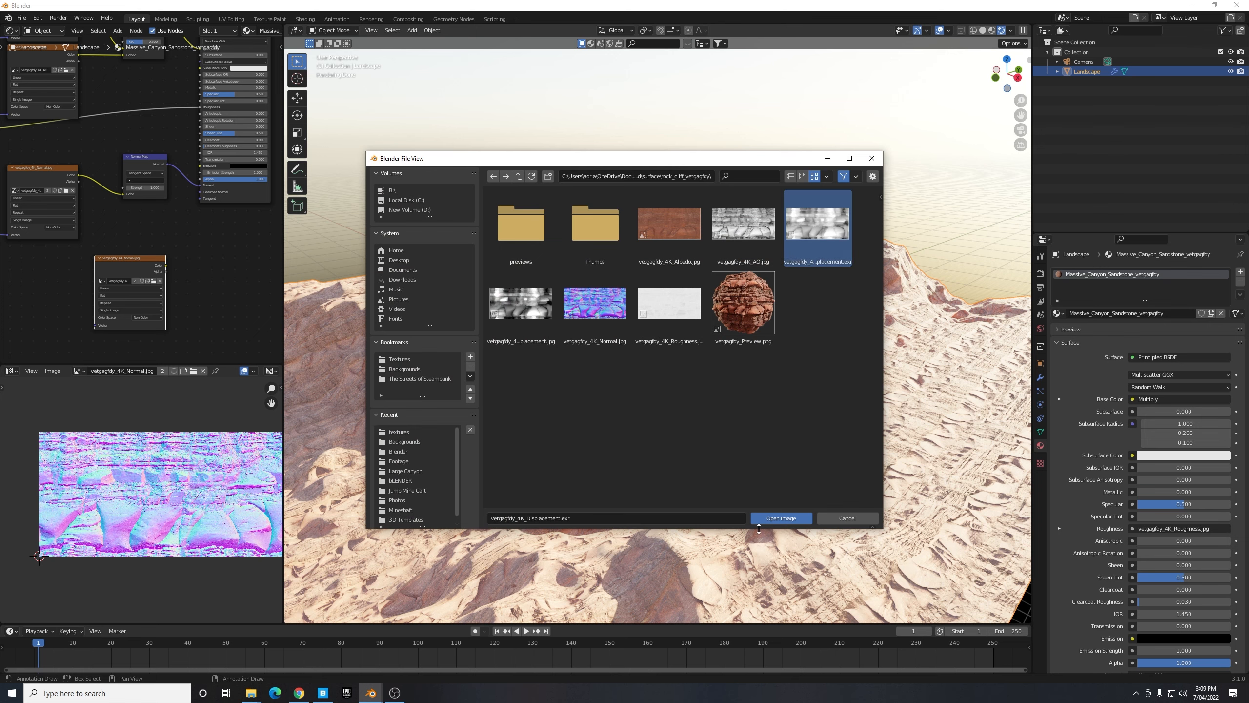
left_click(781, 519)
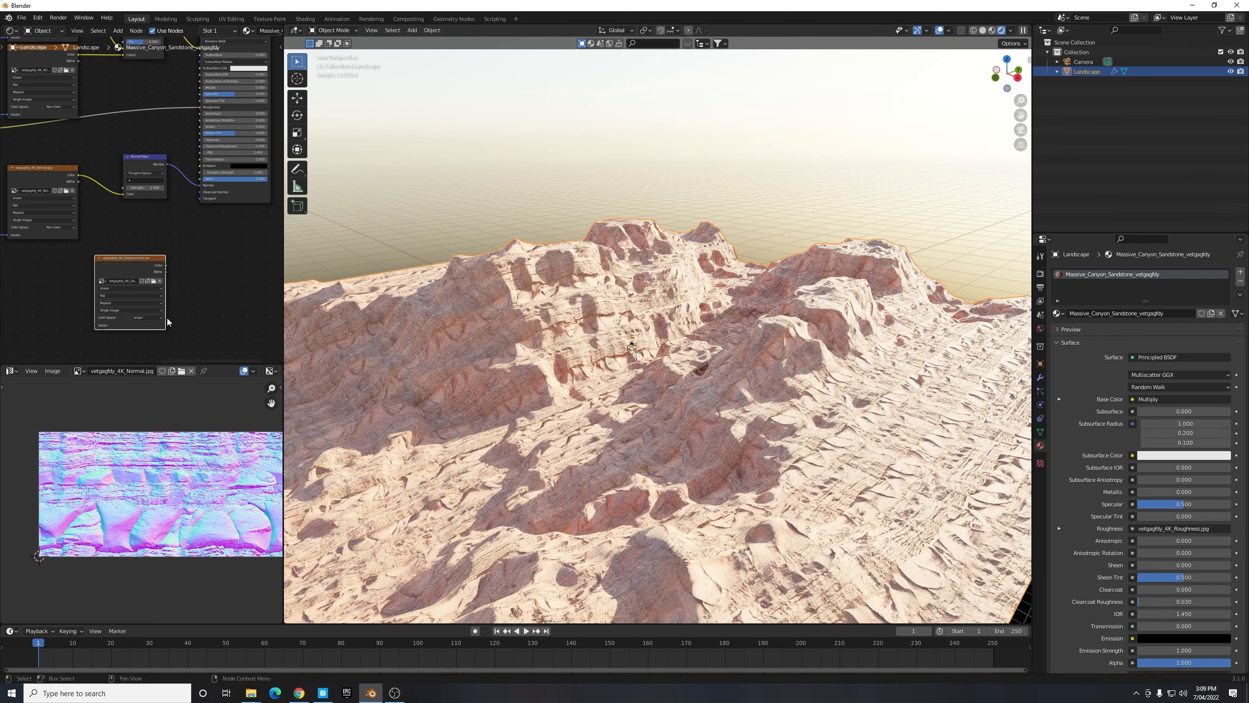
left_click(144, 316)
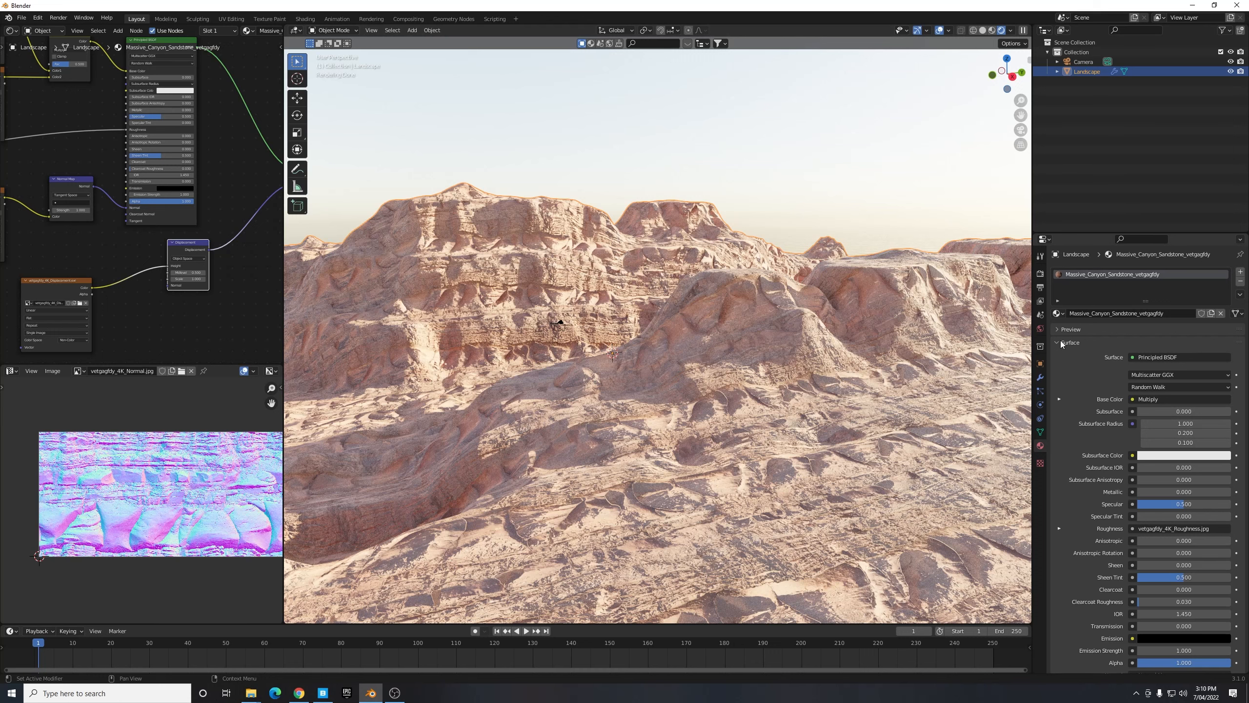
- Set the material's surface displacement method to Displacement and Bump
scroll("down", 3)
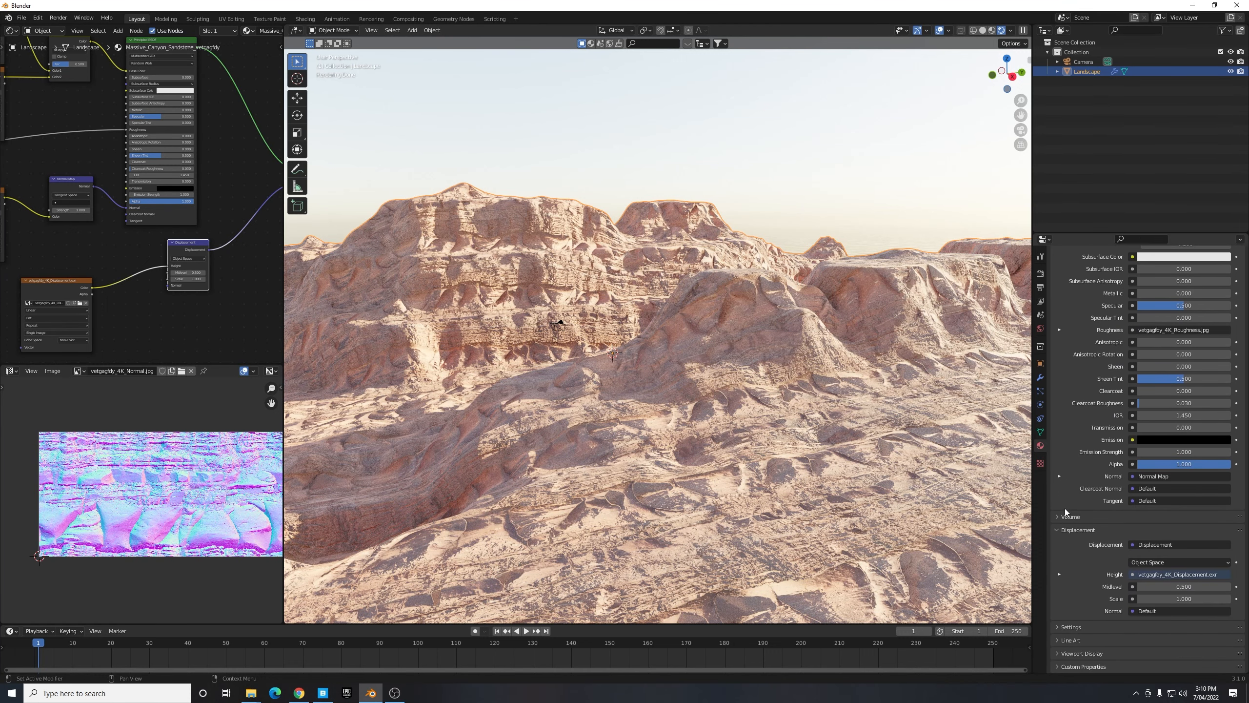
mouse_move(1078, 638)
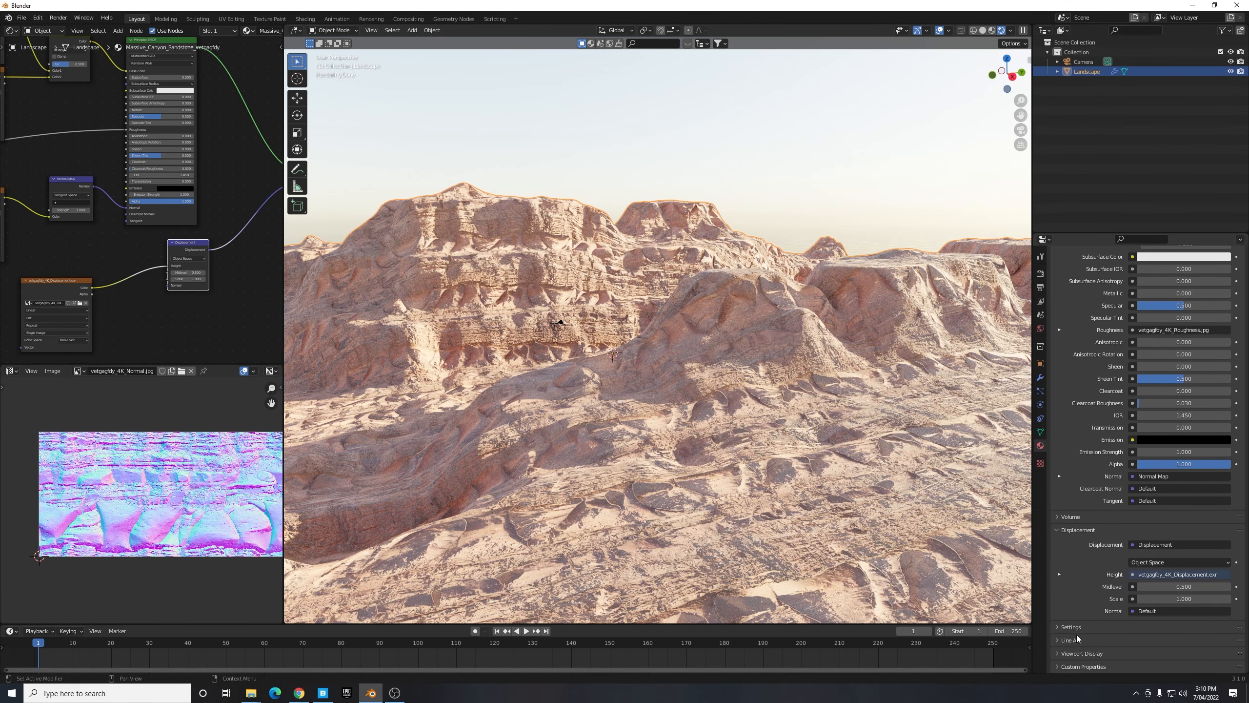
scroll("down", 3)
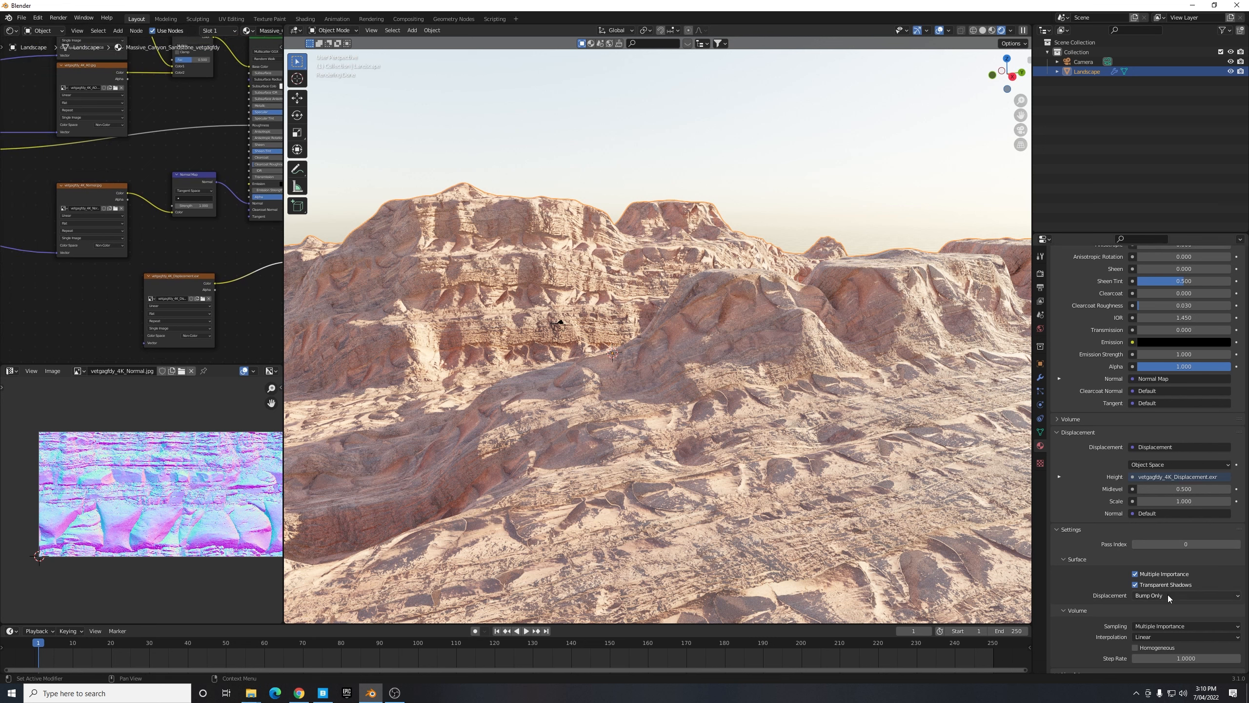
left_click(1184, 595)
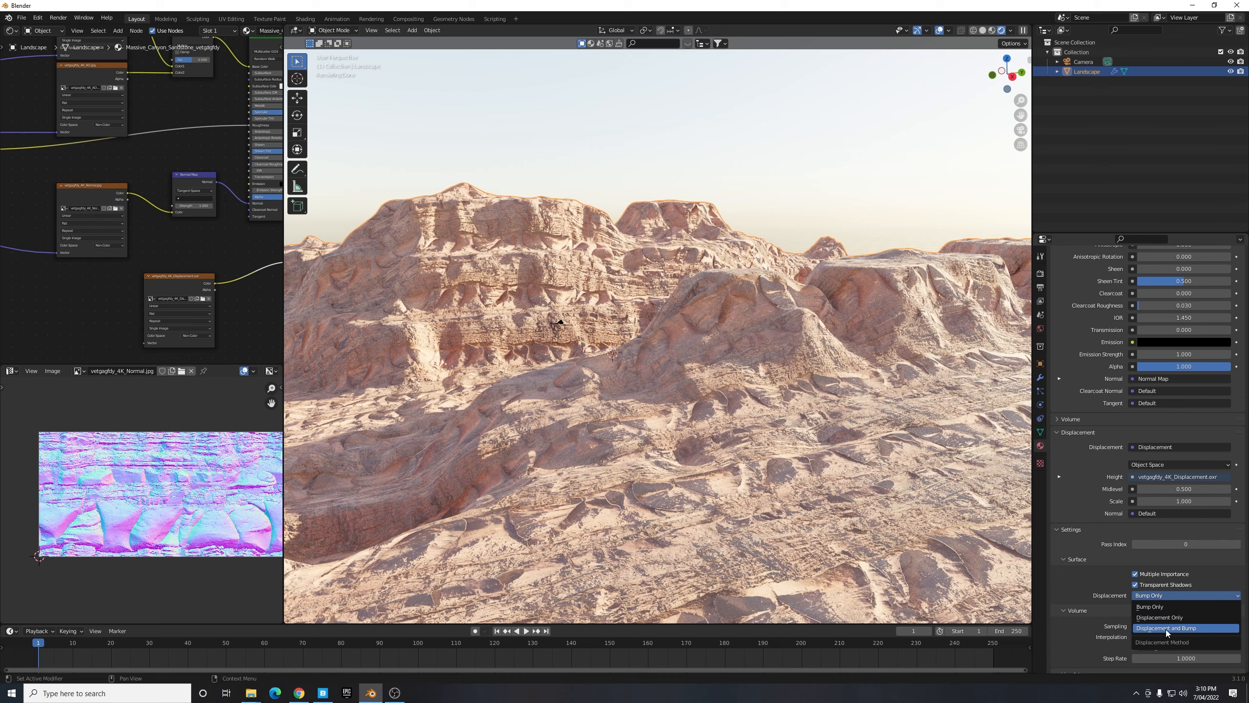
mouse_move(1168, 631)
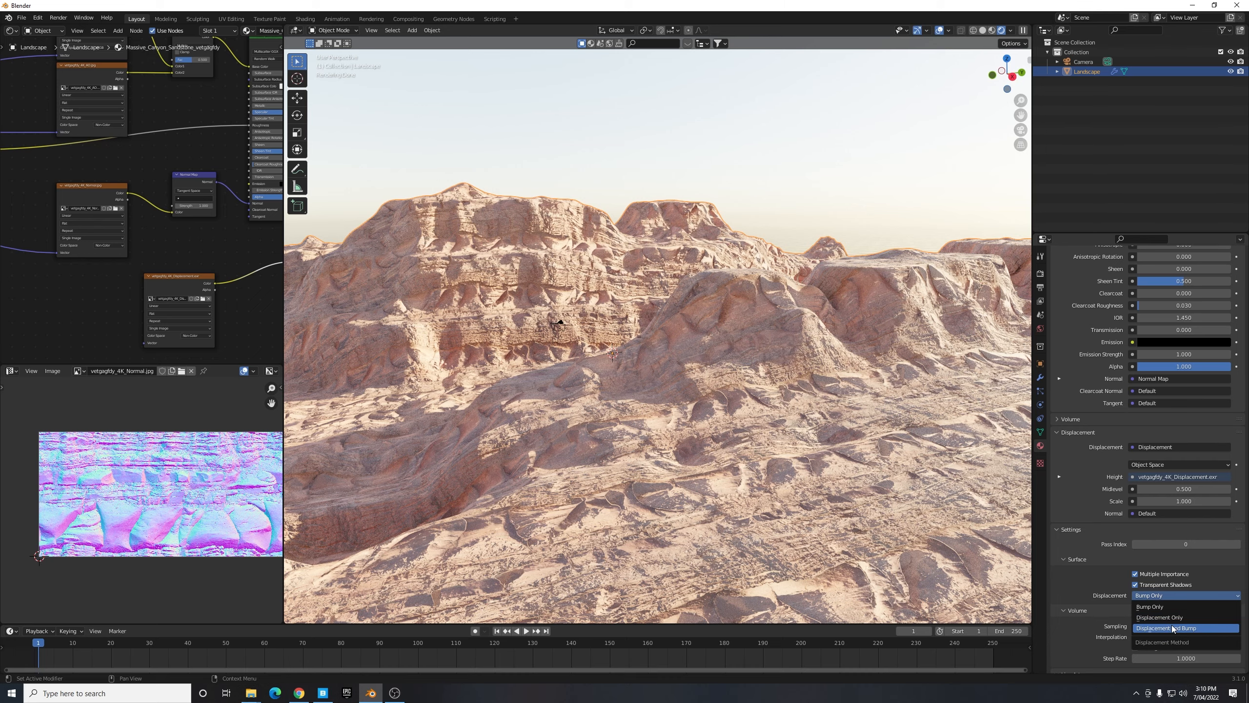
left_click(1167, 628)
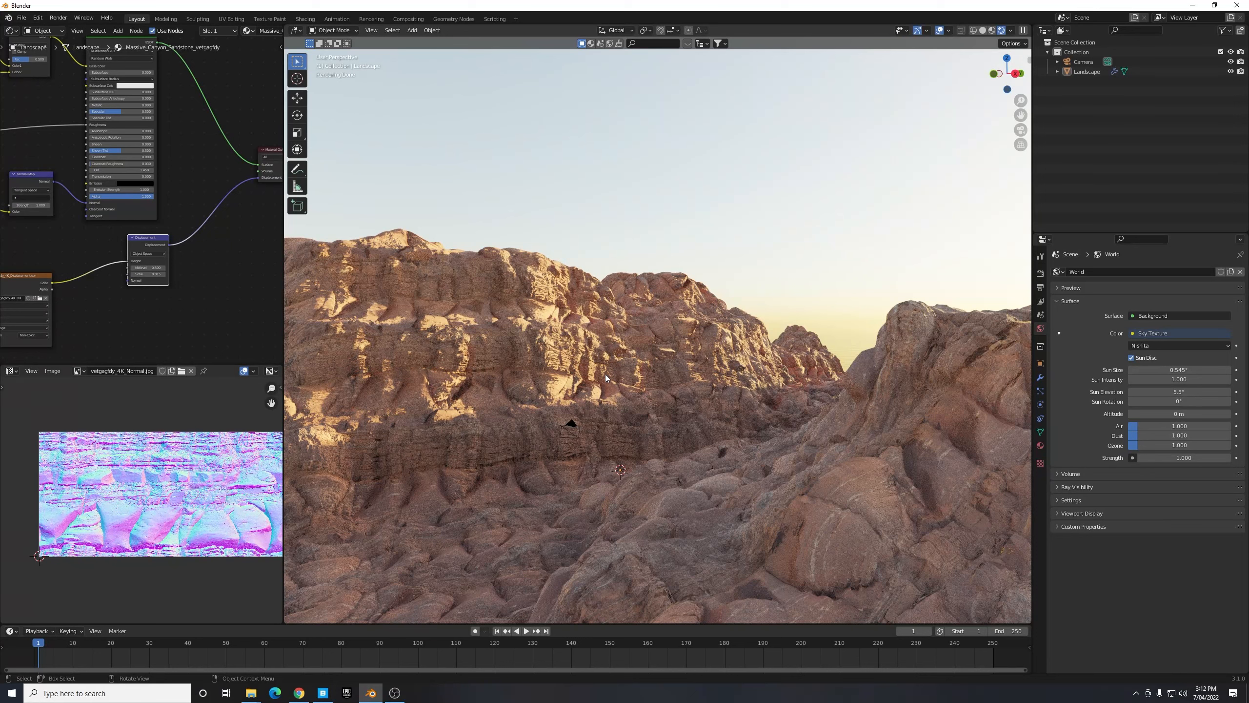
mouse_move(382, 364)
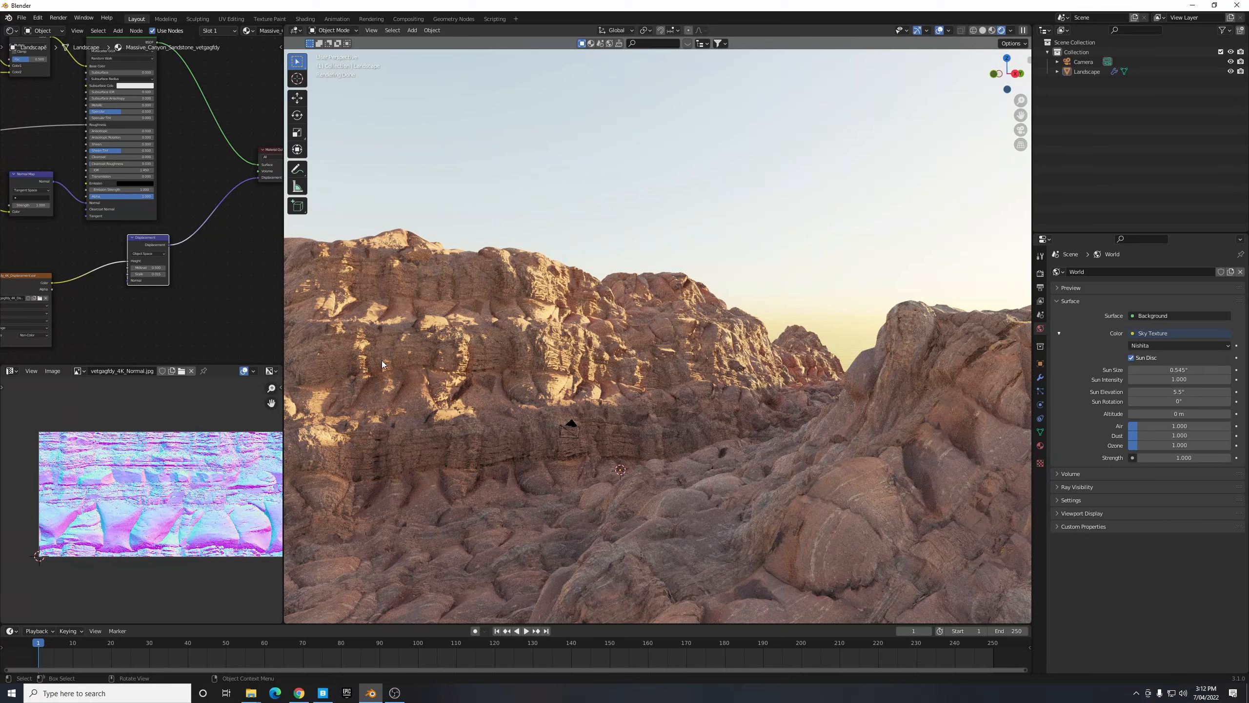
mouse_move(638, 435)
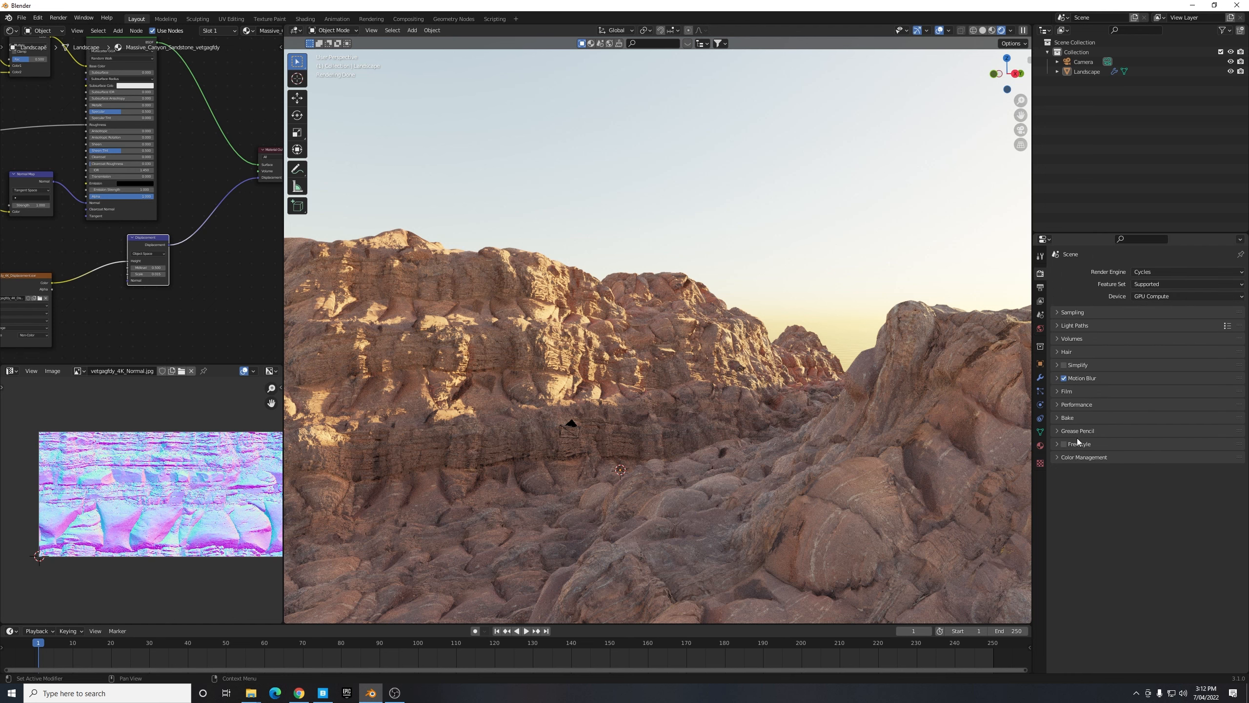
- Apply the High Contrast look in the render Color Management settings
left_click(1084, 456)
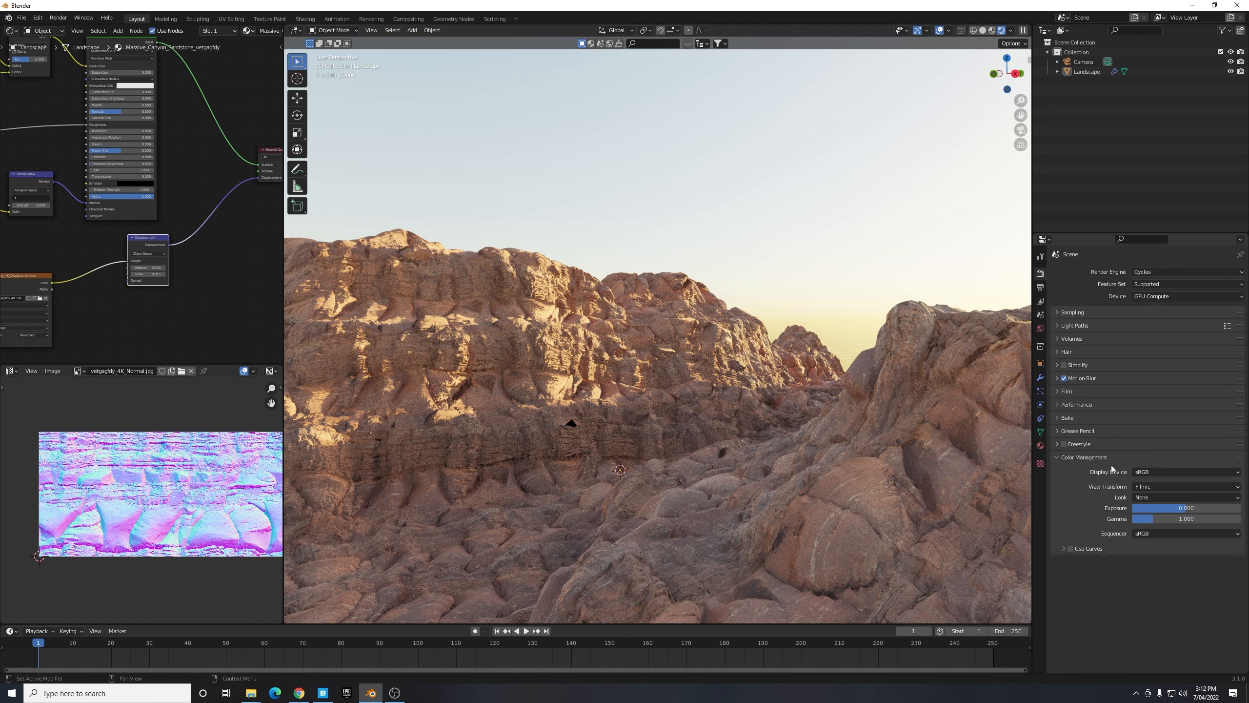
left_click(1185, 496)
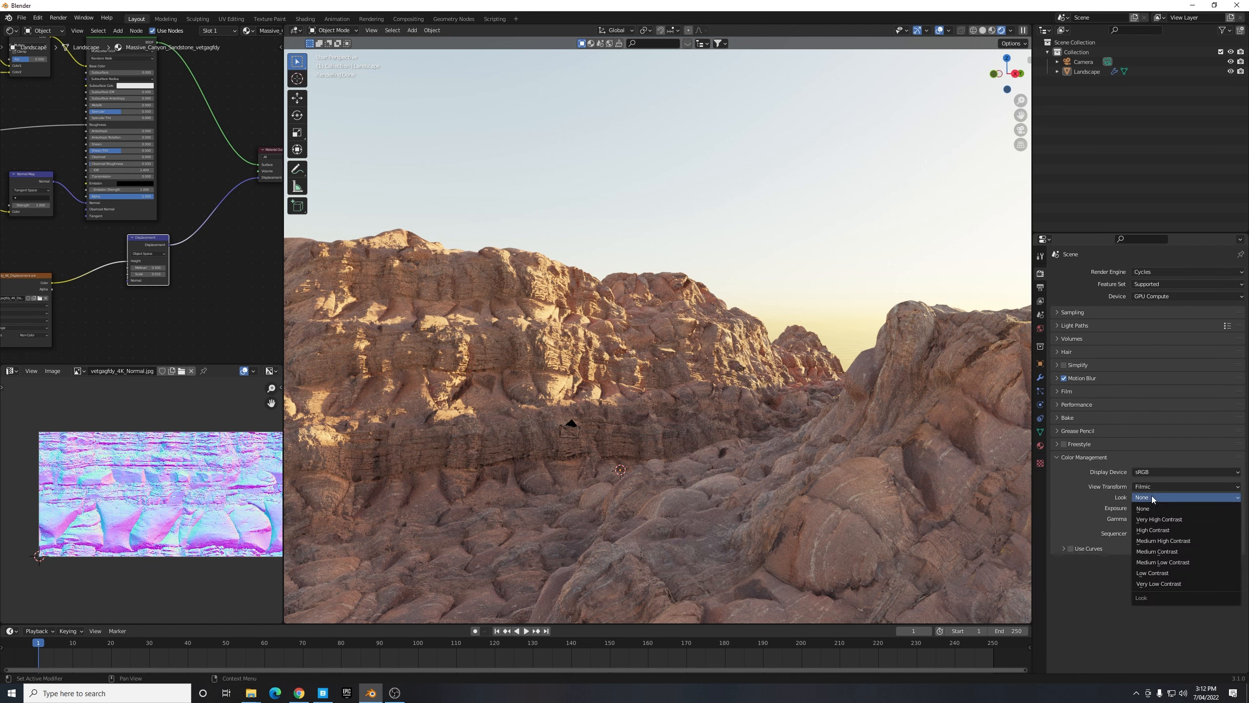
mouse_move(1163, 531)
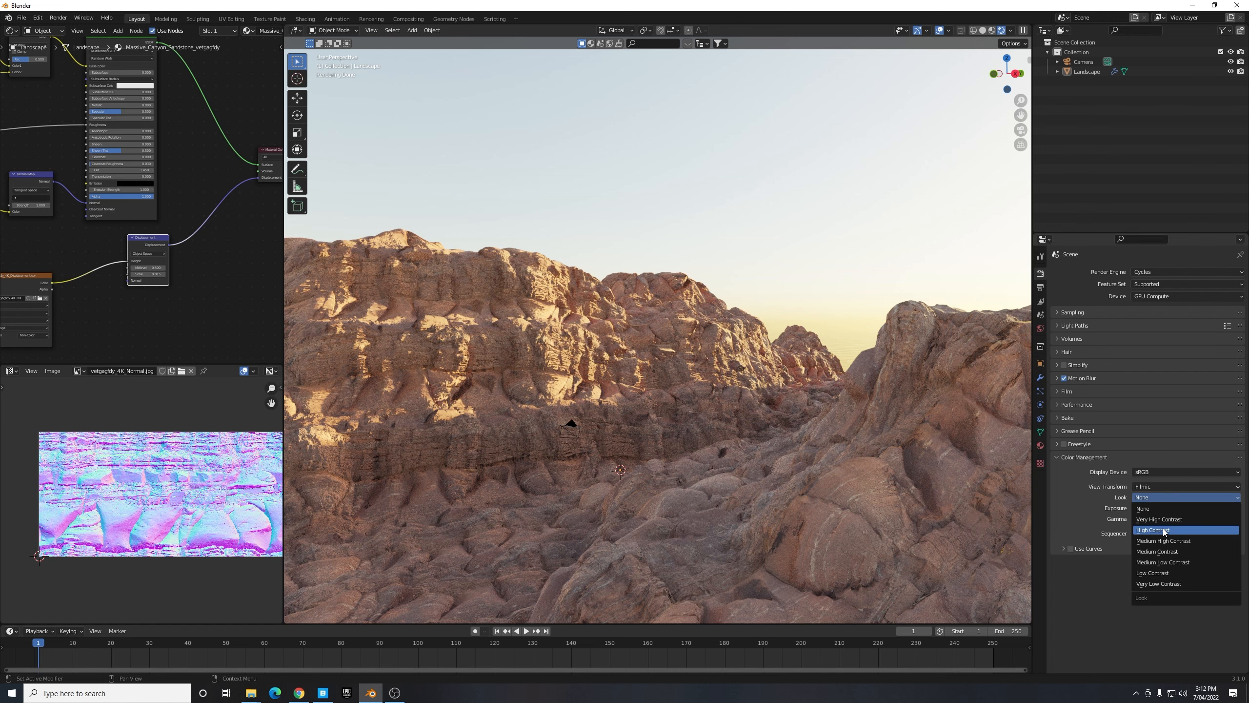
left_click(1154, 529)
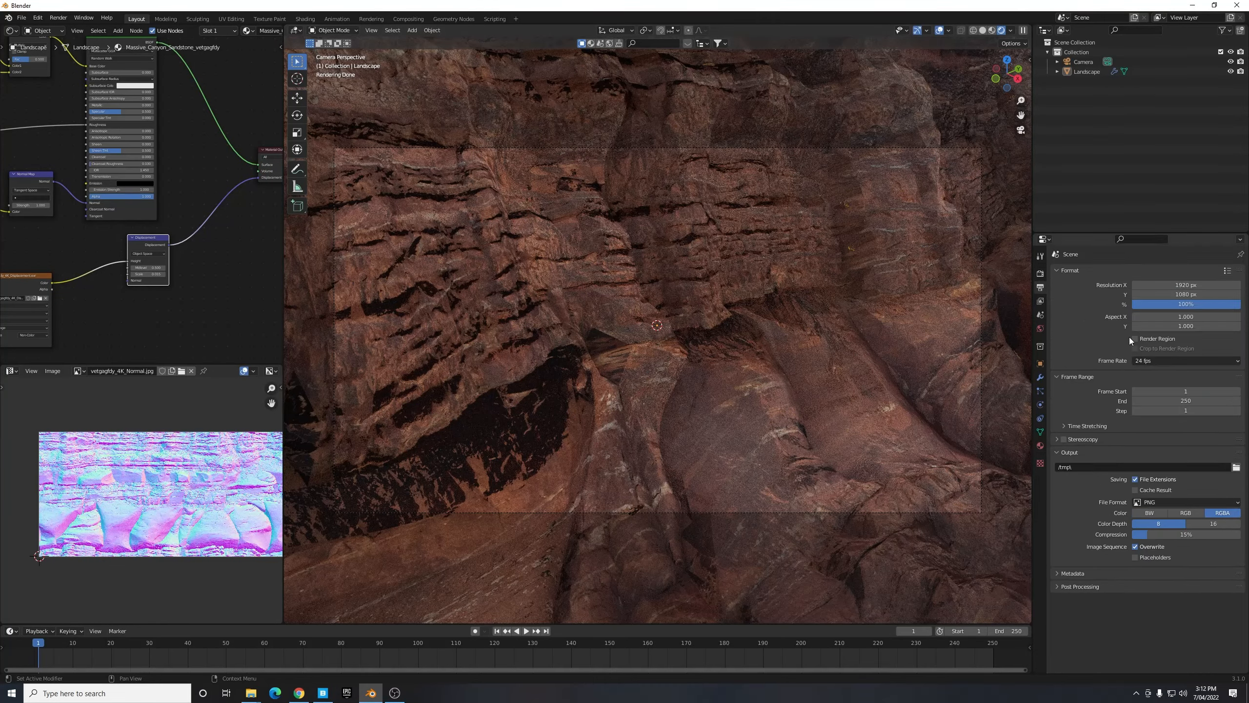
- Enable Render Region and set the output resolution to 3840 × 2160
left_click(1134, 339)
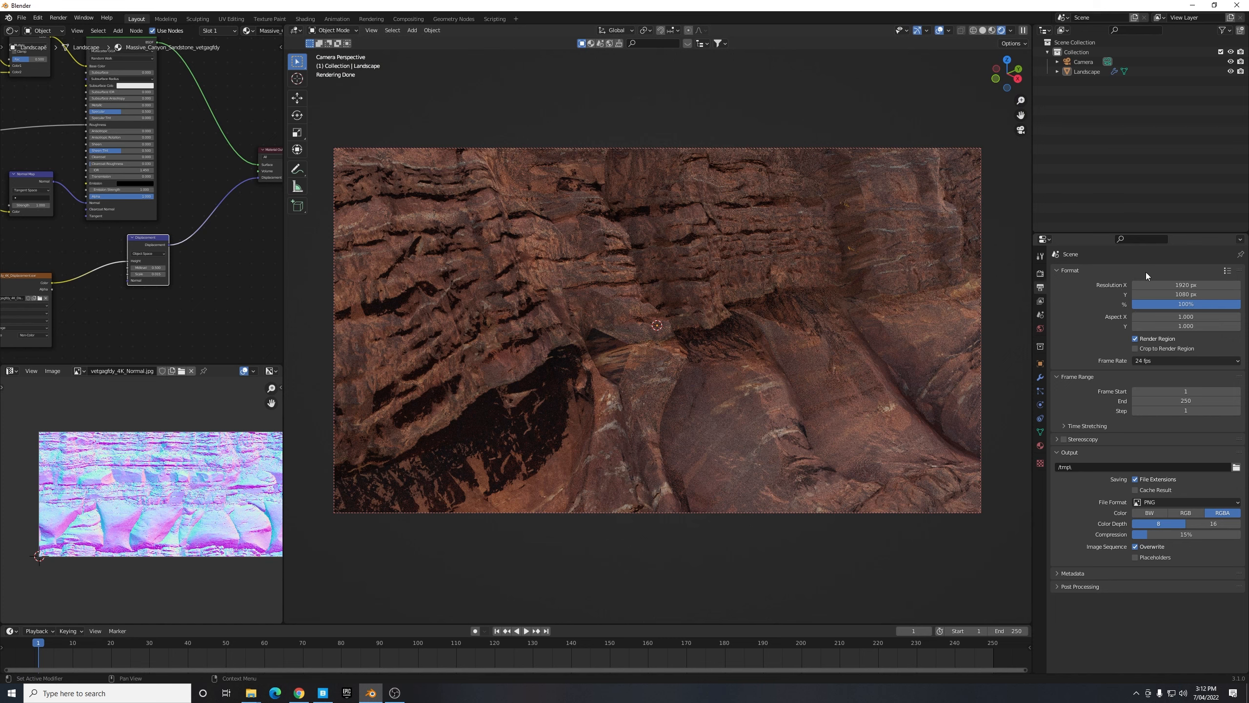
left_click(1186, 284)
type("3840")
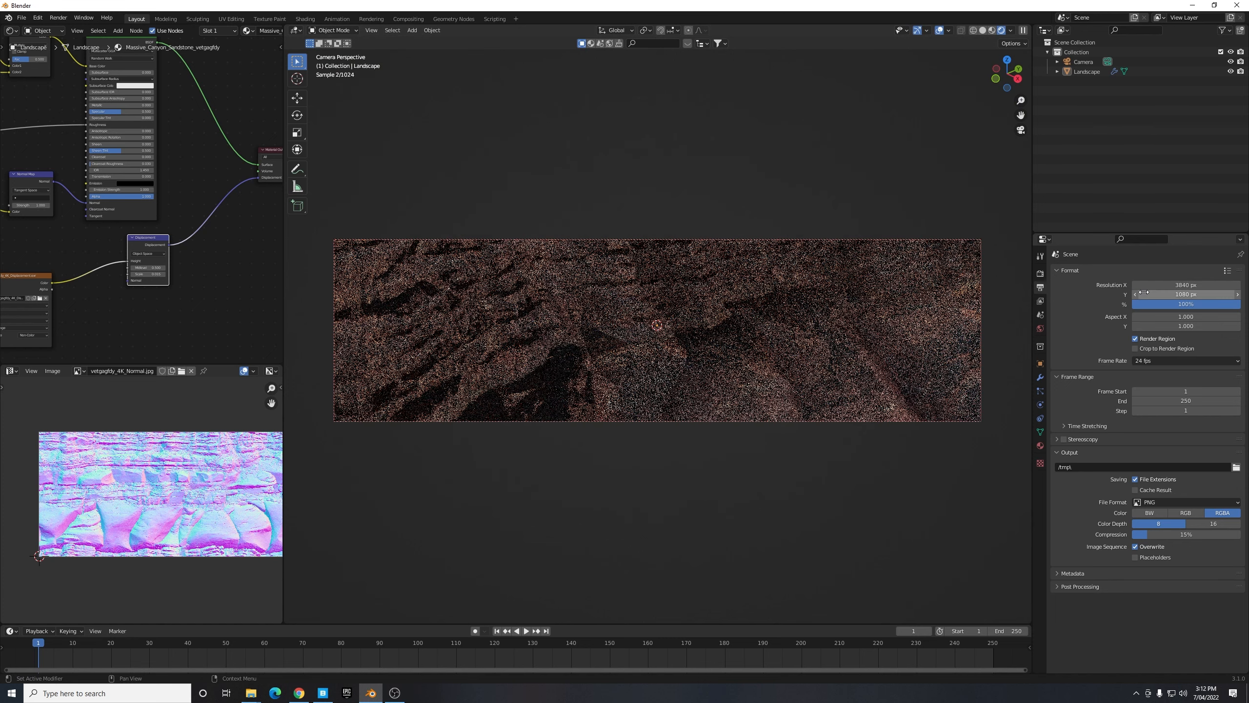
type("2160")
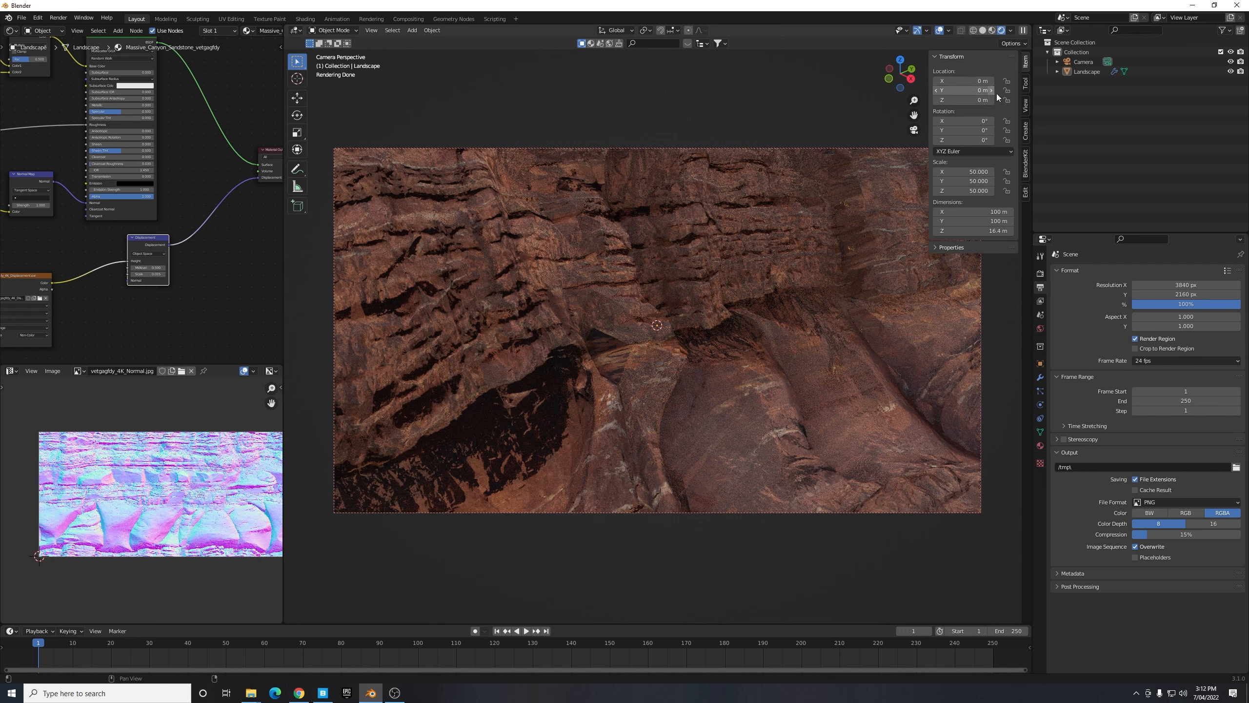
- Enable Lock Camera to View in the sidebar so viewport navigation moves the camera
left_click(1026, 88)
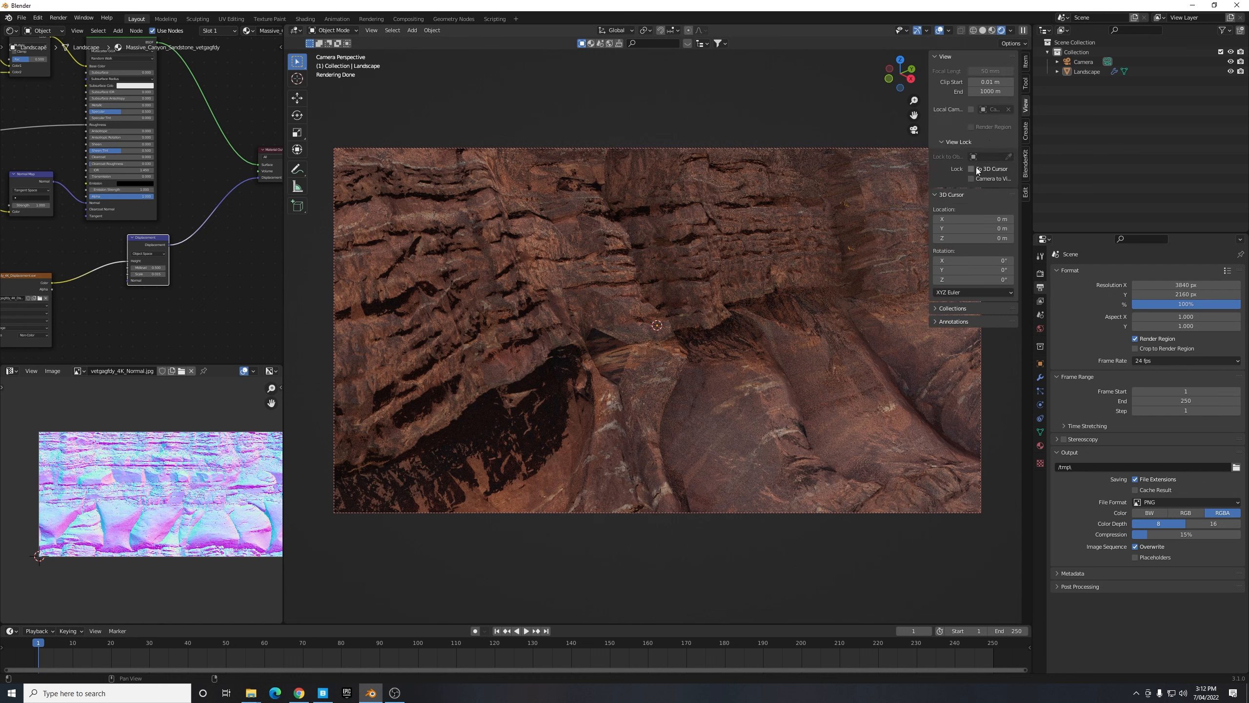
mouse_move(972, 179)
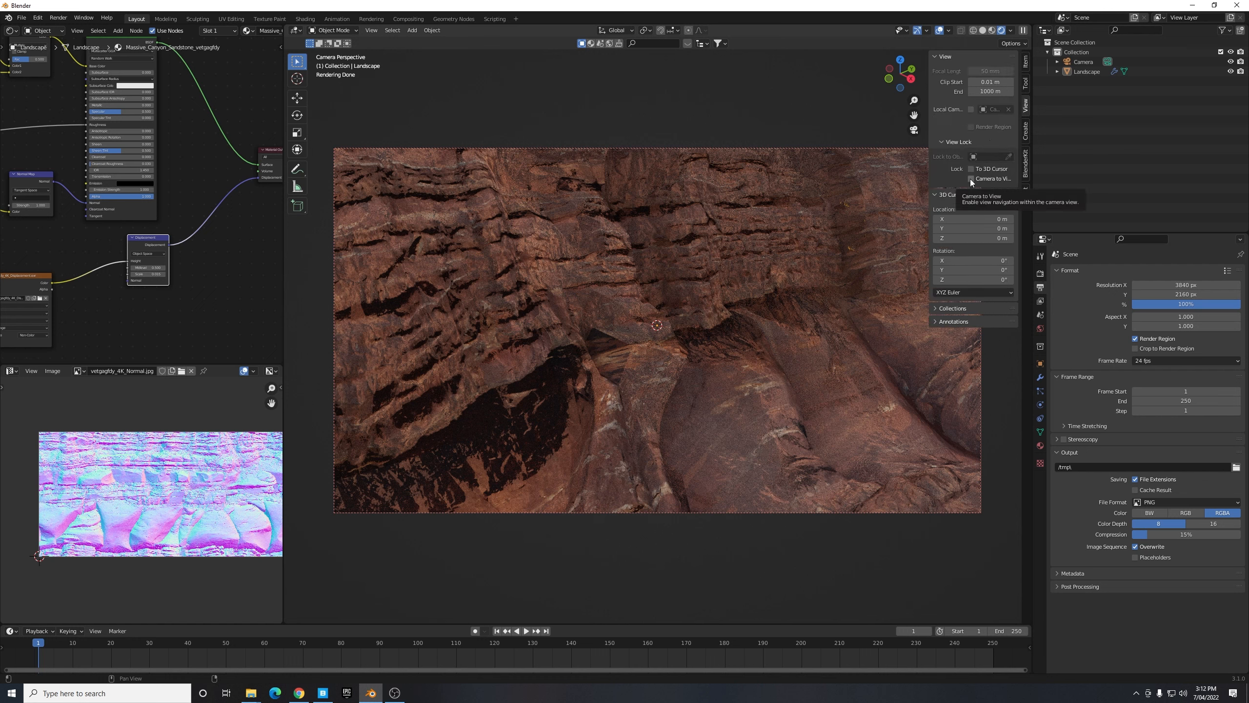
left_click(971, 179)
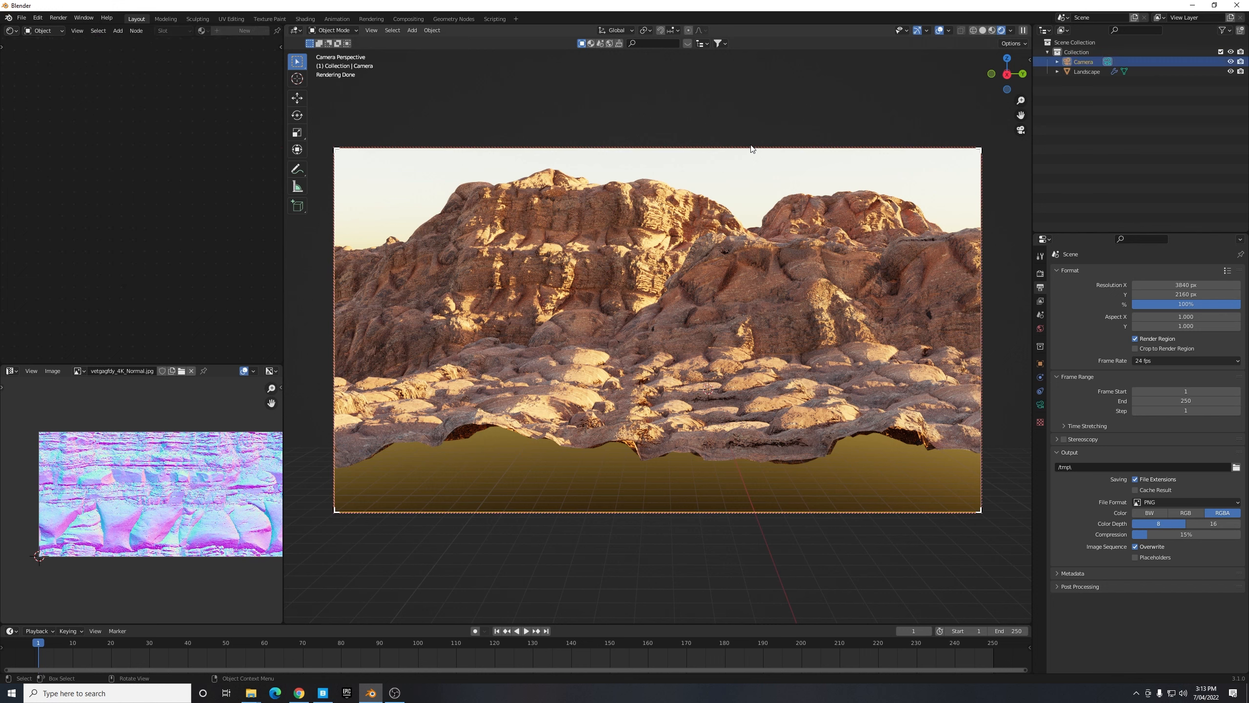
mouse_move(652, 237)
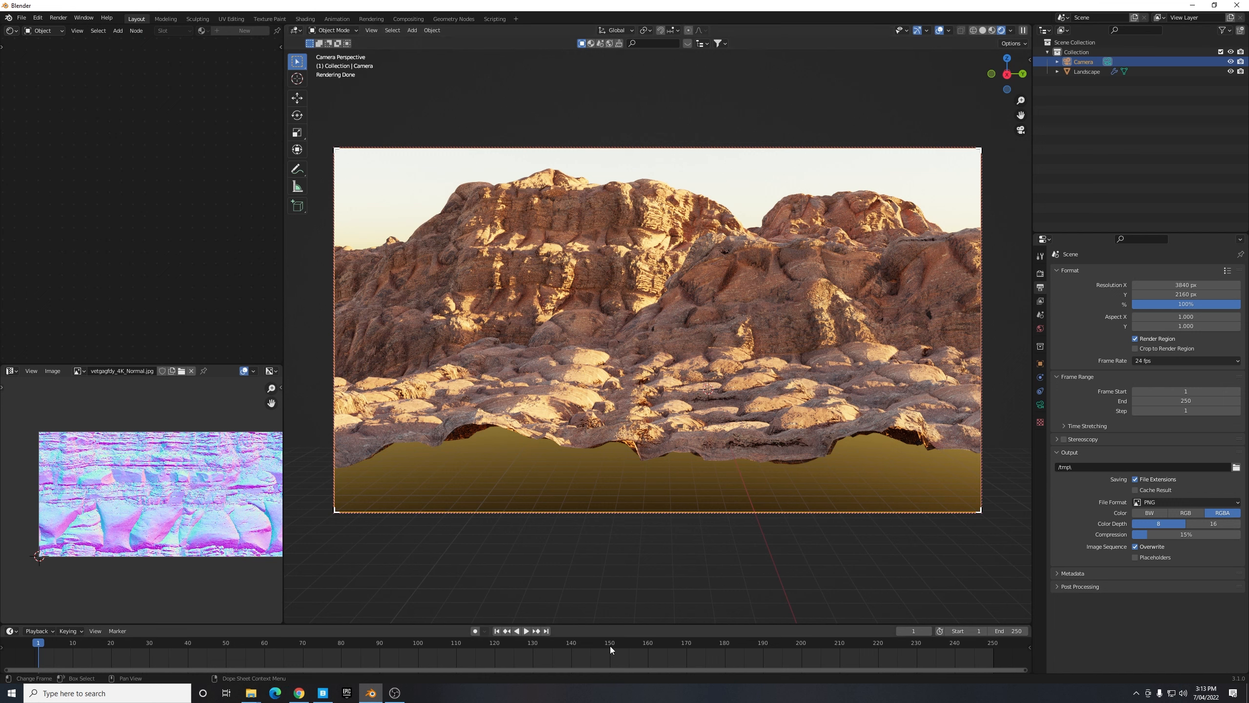
- Set the camera's focal length in Object Data Properties and turn on Depth of Field
left_click(1039, 391)
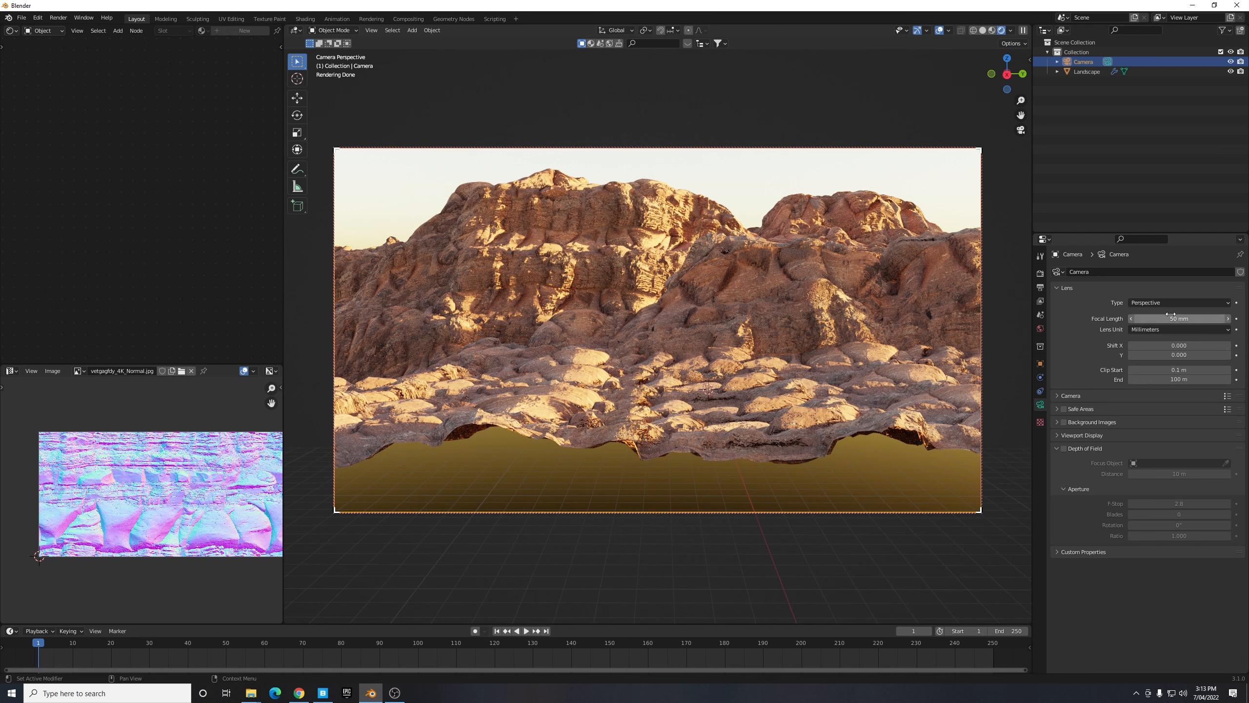
double_click(1179, 319)
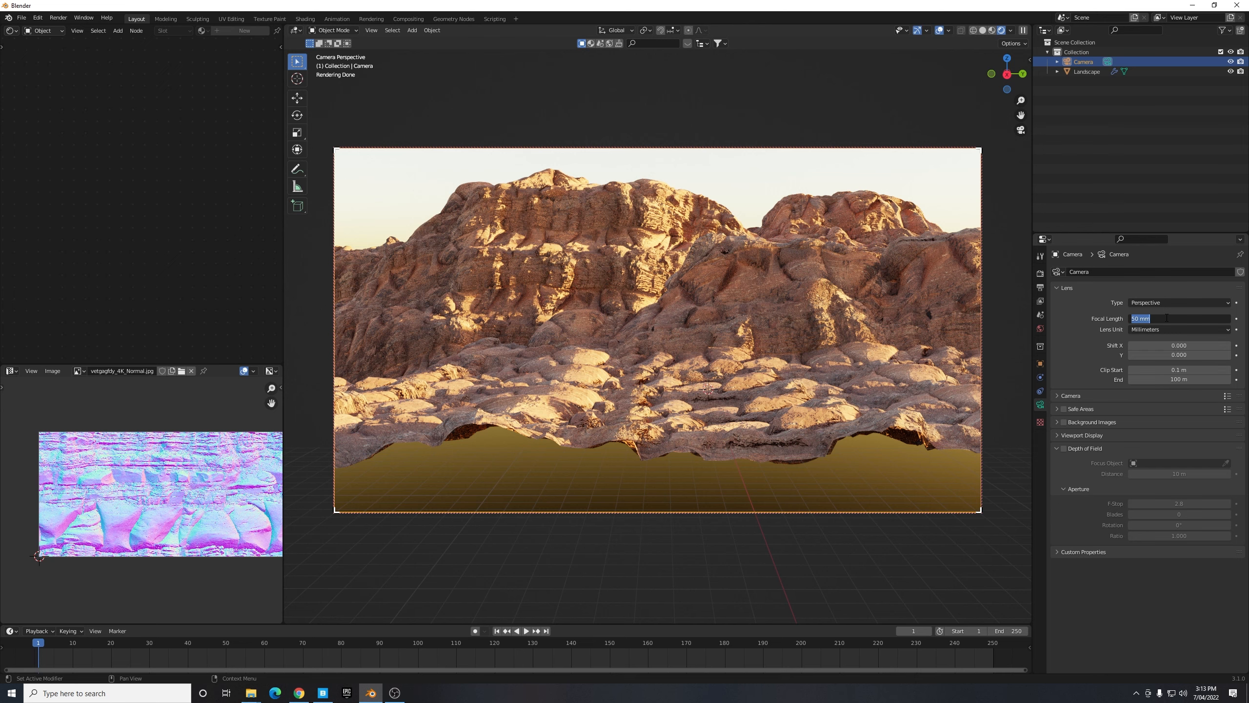
type("200")
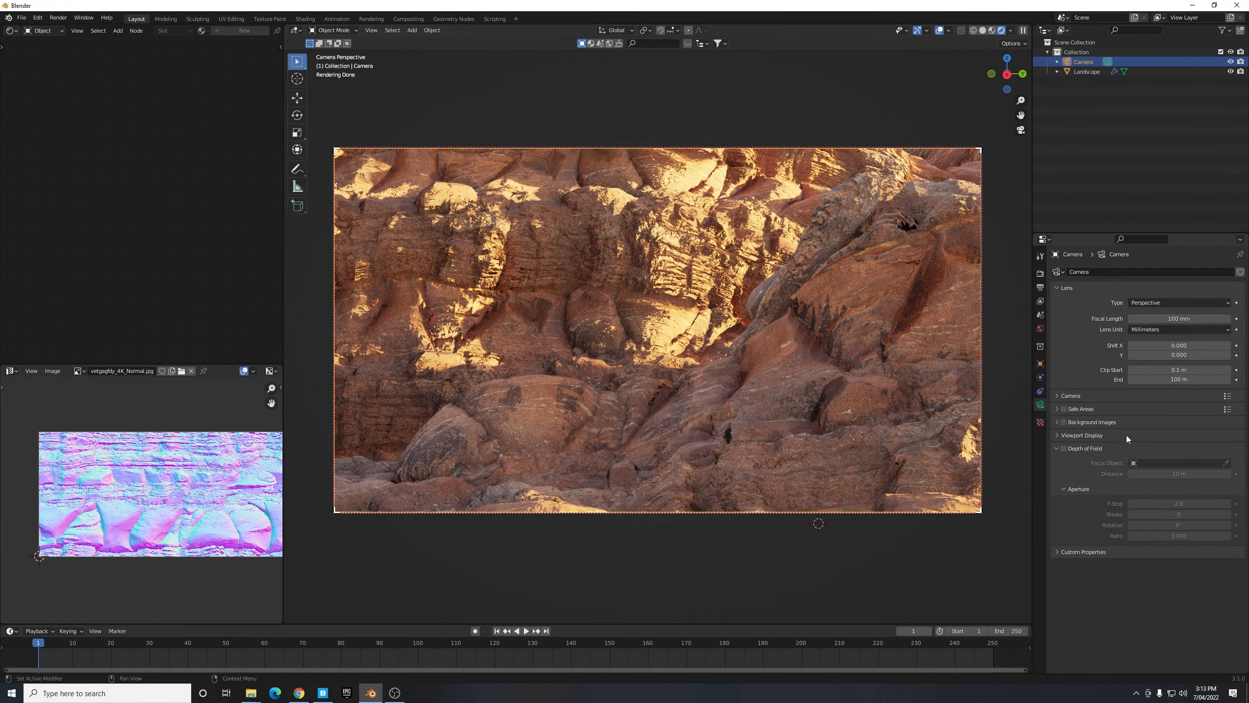
left_click(1055, 448)
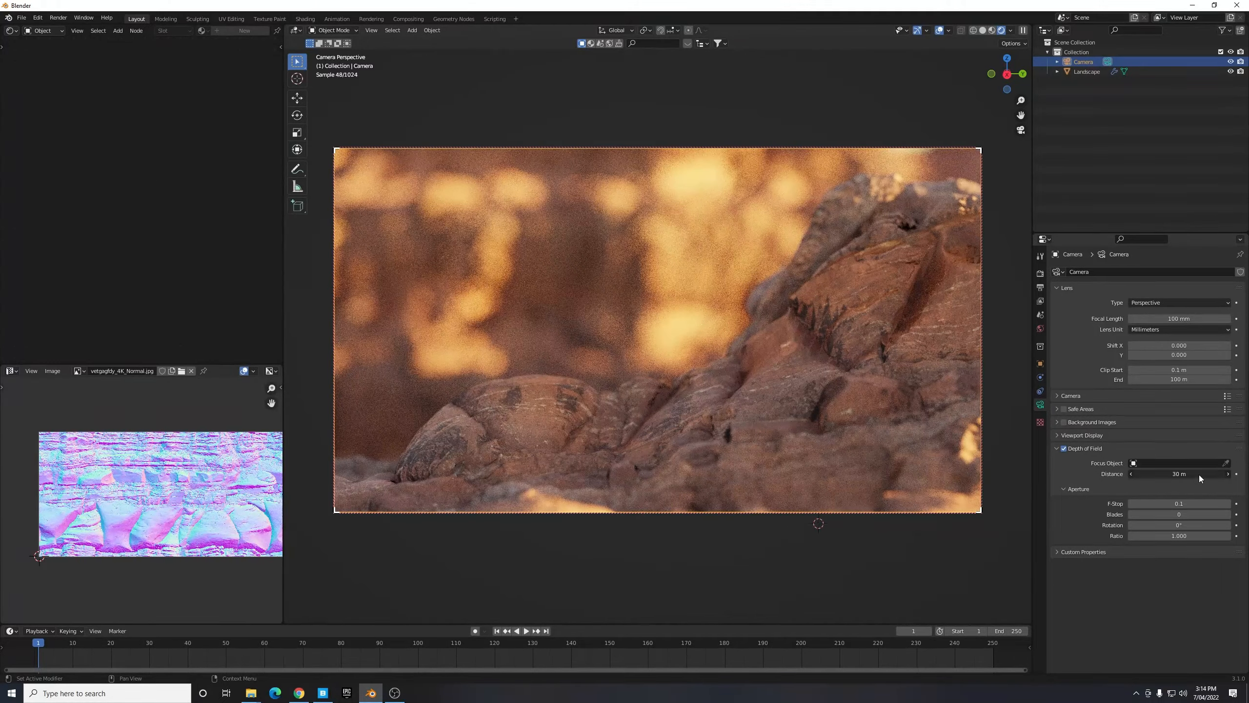
- Set the camera's depth-of-field aperture F-Stop to 2.0
left_click(1180, 503)
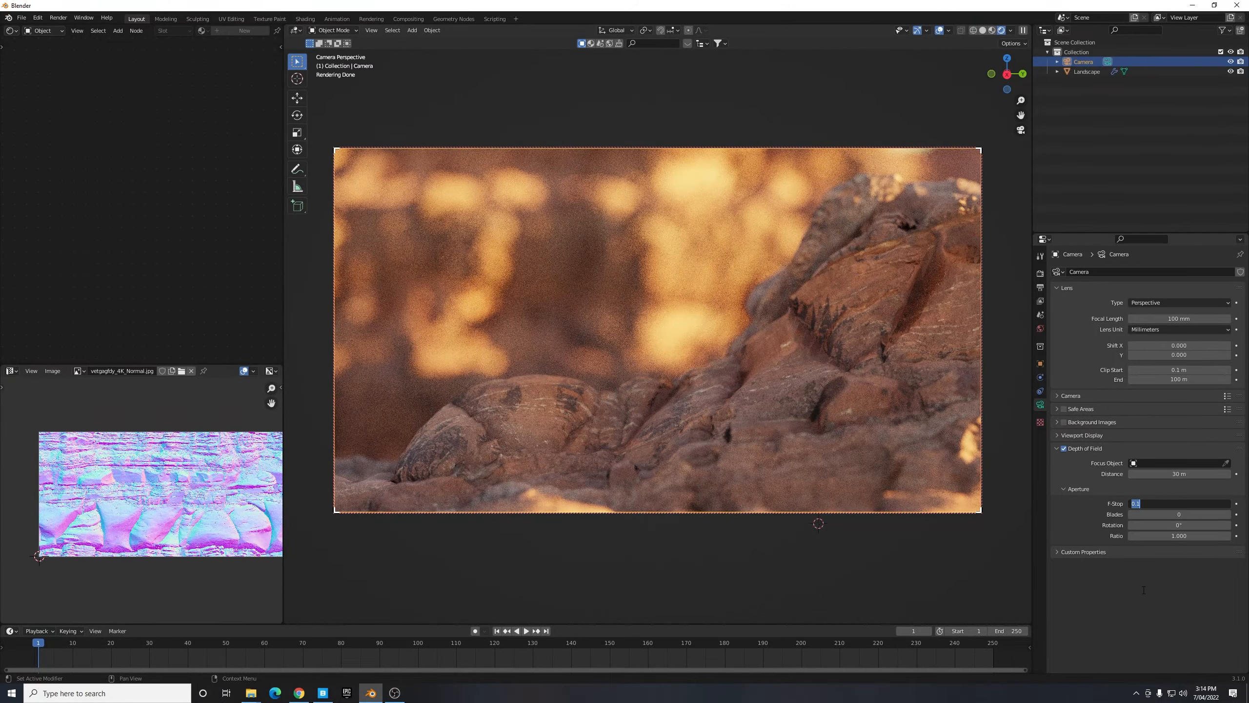
type("2.0")
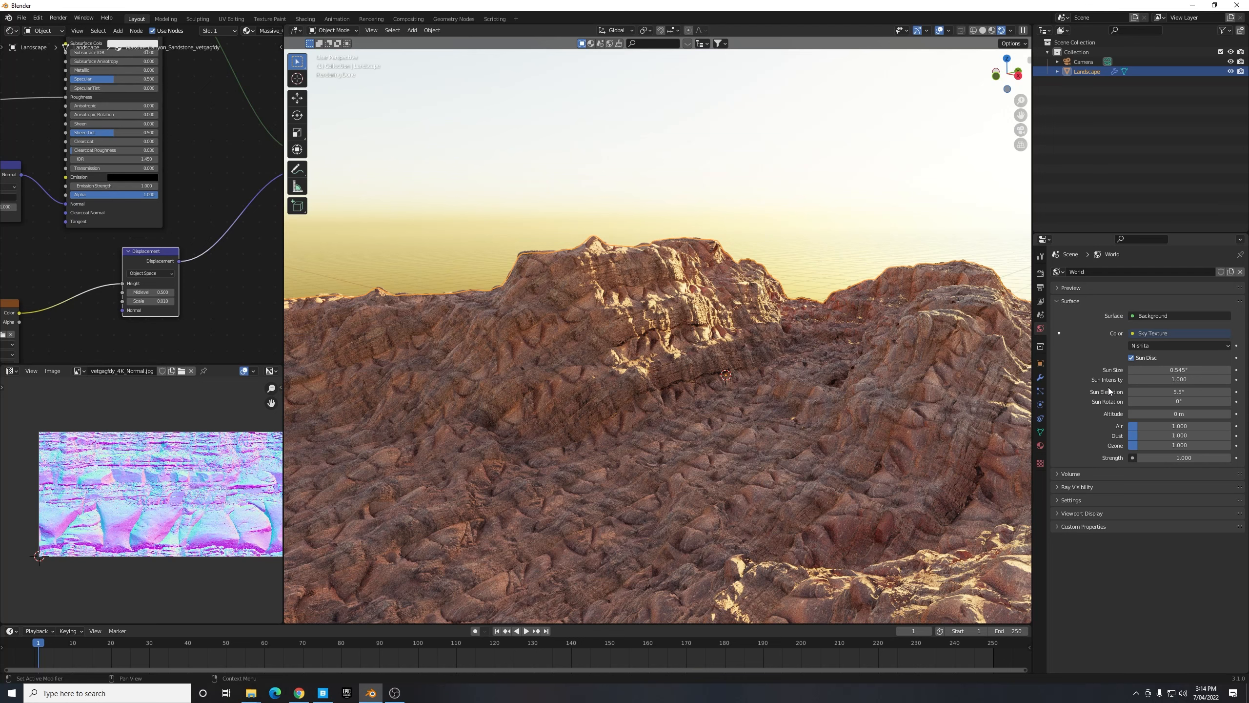
- Set the Sky Texture altitude to 13000 in World Properties
double_click(1179, 413)
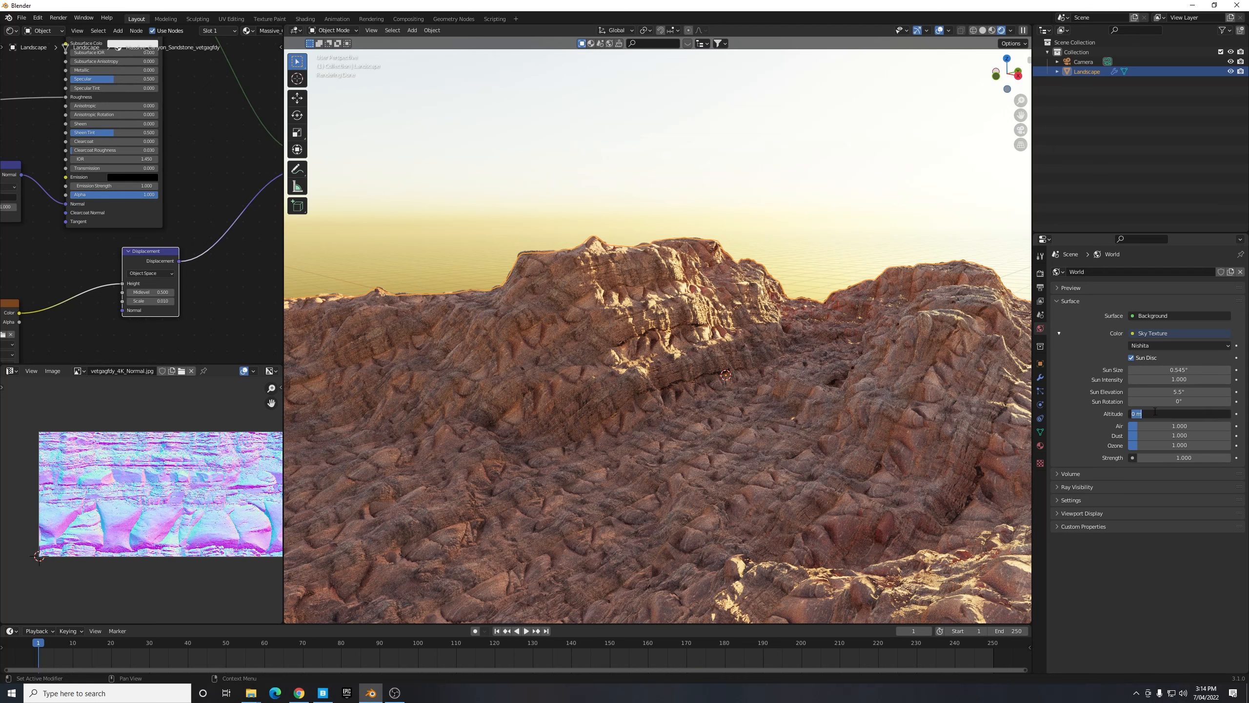
type("13000")
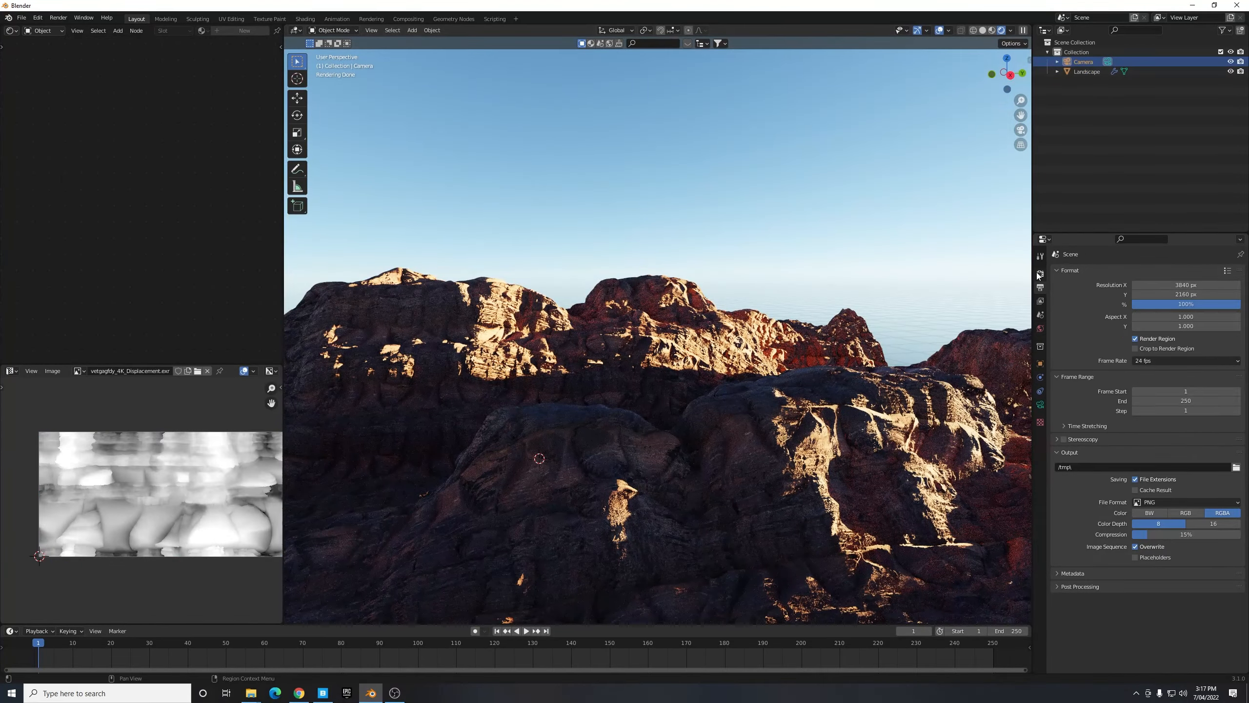
- Cap Cycles render Max Samples at 50 and render a still image of the camera view
left_click(1039, 275)
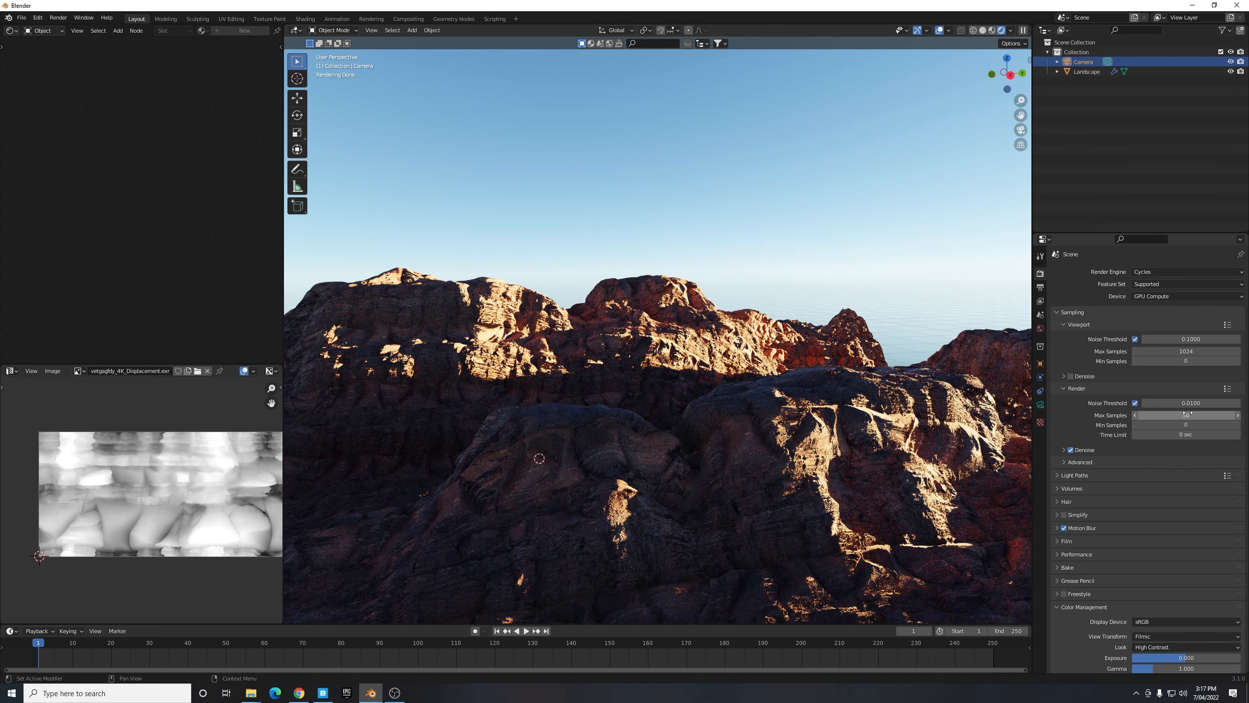
mouse_move(1184, 415)
type("50")
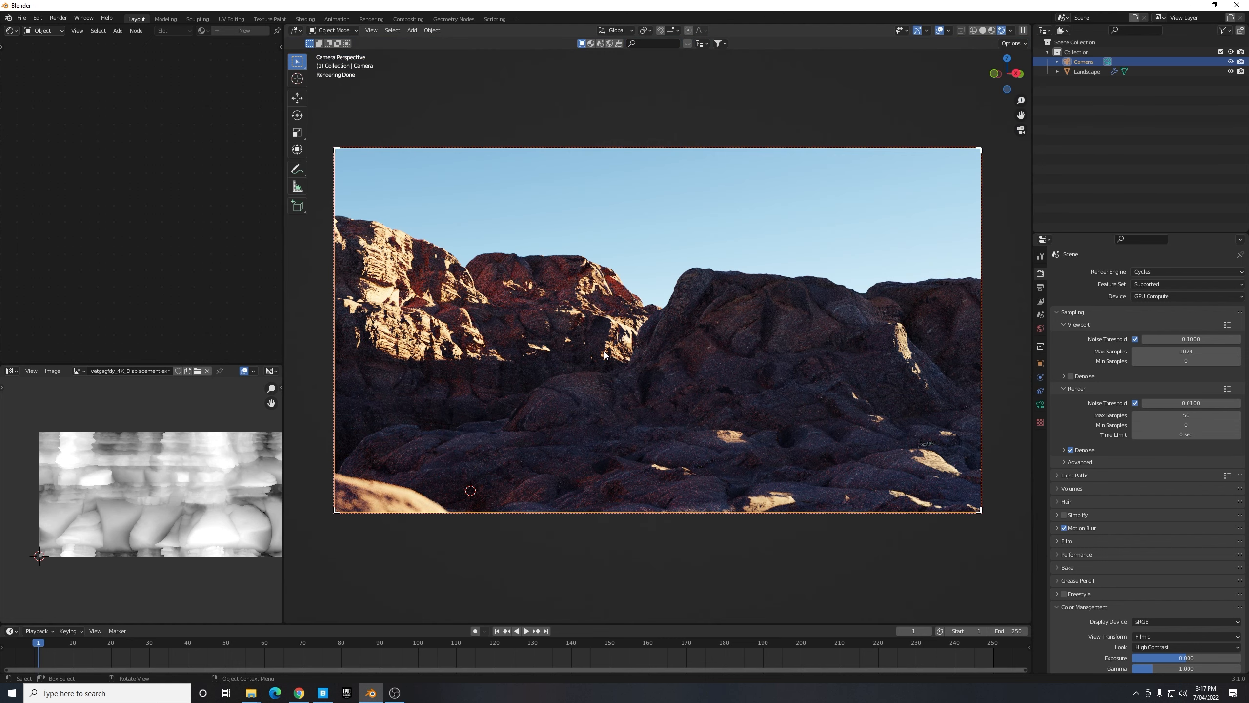
left_click(57, 17)
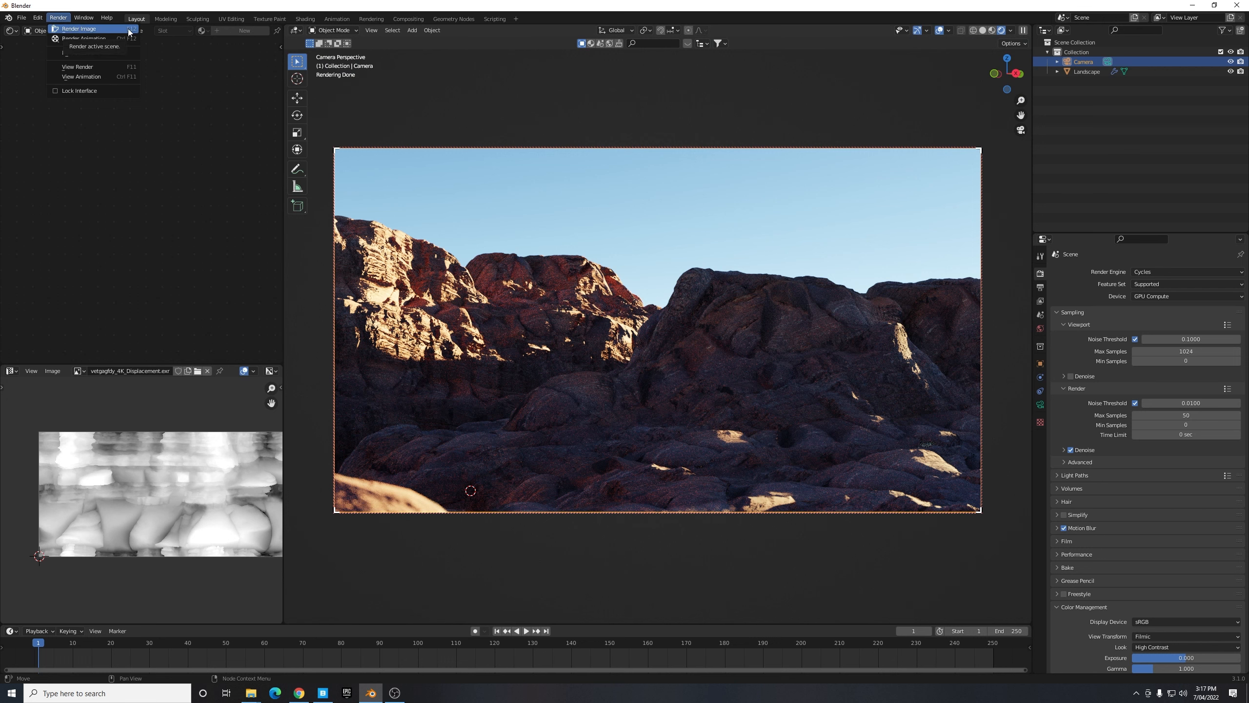
left_click(58, 17)
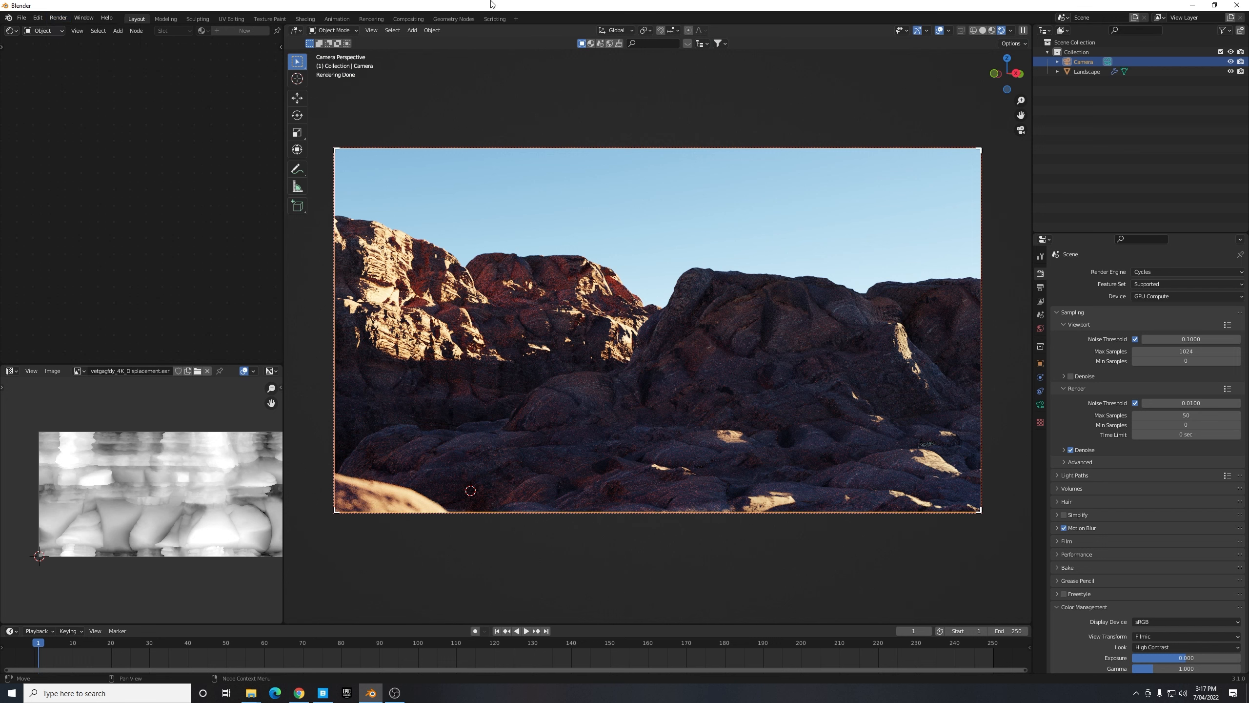